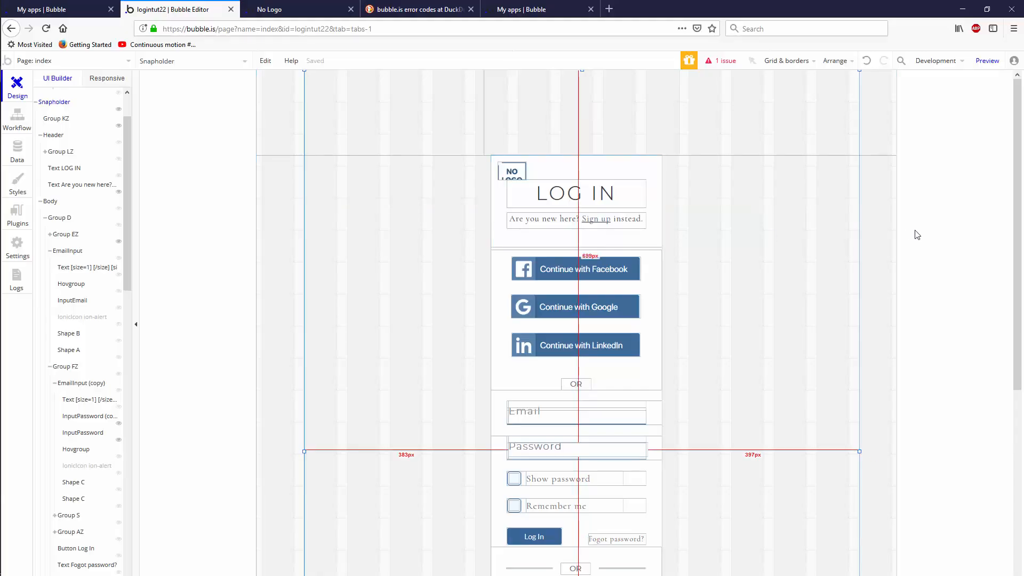
pyautogui.moveTo(69, 349)
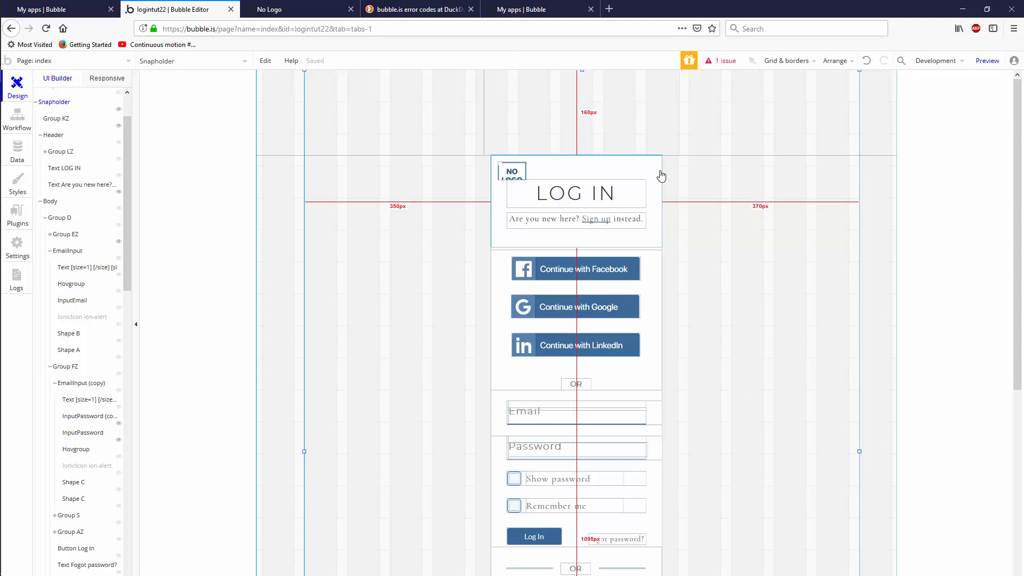
# Scroll down the login page and select the LOG IN heading text.
pyautogui.scroll(-3)
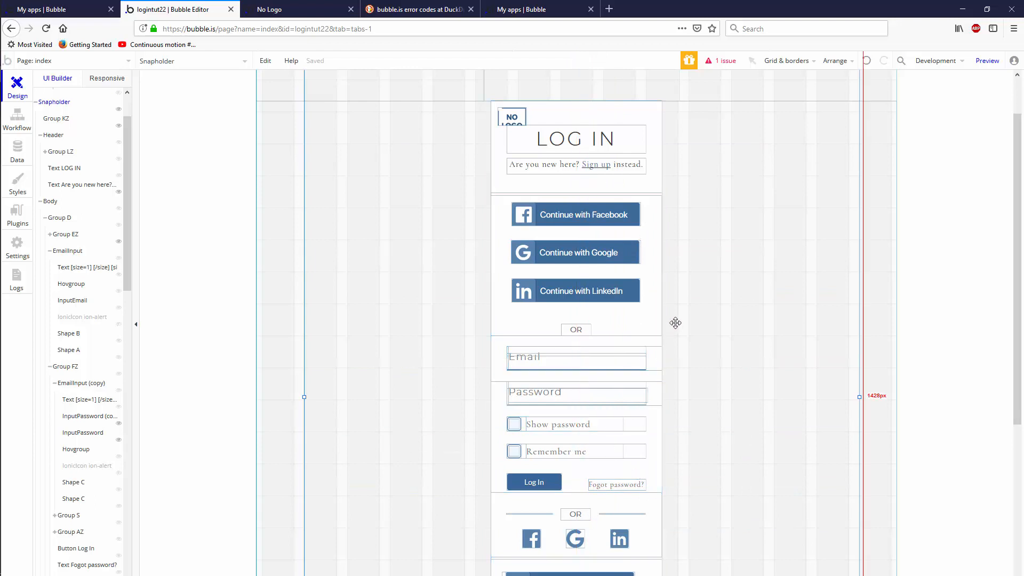
pyautogui.scroll(-3)
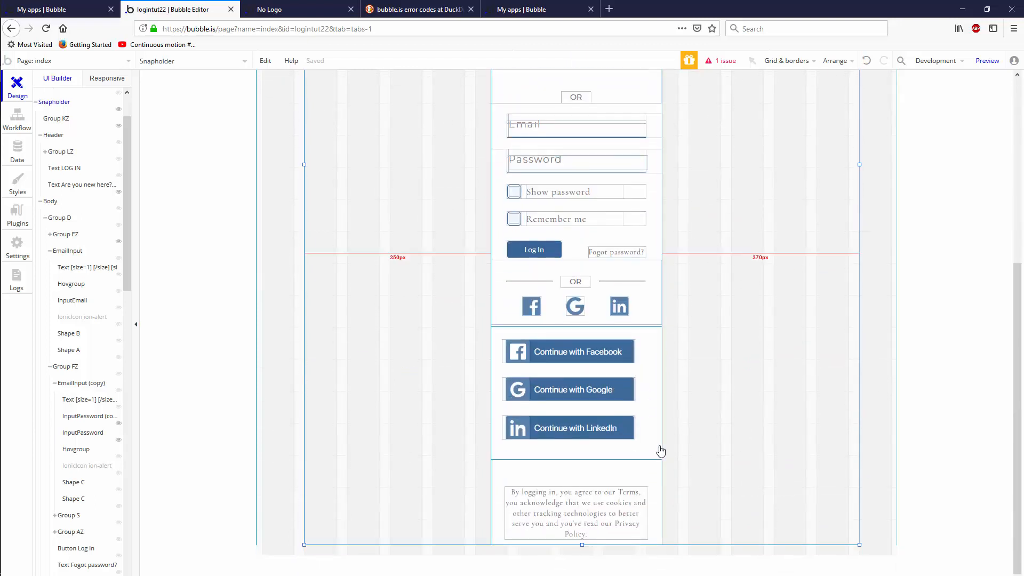
pyautogui.moveTo(655, 478)
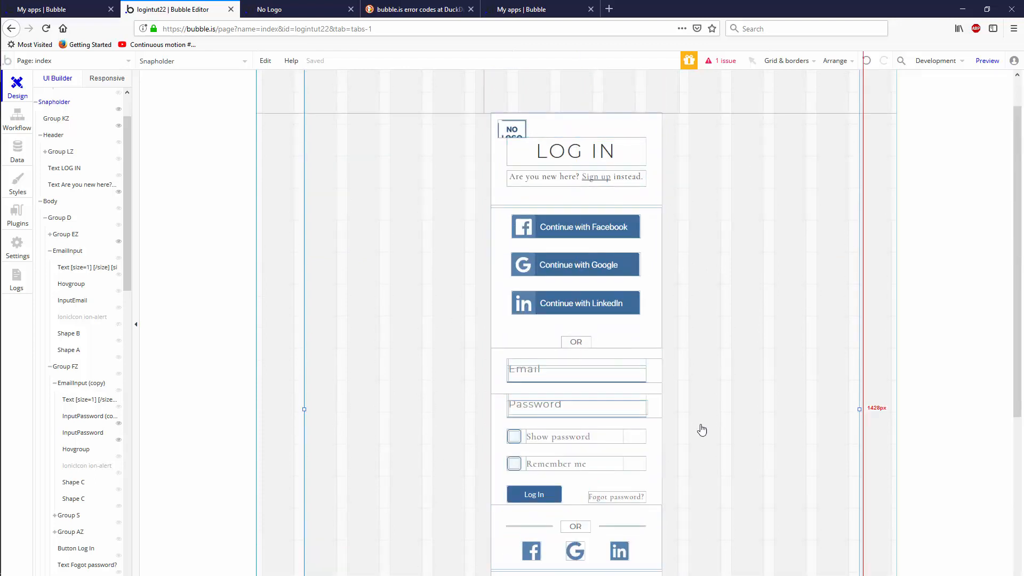
pyautogui.moveTo(718, 309)
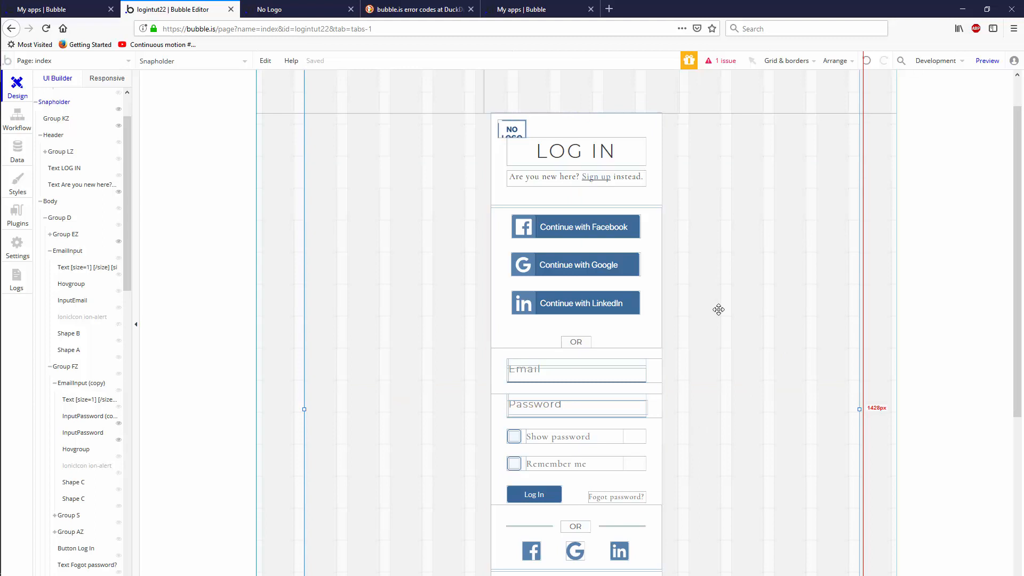
pyautogui.moveTo(710, 309)
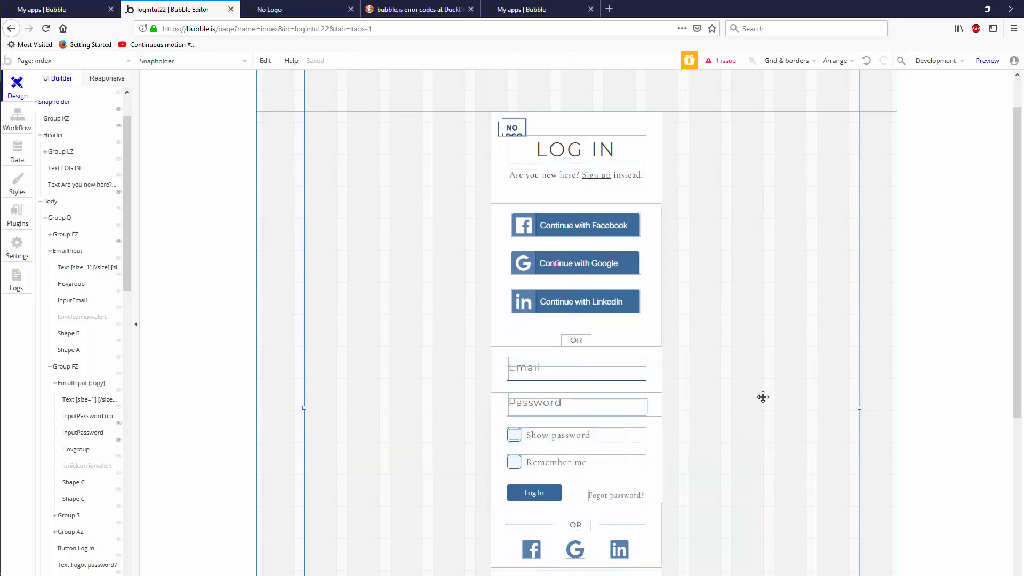
pyautogui.scroll(-3)
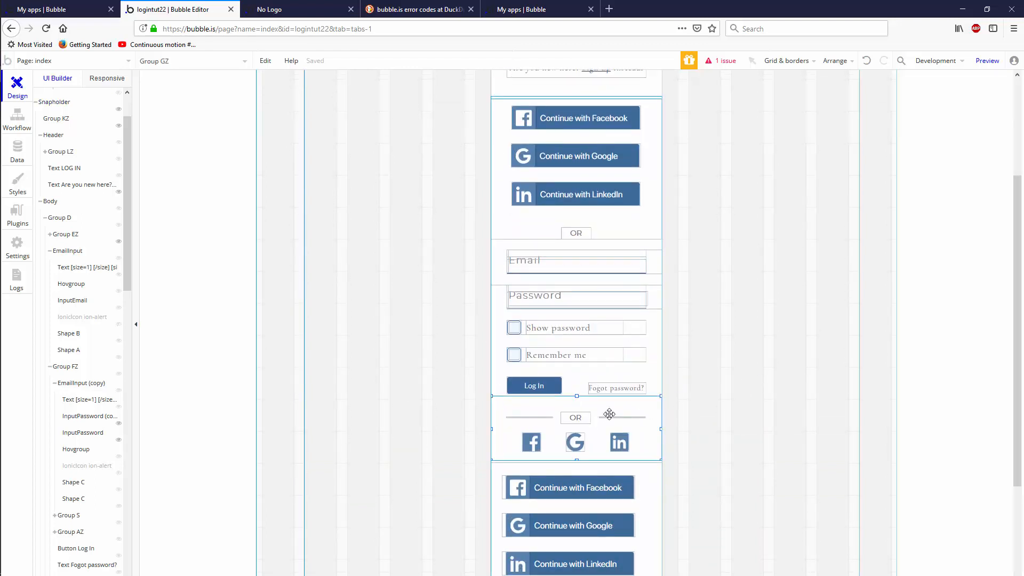
pyautogui.scroll(-3)
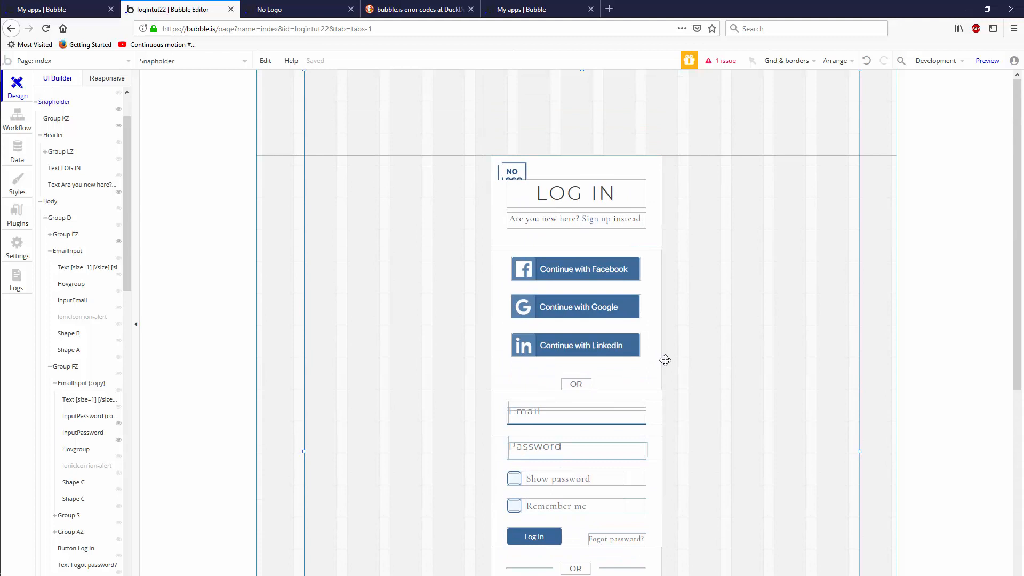
pyautogui.scroll(-3)
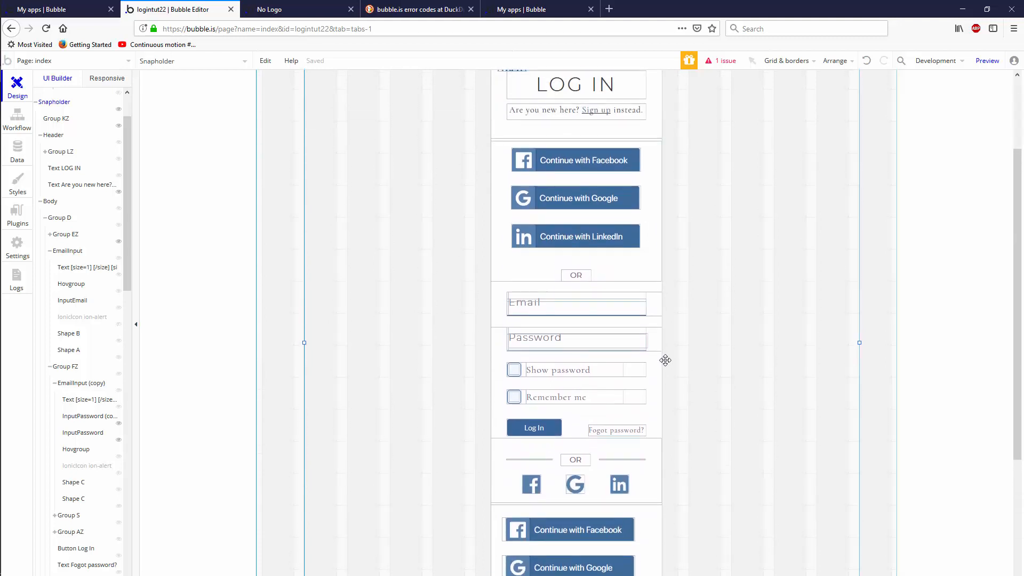
pyautogui.click(575, 83)
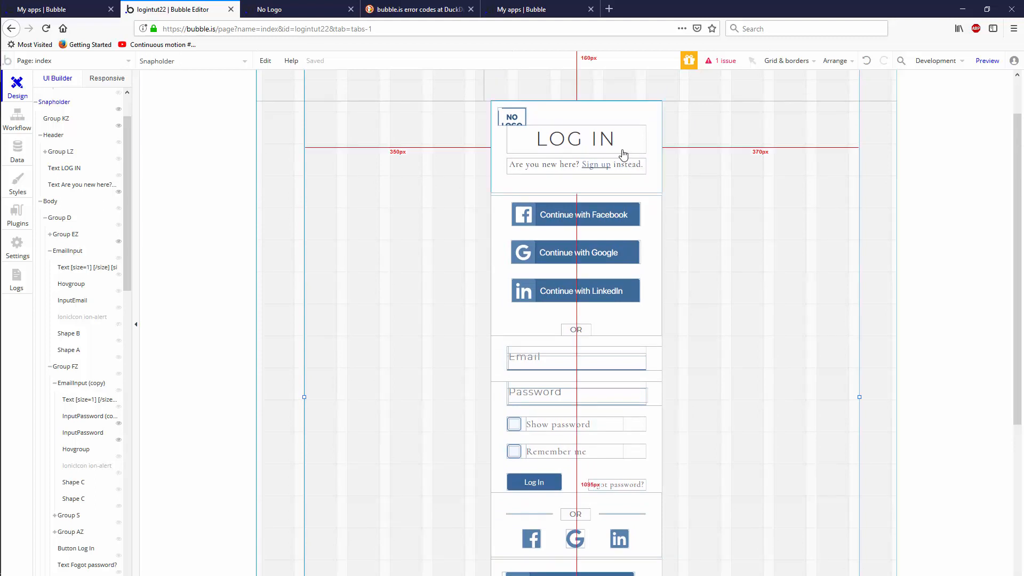
pyautogui.click(574, 138)
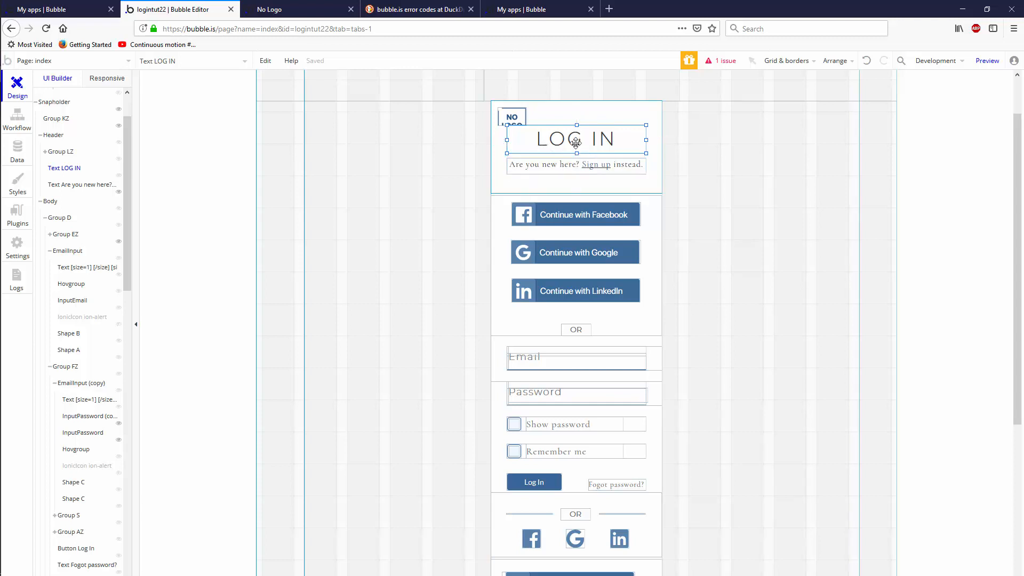
# Open the 'Are you new here?' click workflow and start adding an action.
pyautogui.click(545, 164)
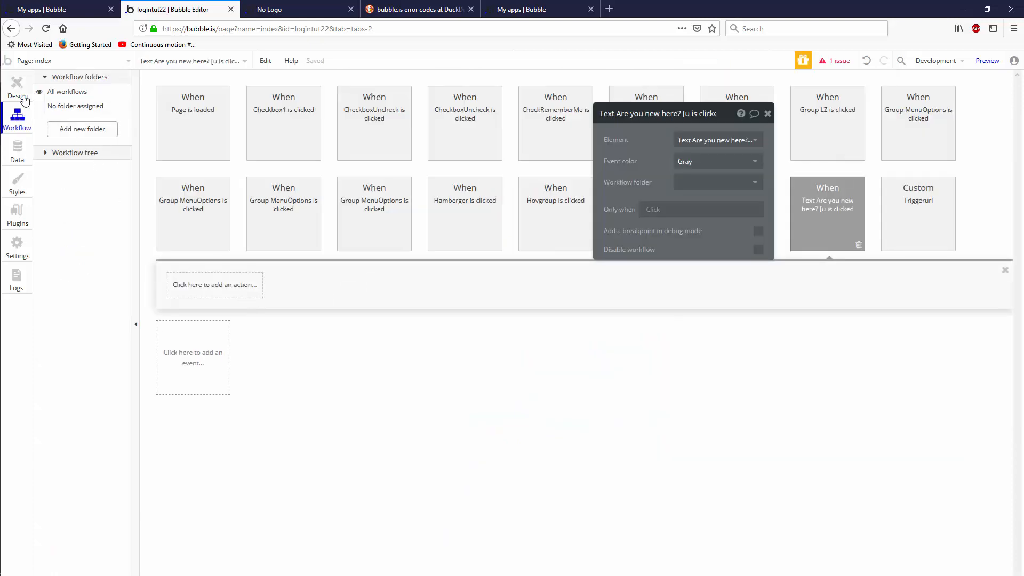
pyautogui.click(17, 85)
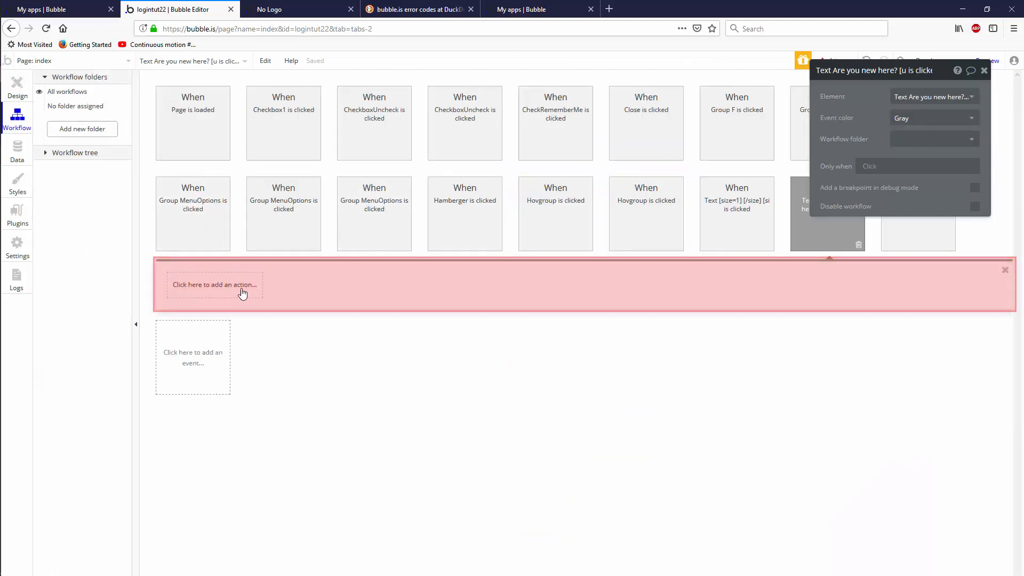
pyautogui.click(215, 284)
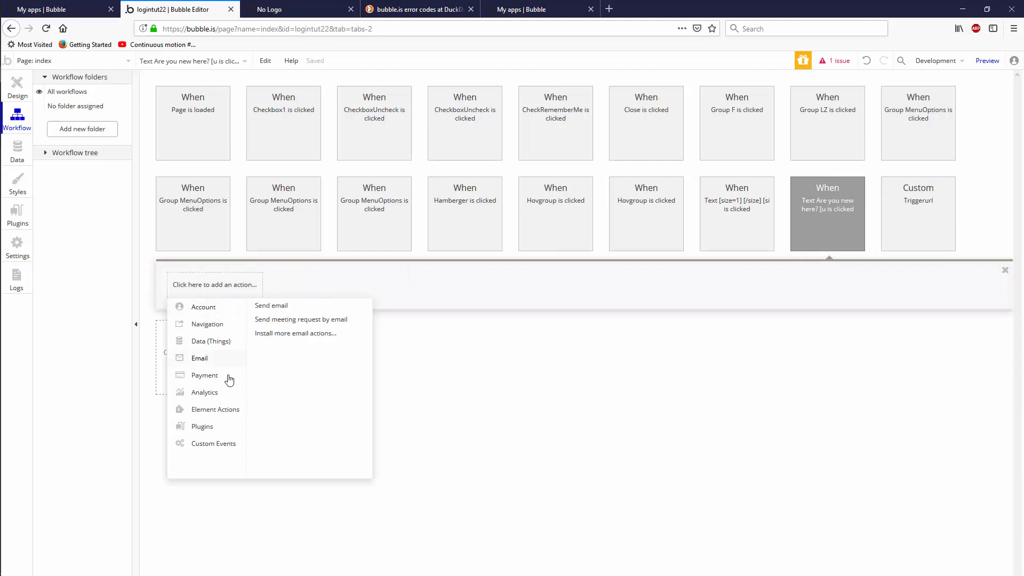
pyautogui.moveTo(204, 375)
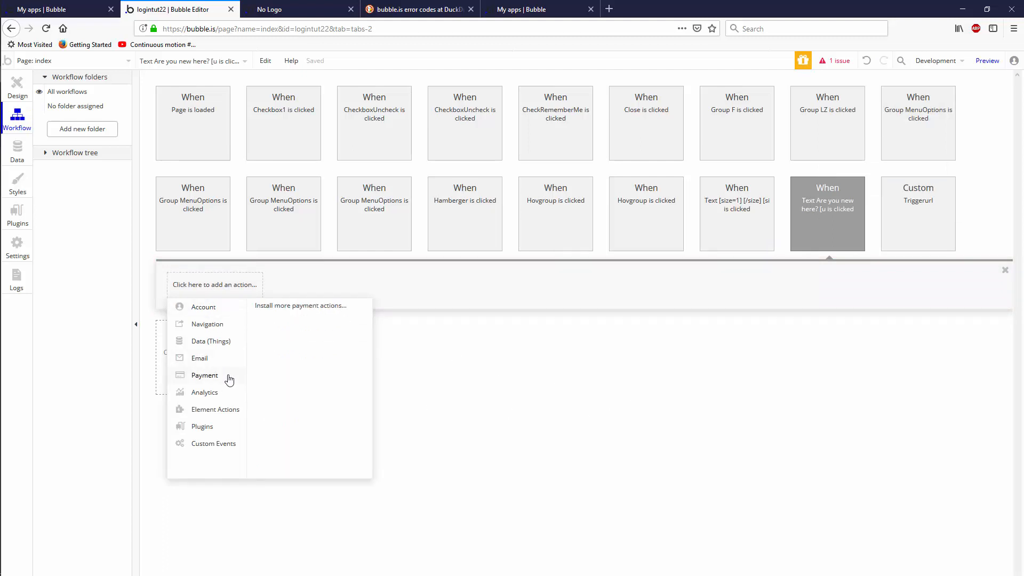
pyautogui.moveTo(199, 358)
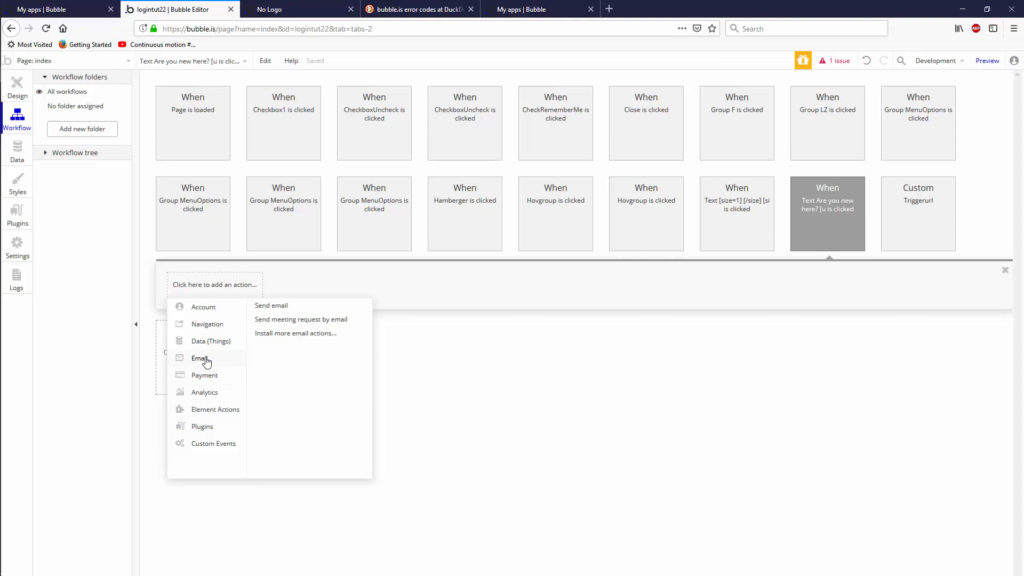
pyautogui.moveTo(813, 230)
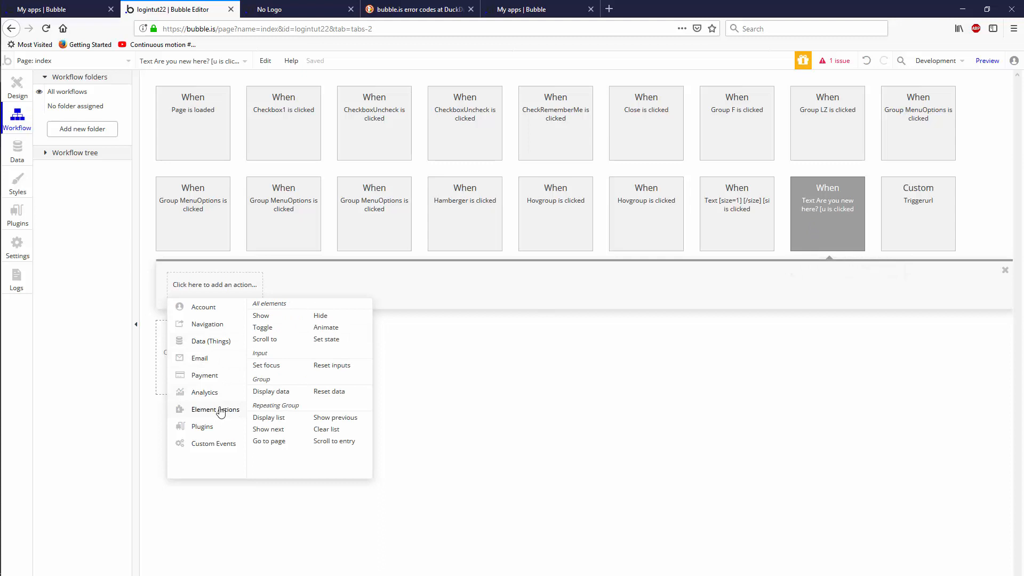
# Add a Set state action on Snapholder and choose 'Create a new custom state'.
pyautogui.click(326, 339)
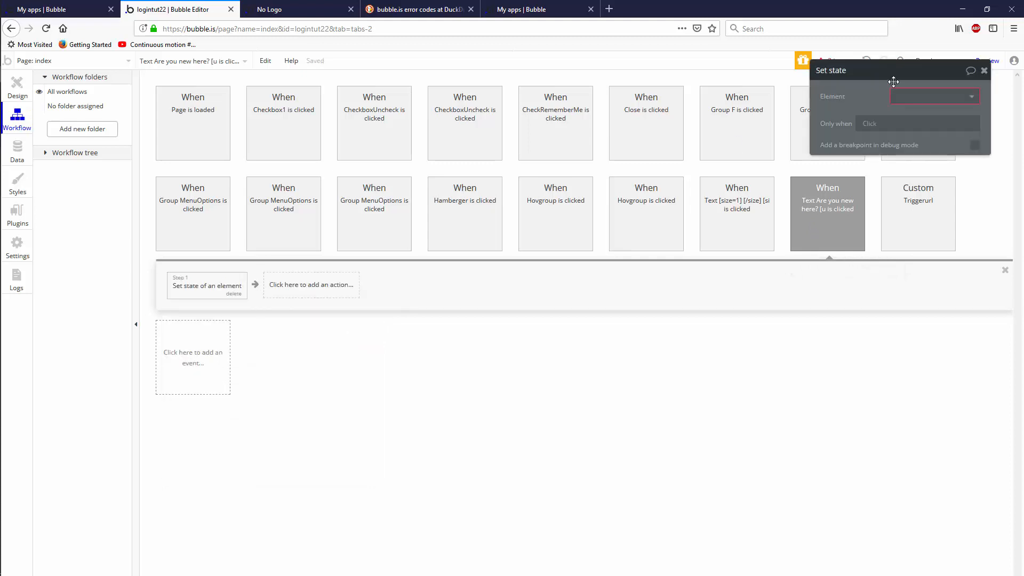
pyautogui.click(934, 96)
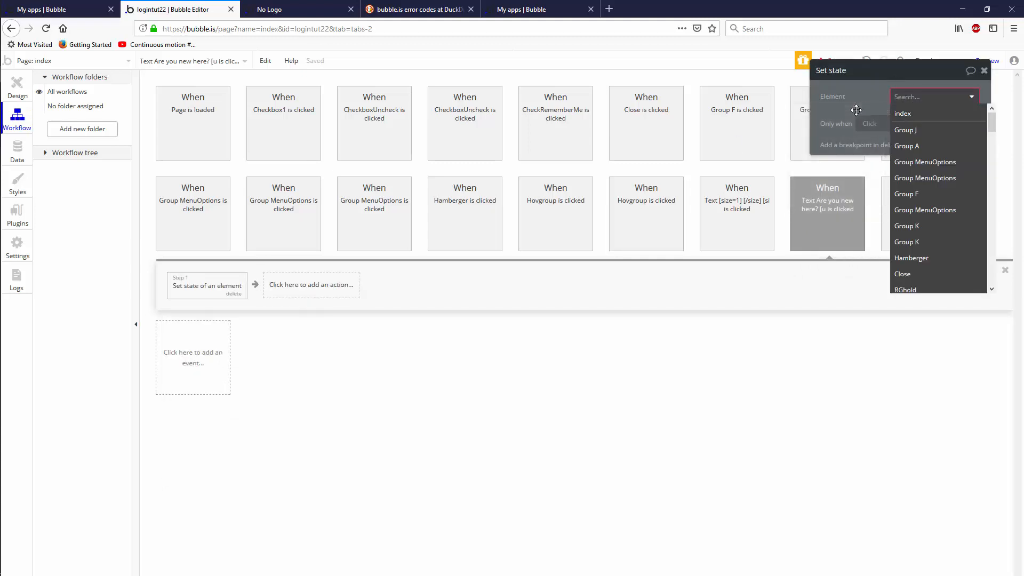
pyautogui.moveTo(95, 166)
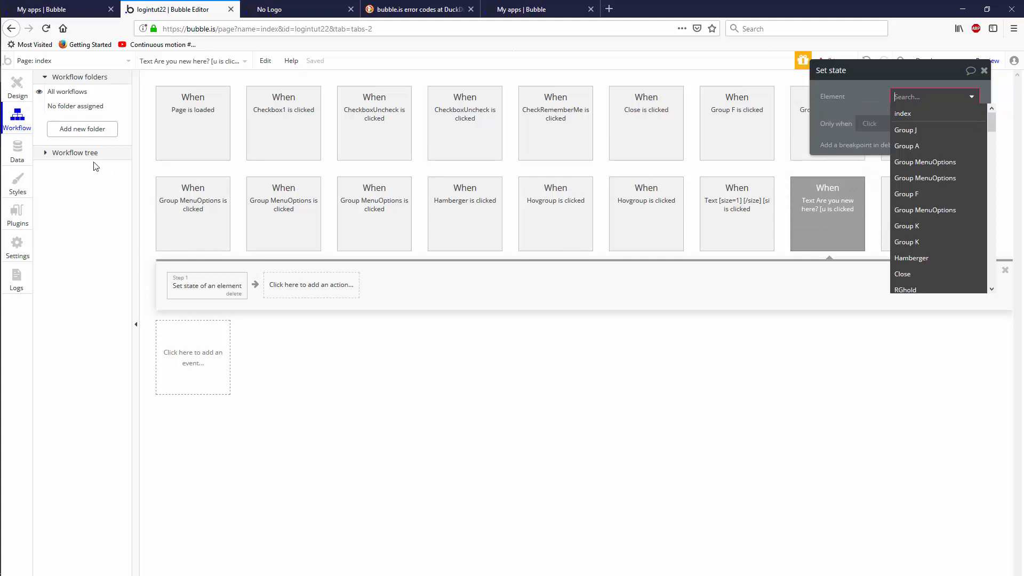
pyautogui.moveTo(780, 125)
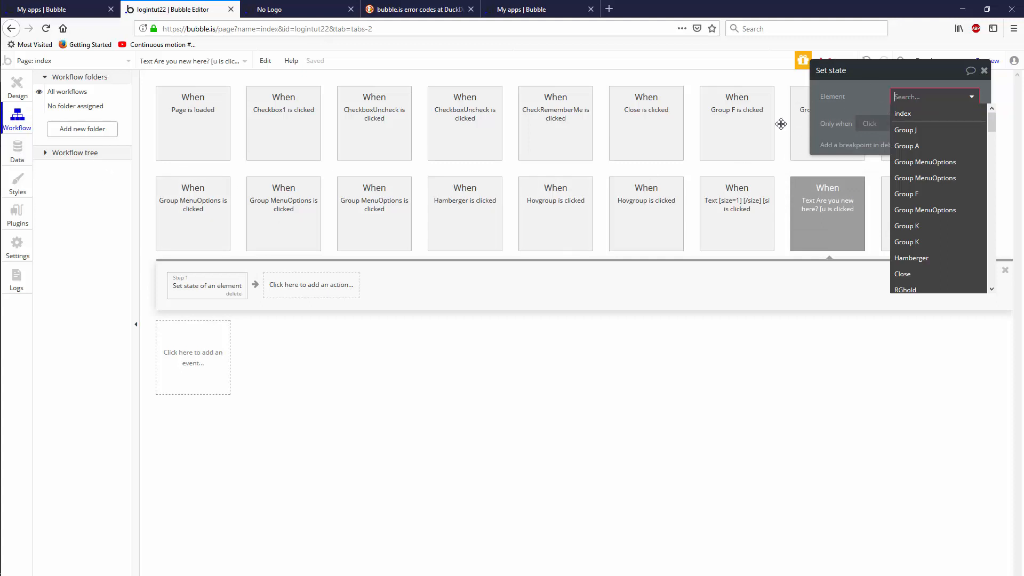
pyautogui.moveTo(870, 123)
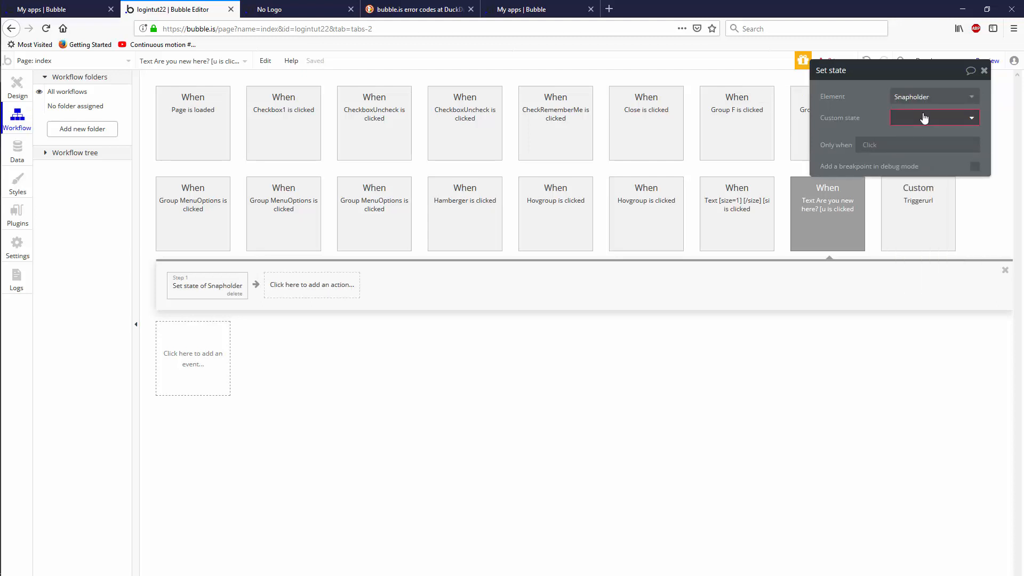
pyautogui.click(932, 117)
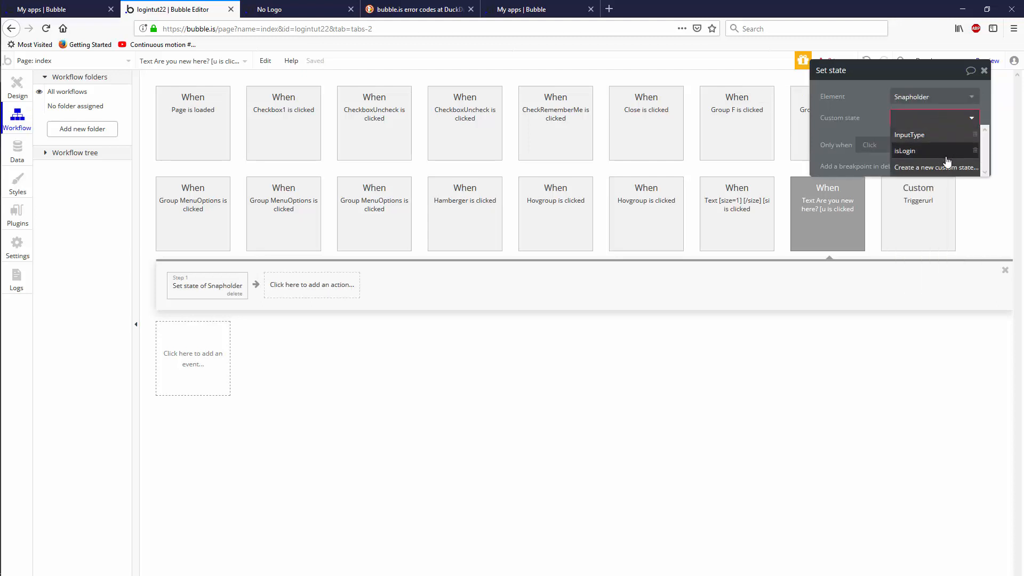
pyautogui.click(934, 167)
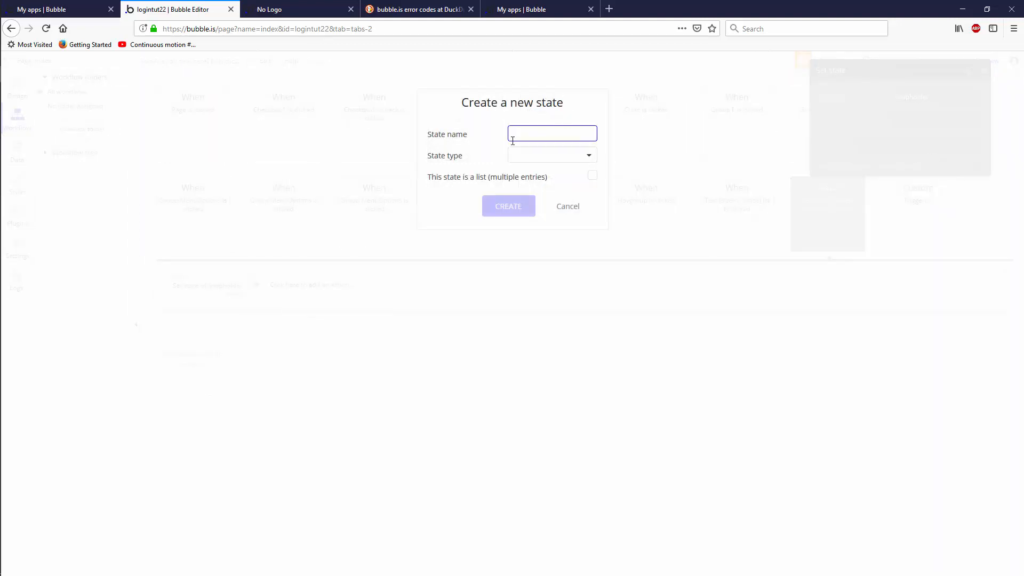
# Create the custom state 'isLogin' with state type yes / no.
pyautogui.write('isl')
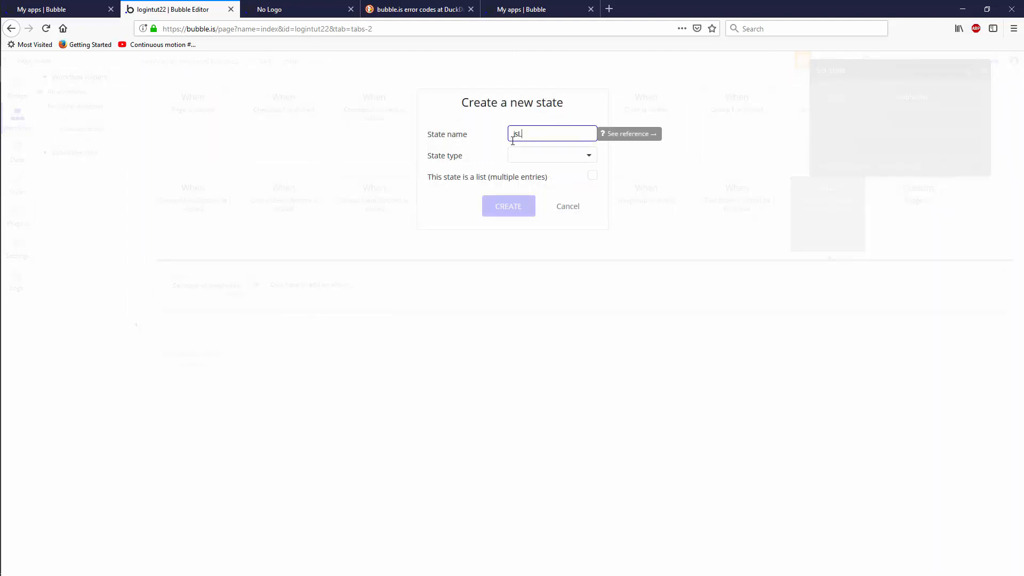
pyautogui.write('isLogin')
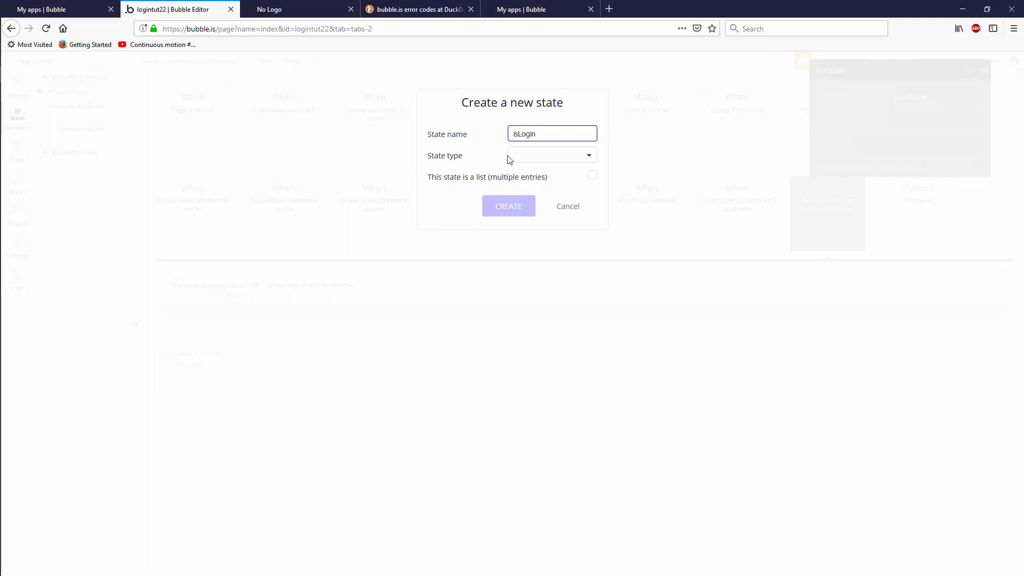
pyautogui.click(551, 155)
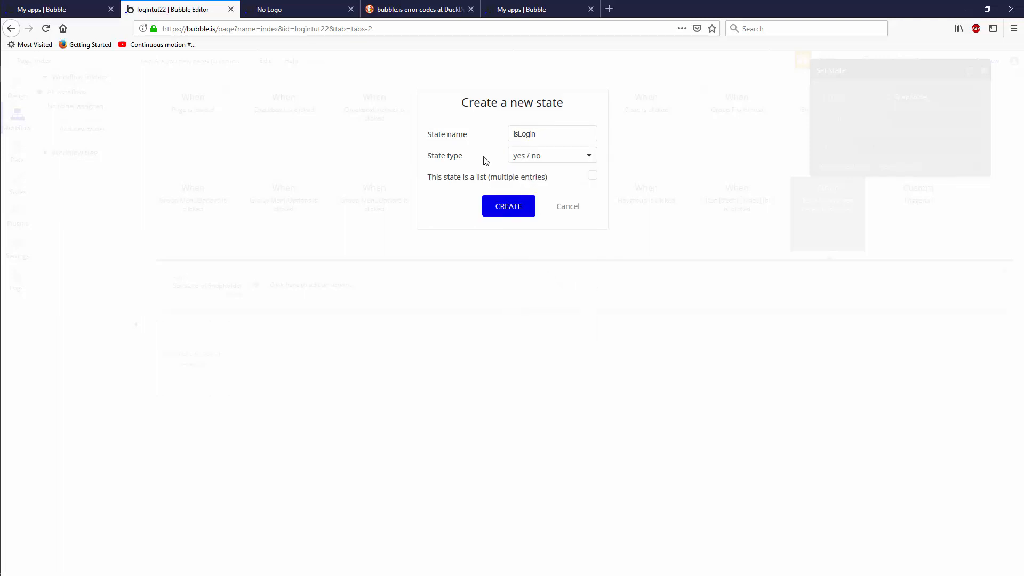
pyautogui.moveTo(523, 163)
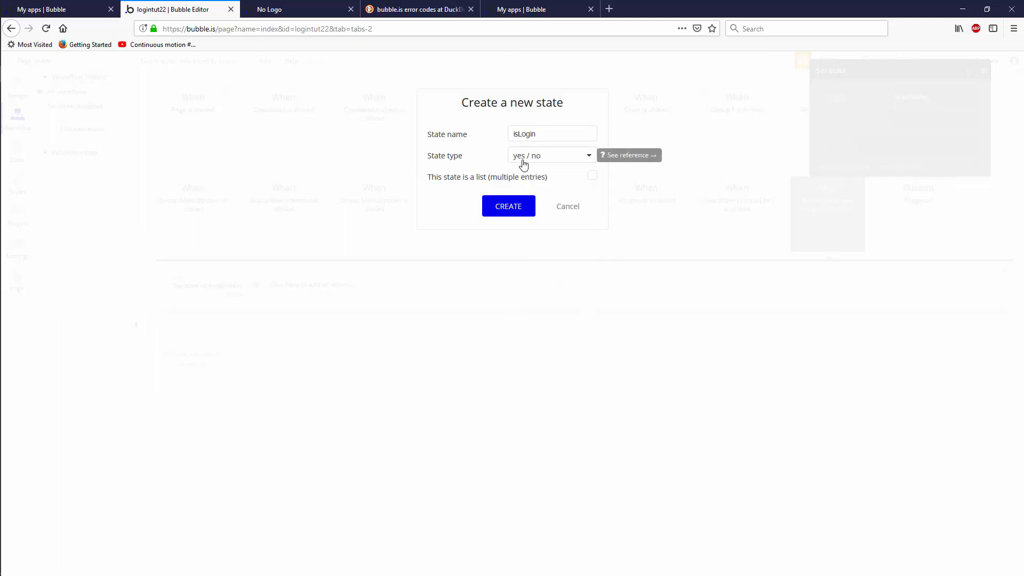
pyautogui.moveTo(532, 185)
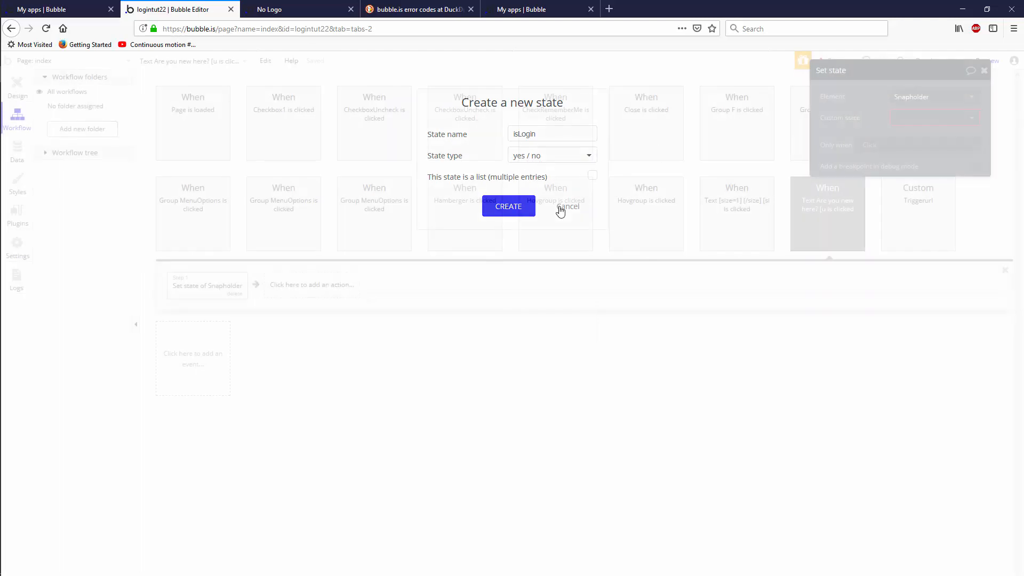
pyautogui.click(508, 206)
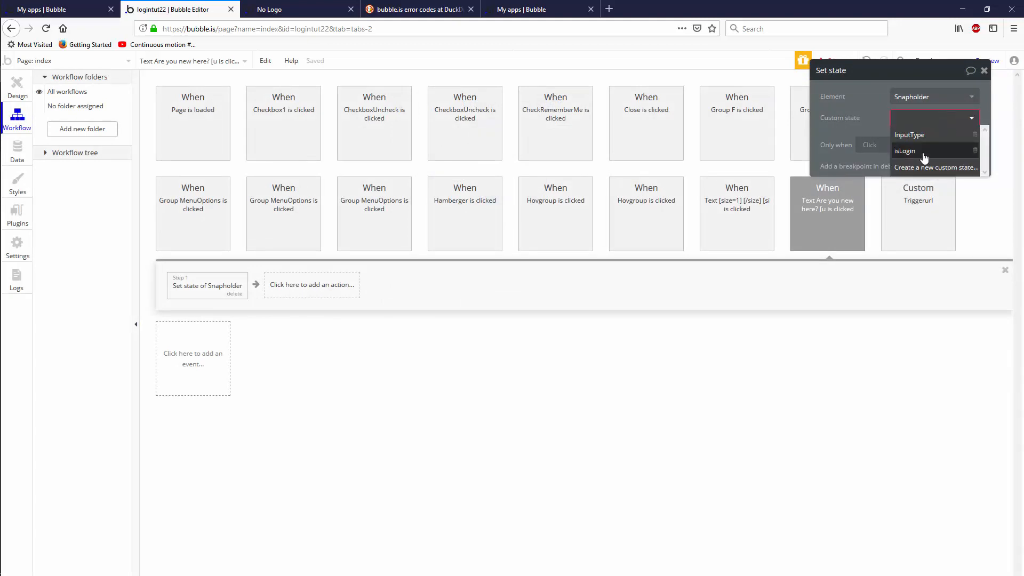
# Set the action's custom state to isLogin and choose the value it receives.
pyautogui.click(905, 151)
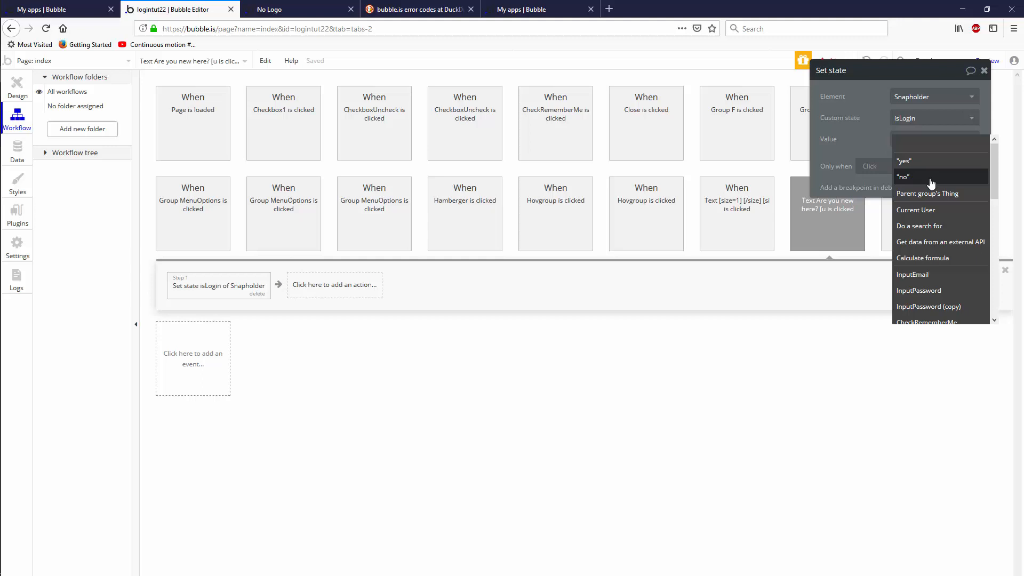
pyautogui.click(903, 176)
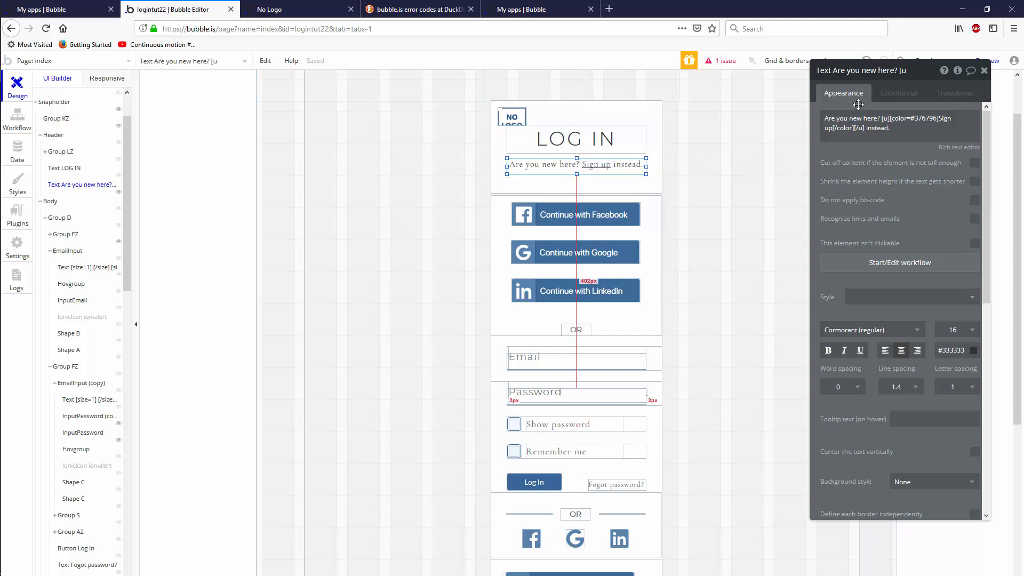
# Add condition When Snapholder's isLogin is 'yes' for visibility, then right-click the text to copy it.
pyautogui.click(899, 93)
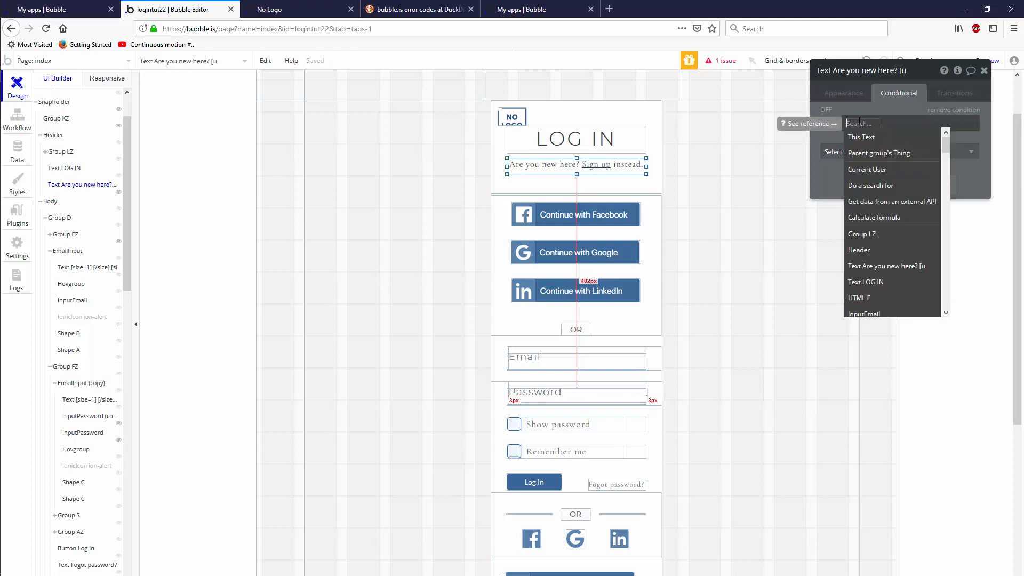
pyautogui.write('snap')
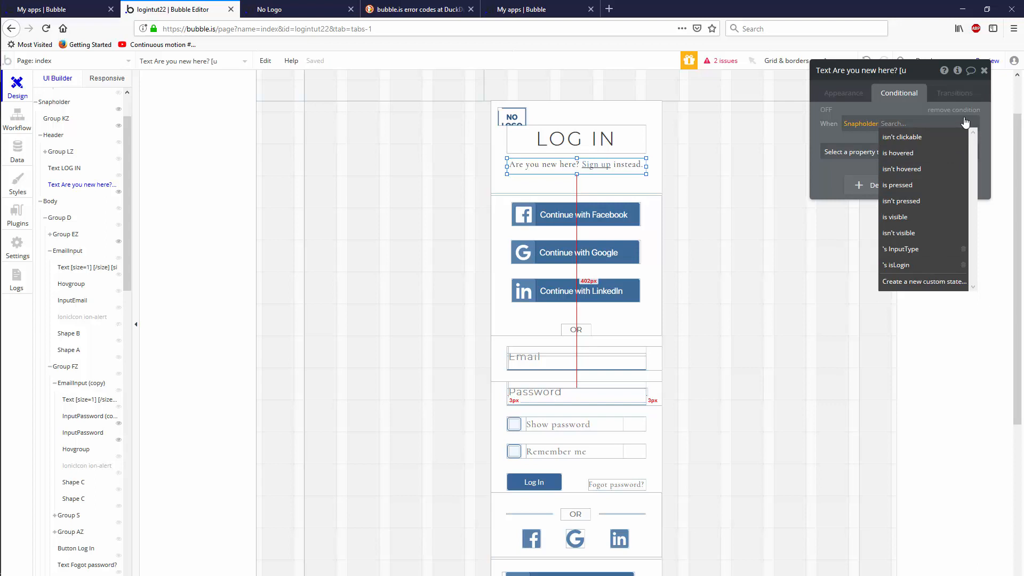
pyautogui.click(896, 264)
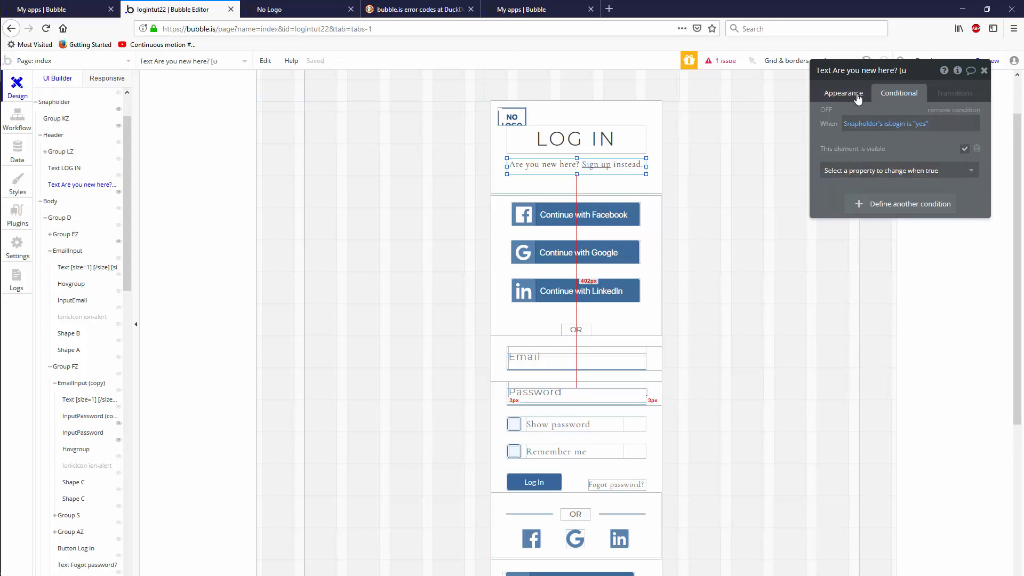
pyautogui.click(843, 93)
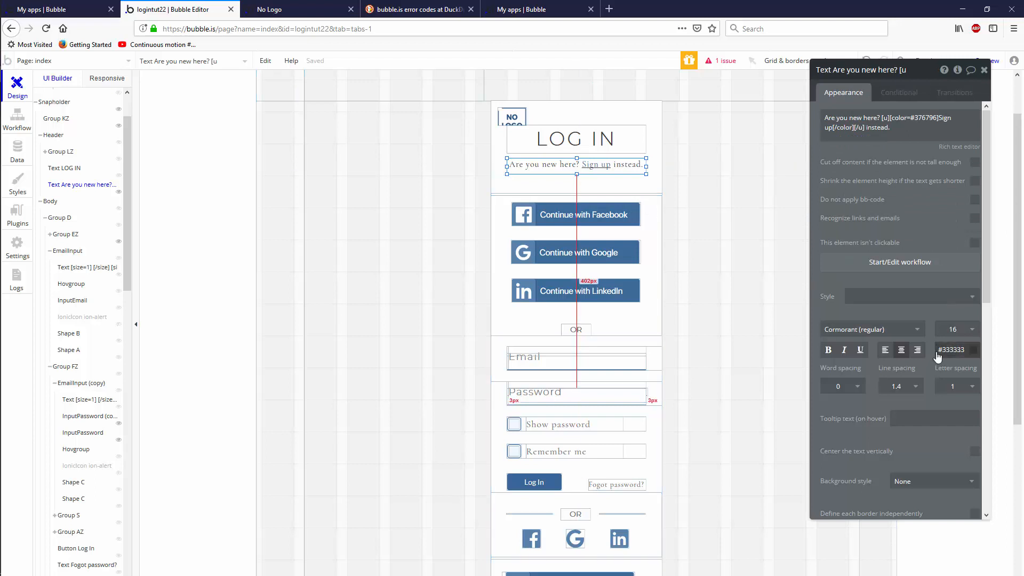
pyautogui.scroll(-3)
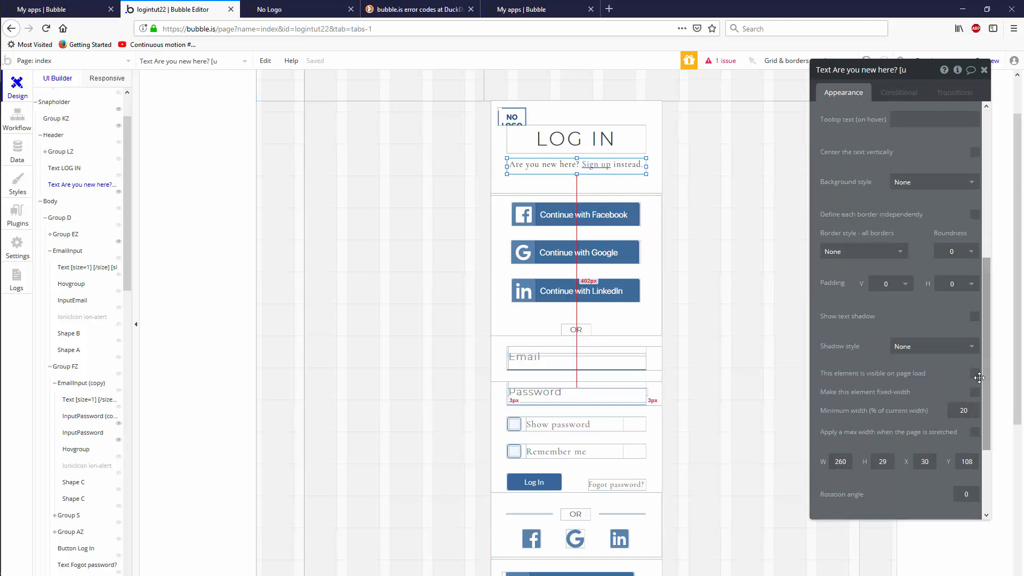
pyautogui.rightClick(575, 164)
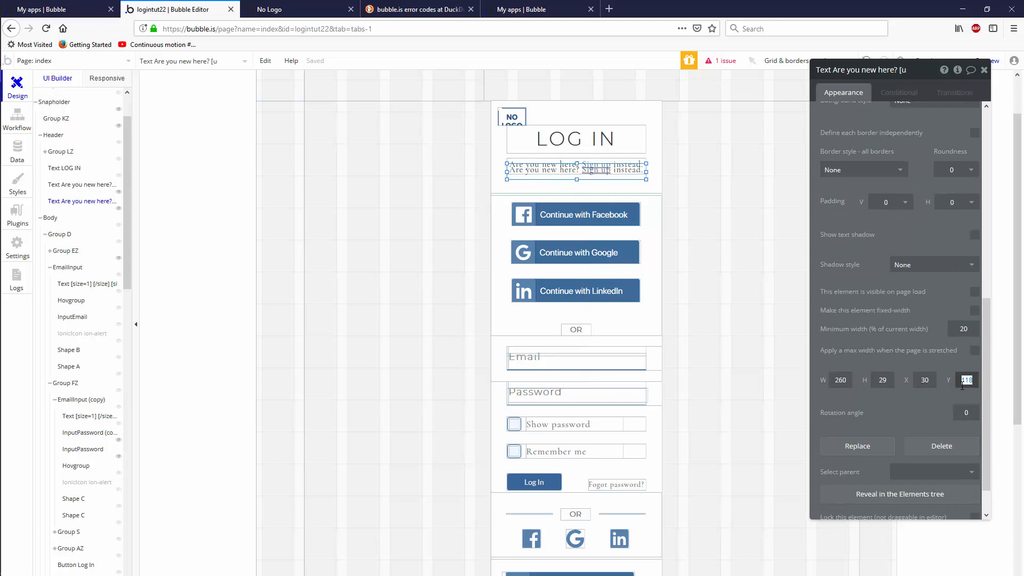
# Place the pasted copy at Y 108 and start its click workflow.
pyautogui.write('108')
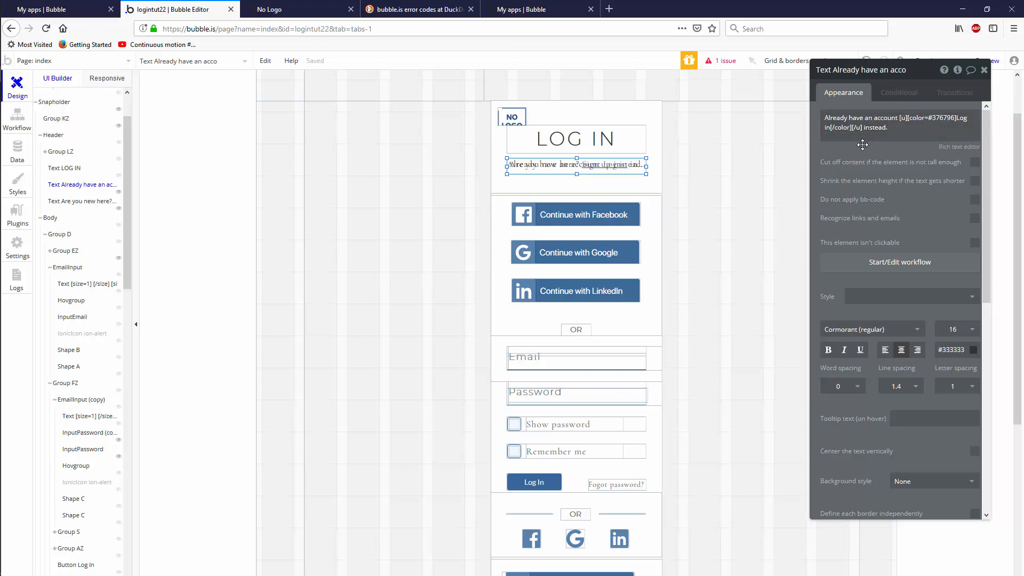
pyautogui.click(17, 117)
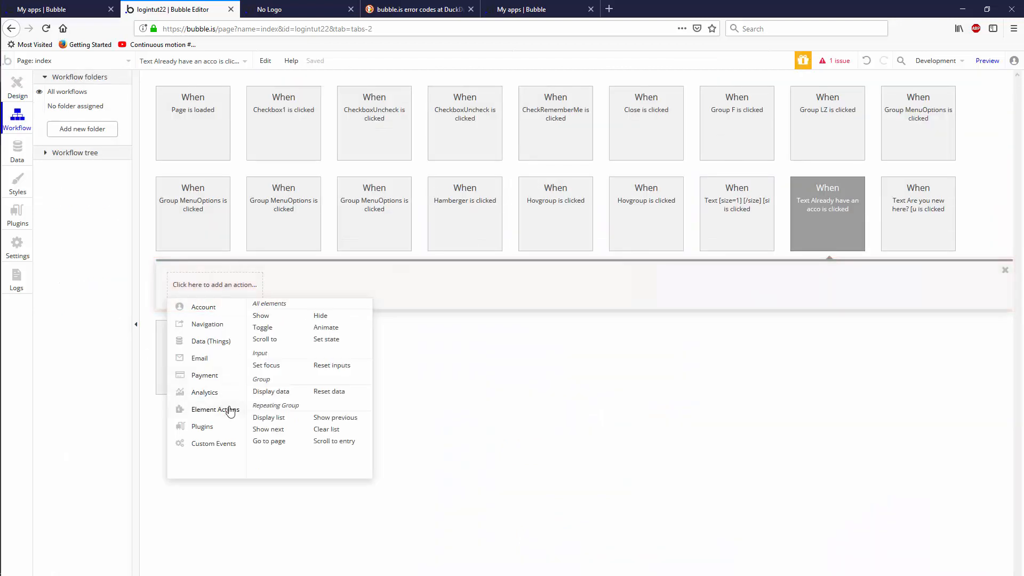
# Add a Set state action setting Snapholder's isLogin to 'yes'.
pyautogui.click(327, 339)
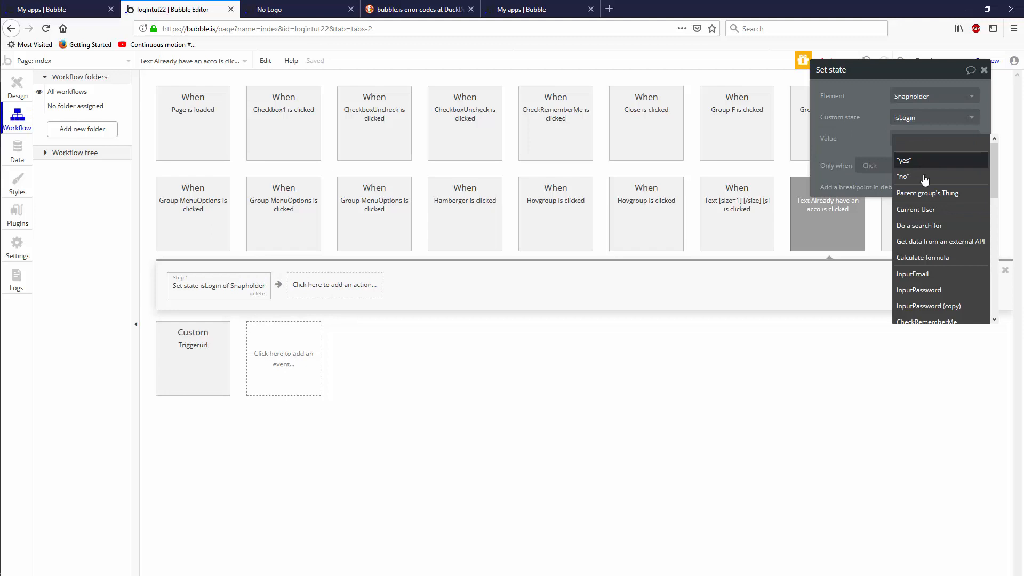
pyautogui.click(904, 160)
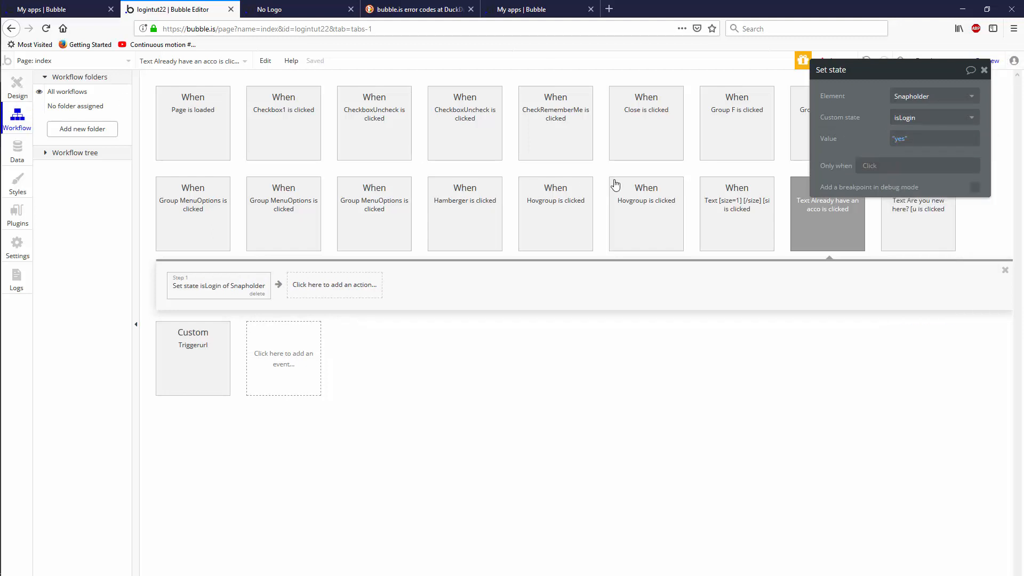
# Return to Design, review the copied text's conditions, and select the original sign-up text.
pyautogui.click(17, 85)
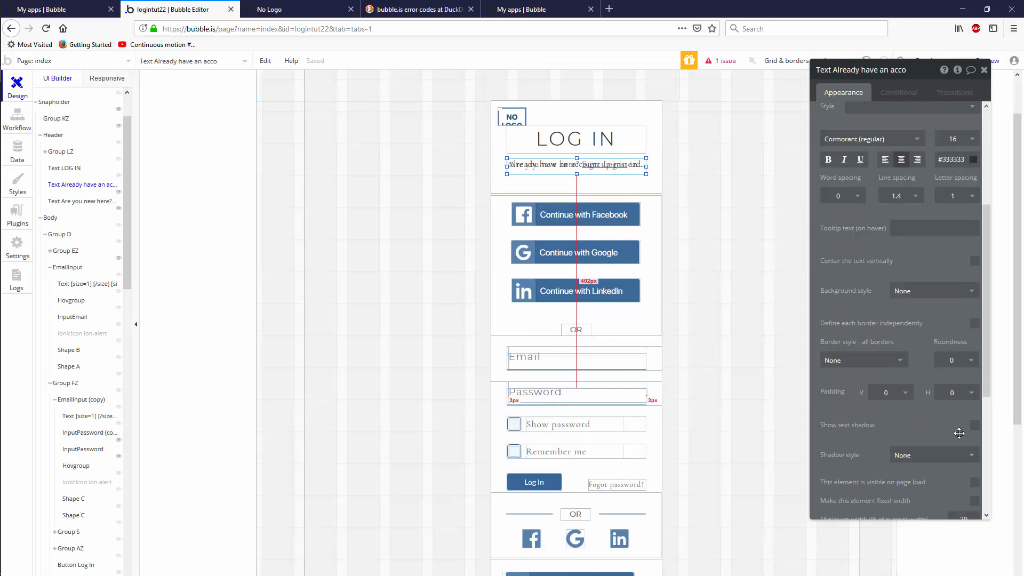
pyautogui.click(899, 92)
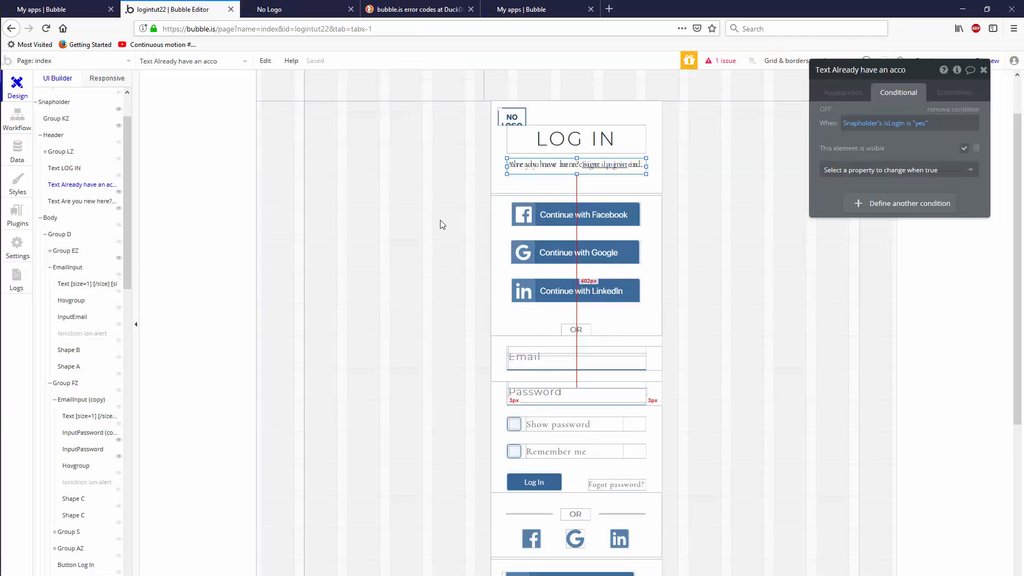
pyautogui.click(843, 92)
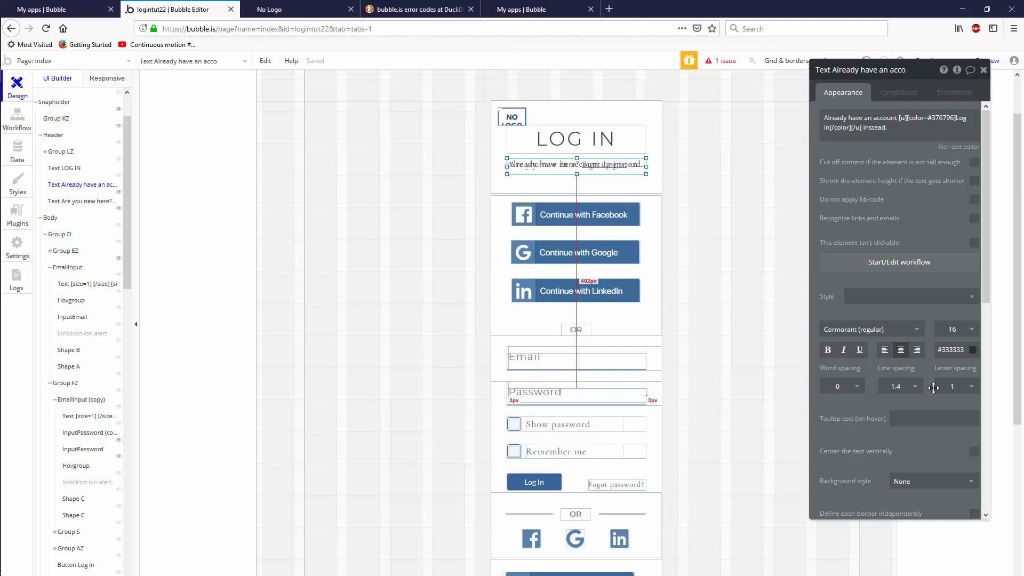
pyautogui.click(81, 201)
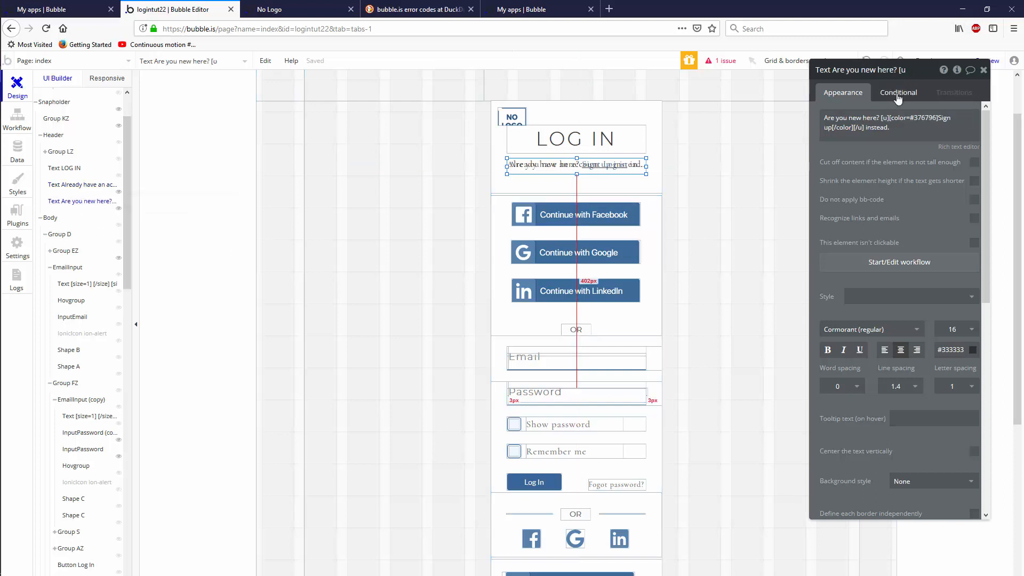
# Change the condition to isLogin is 'no' or isLogin formatted as text is empty.
pyautogui.click(898, 92)
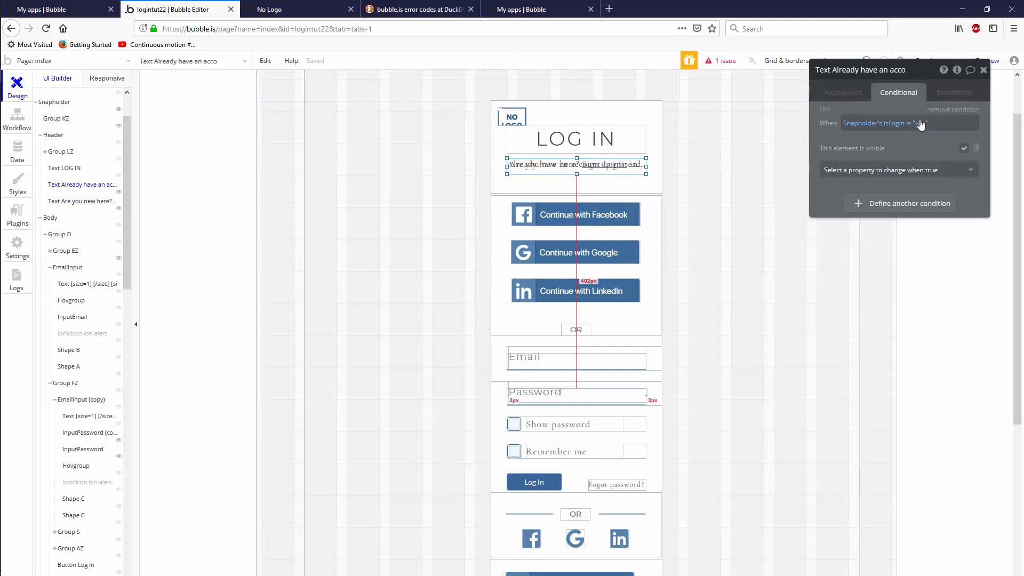
pyautogui.click(921, 123)
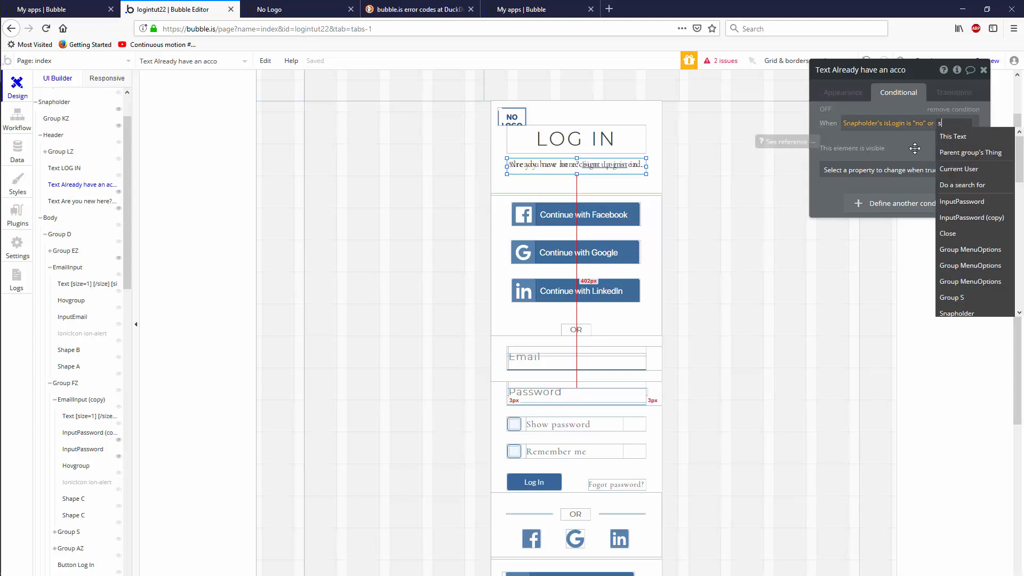
pyautogui.click(955, 122)
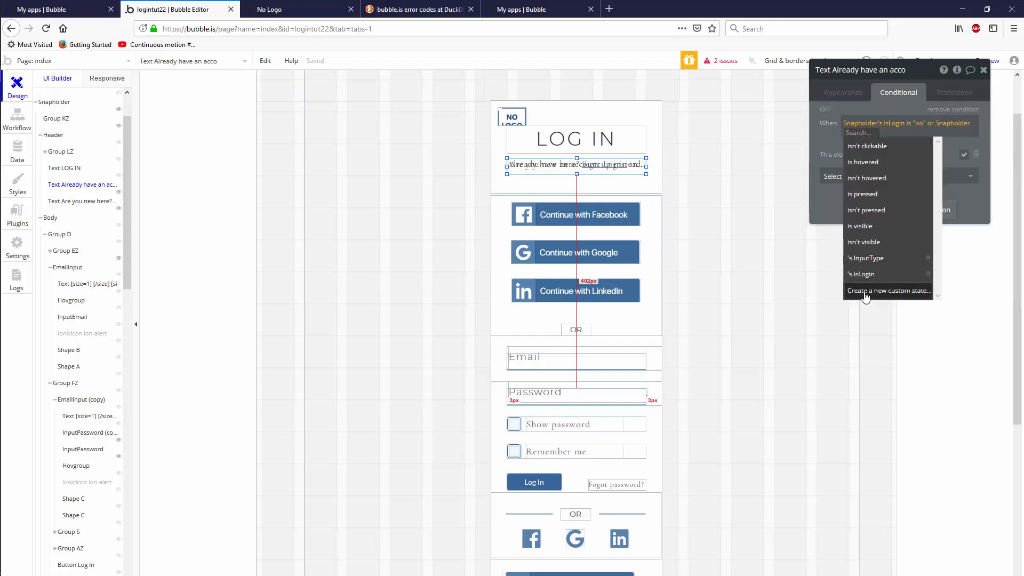
pyautogui.click(860, 273)
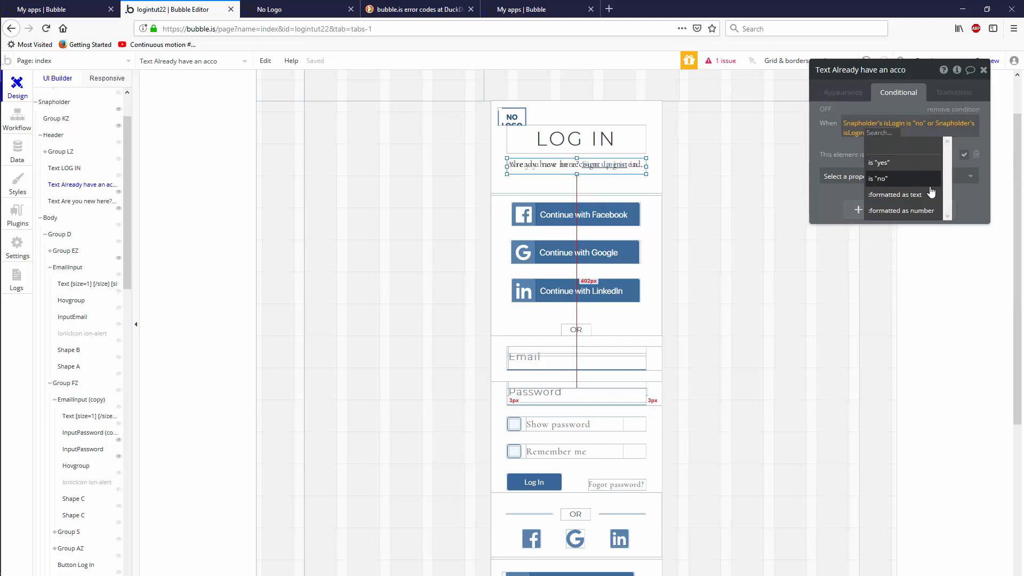
pyautogui.click(894, 194)
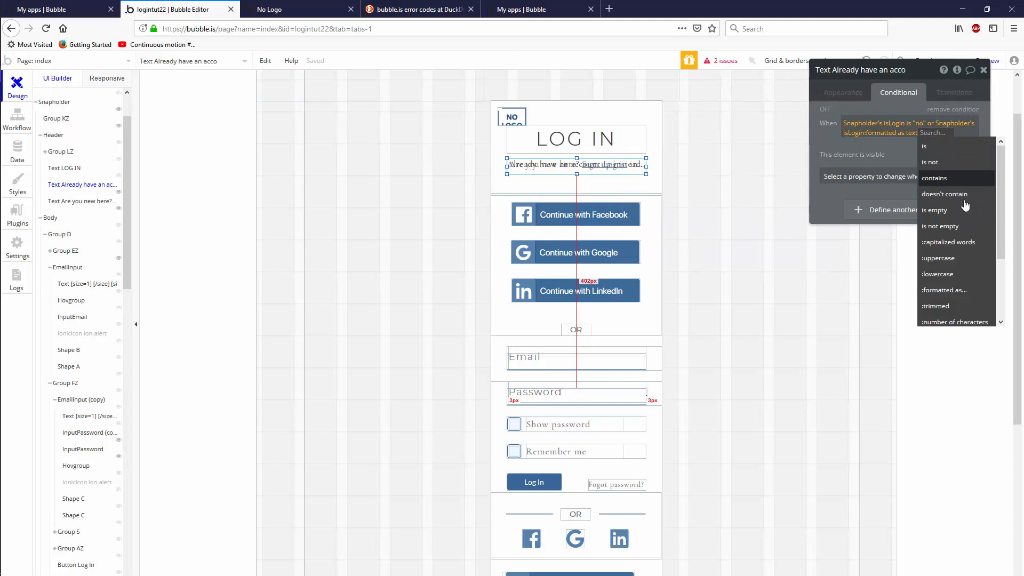
pyautogui.click(934, 209)
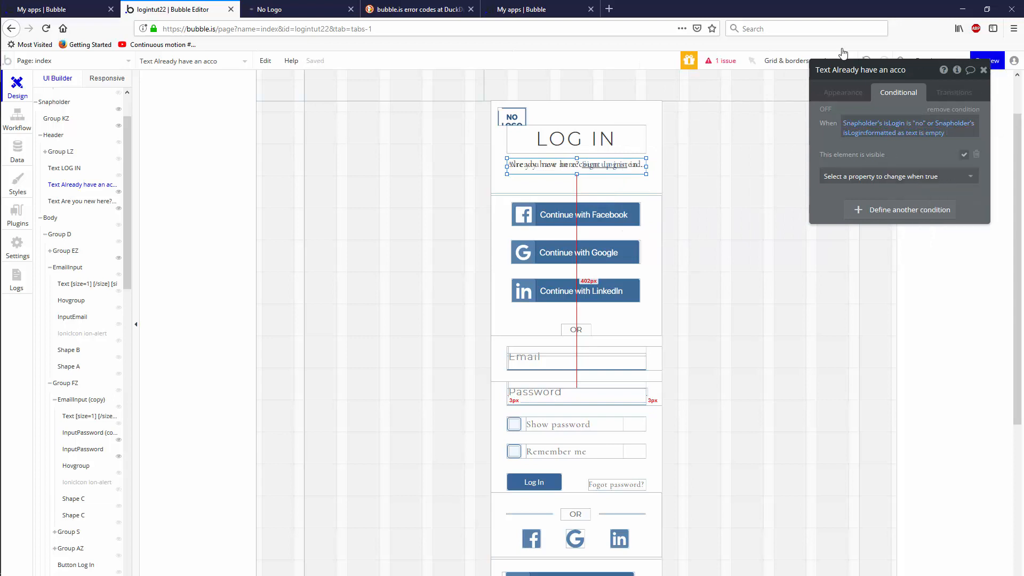
pyautogui.click(288, 9)
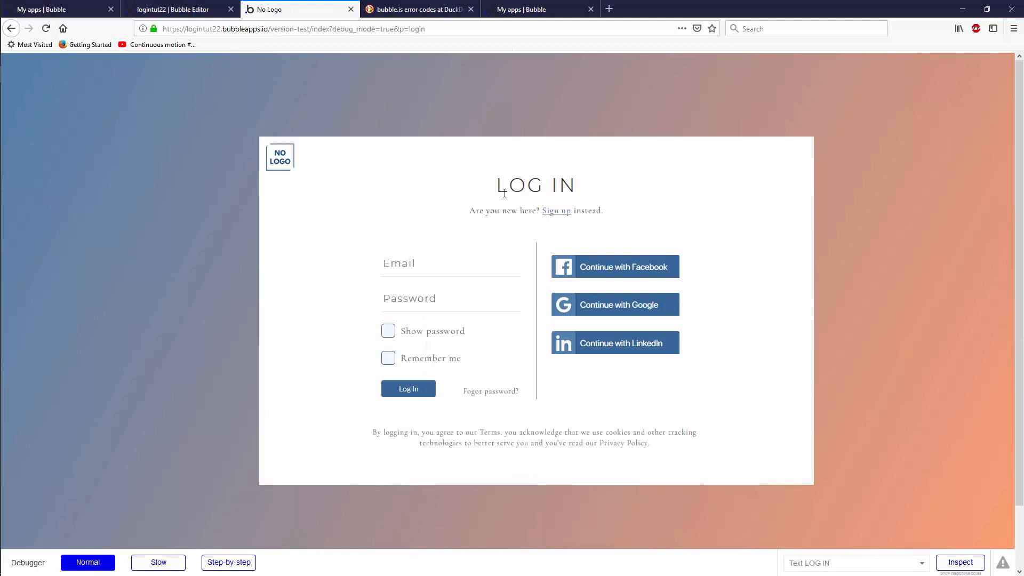
# Confirm the preview shows only the 'Are you new here?' line, then return to the editor.
pyautogui.click(556, 210)
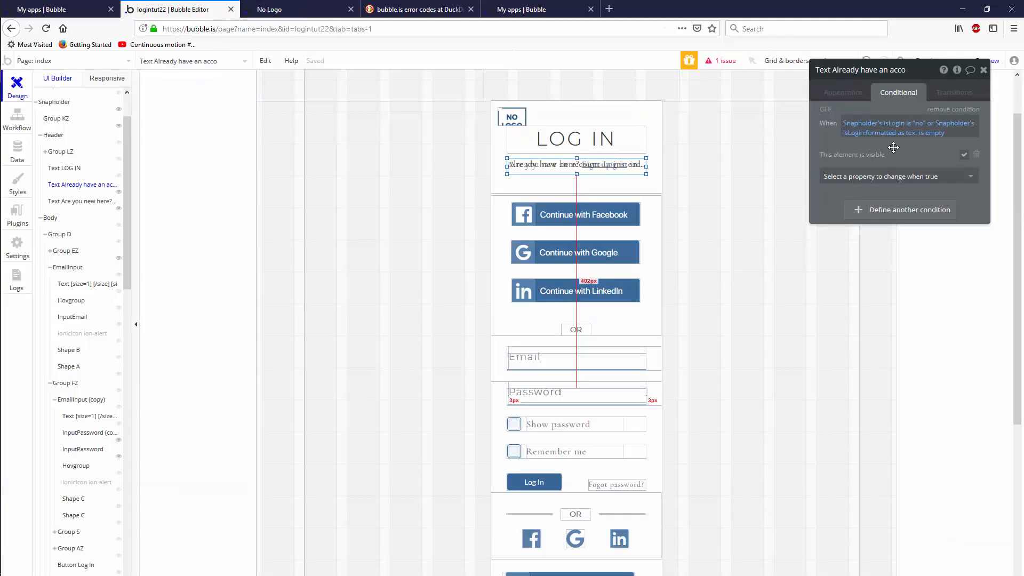
# Condition the LOG IN heading on isLogin 'no' or empty, then toggle it in preview.
pyautogui.click(842, 92)
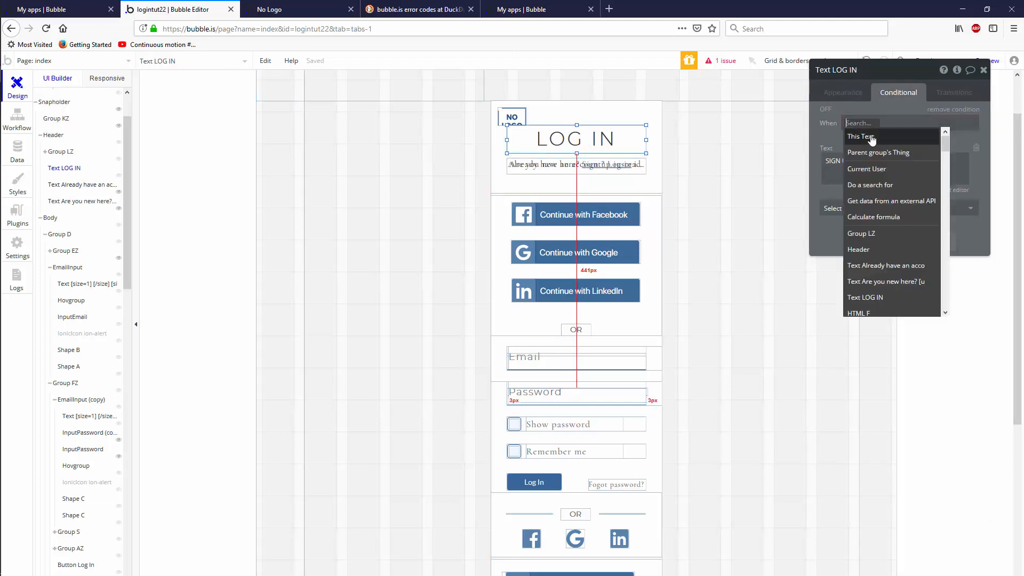
pyautogui.moveTo(886, 265)
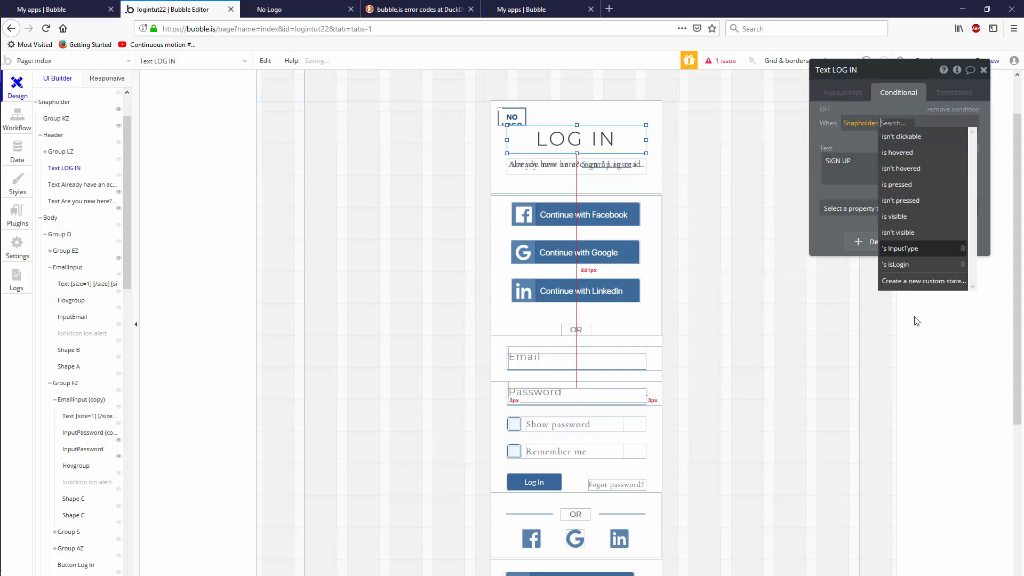
pyautogui.click(896, 264)
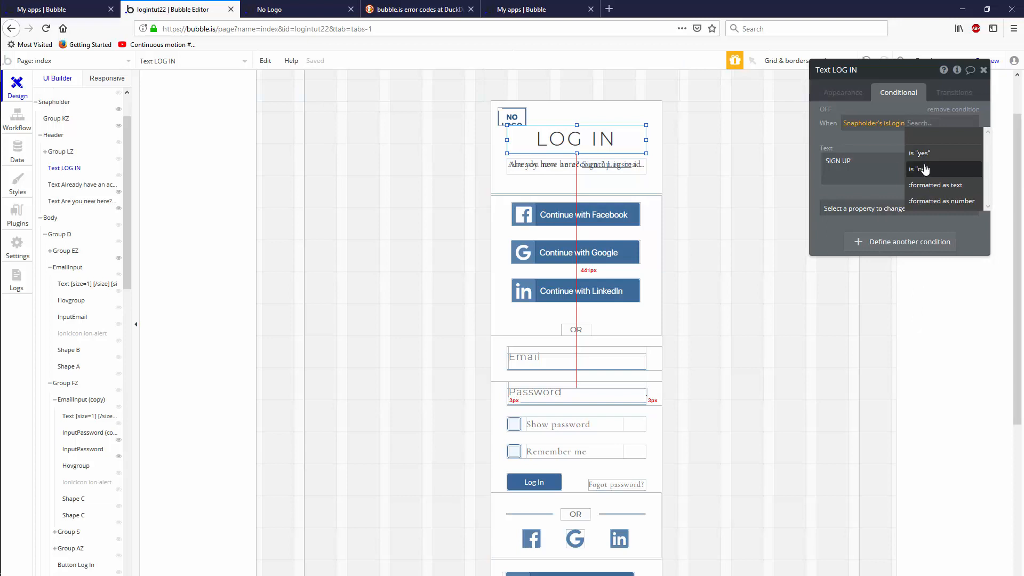
pyautogui.click(922, 169)
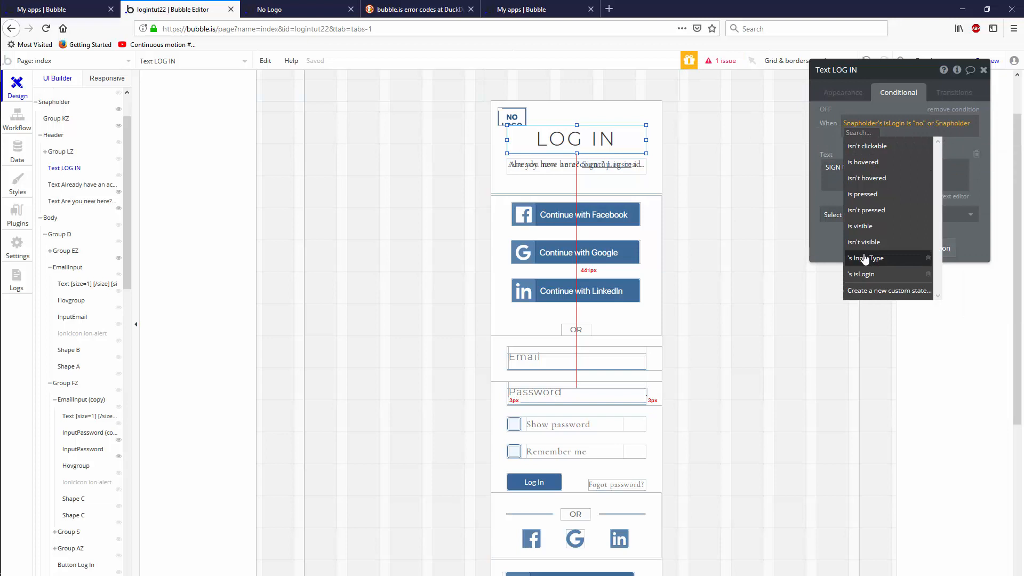
pyautogui.click(861, 273)
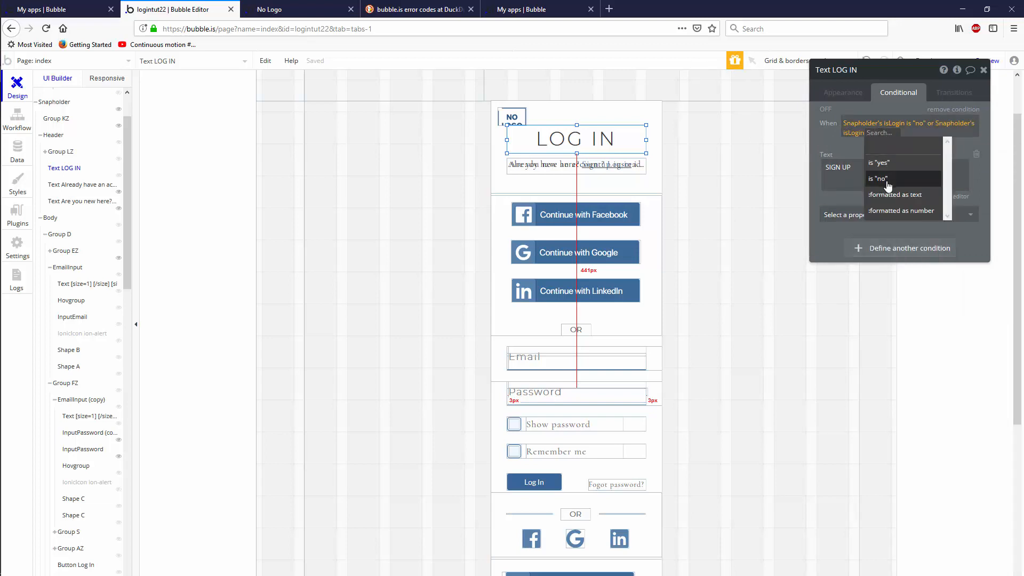
pyautogui.click(895, 194)
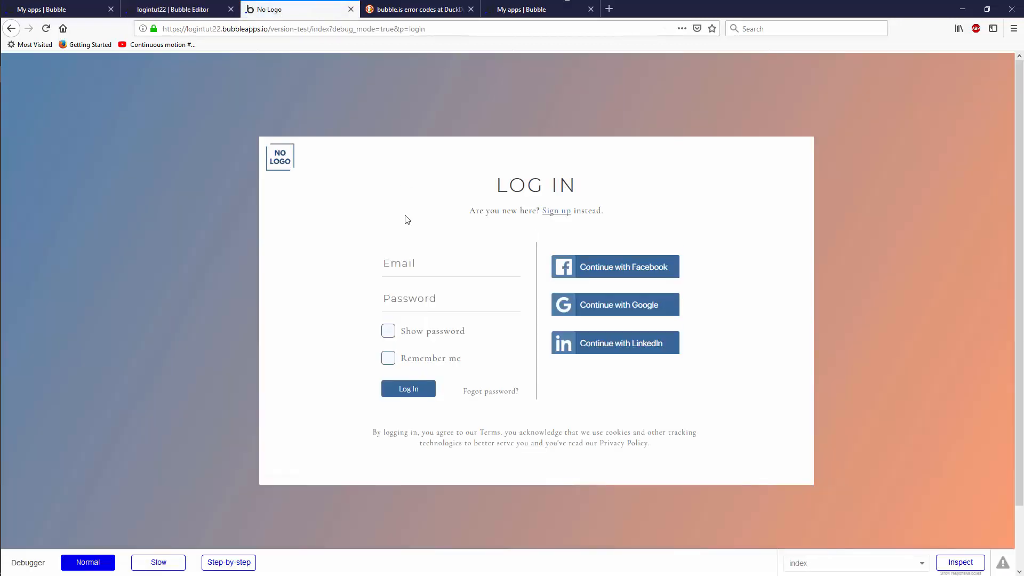
pyautogui.click(555, 211)
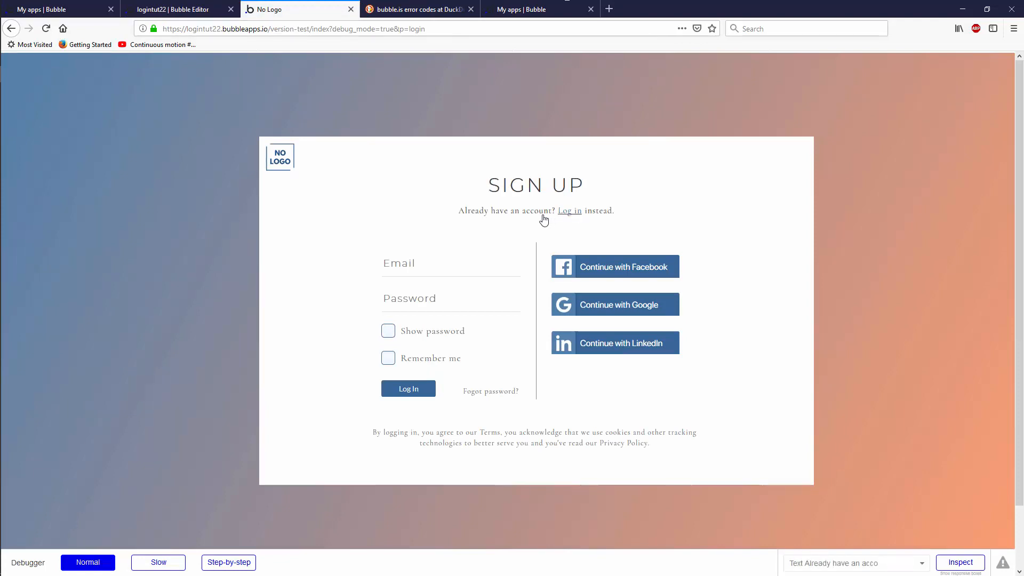
pyautogui.click(569, 211)
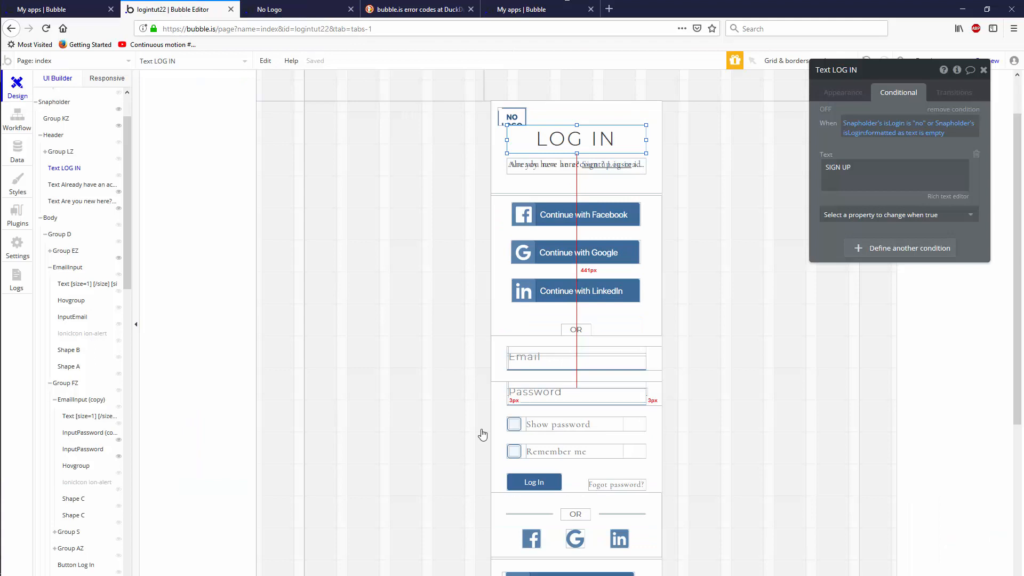
# Paste the heading's isLogin condition onto the Log In button, changing its label to 'Sign Up'.
pyautogui.rightClick(881, 128)
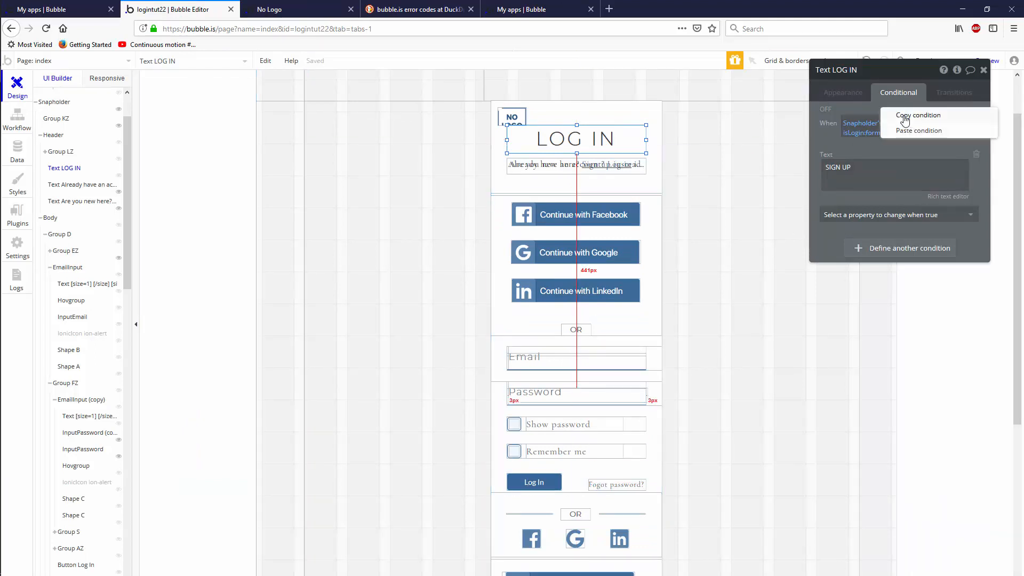
pyautogui.click(533, 482)
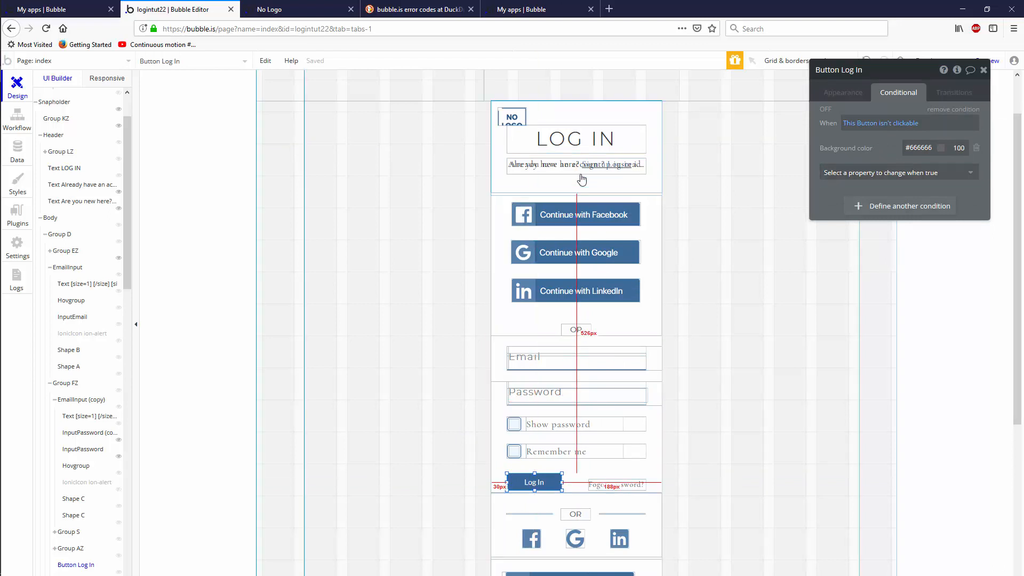
pyautogui.click(573, 138)
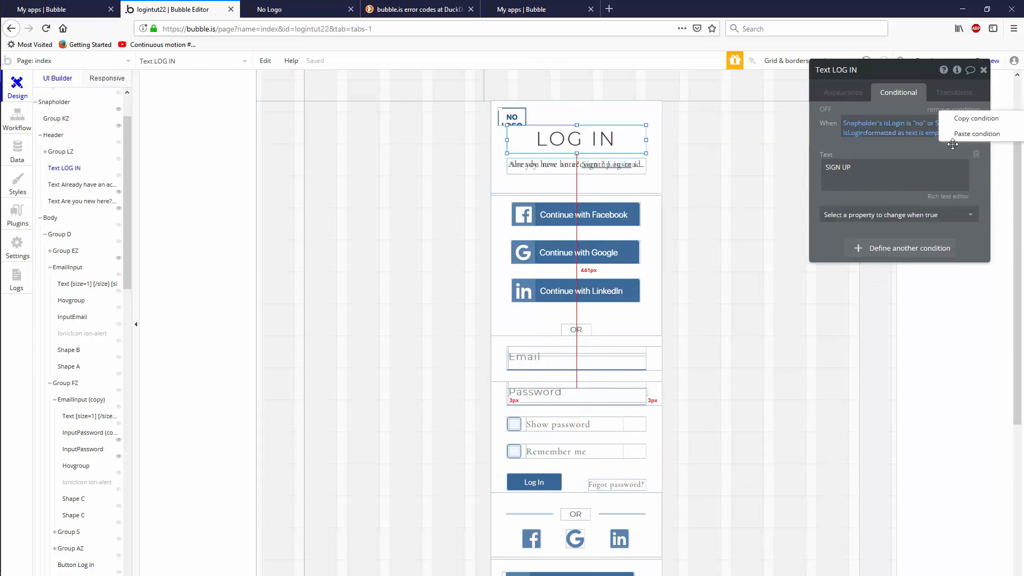
pyautogui.click(533, 482)
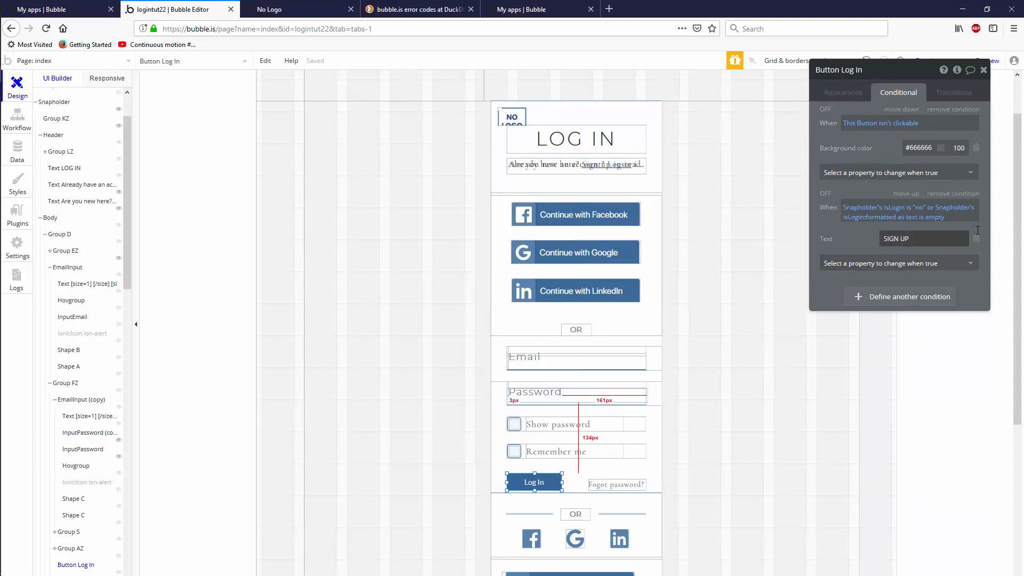
pyautogui.click(922, 238)
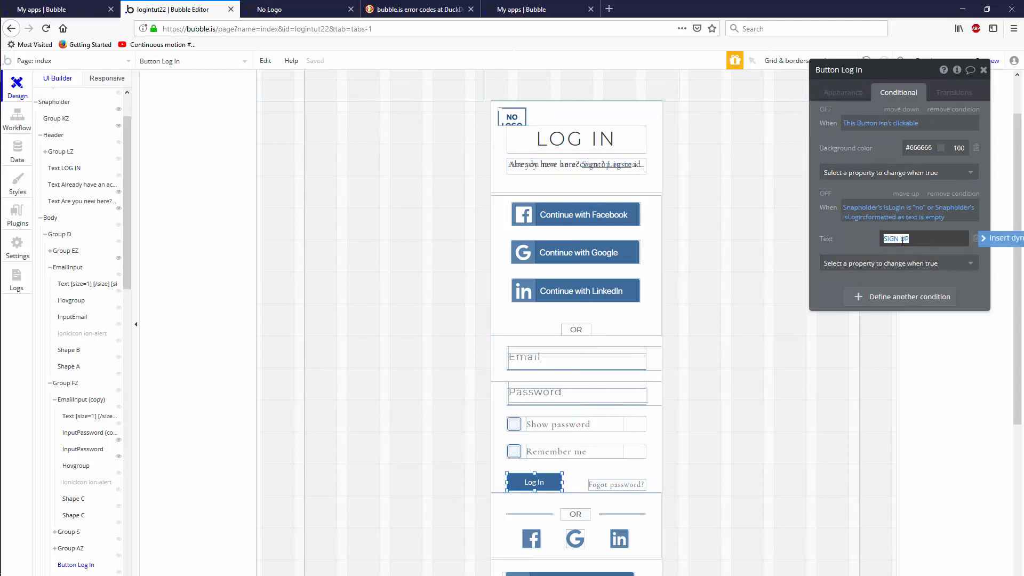
pyautogui.write('Sign Up')
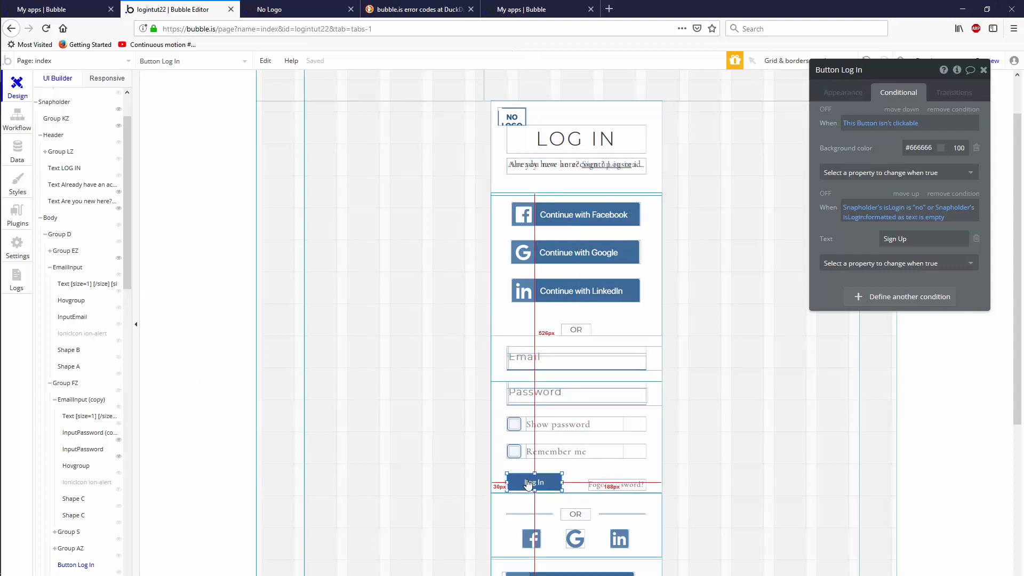
pyautogui.click(842, 92)
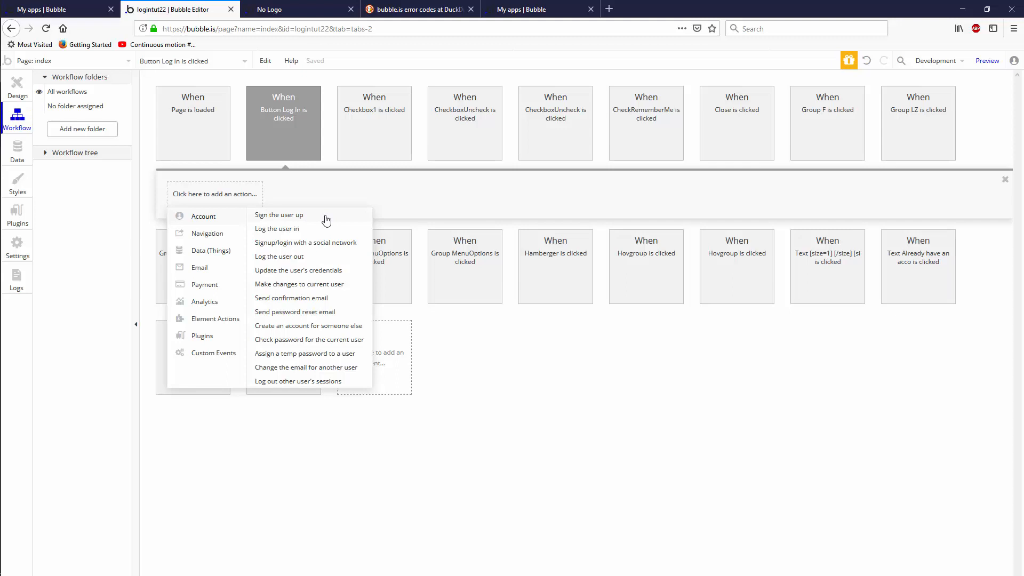
# Add a Sign the user up action with Password set to InputPassword's value.
pyautogui.click(279, 215)
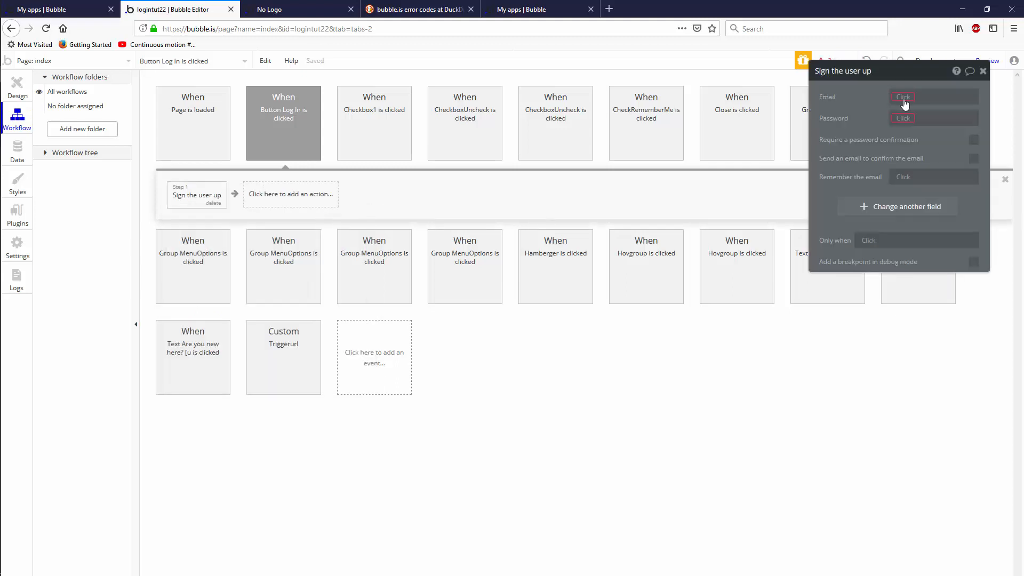
pyautogui.click(933, 97)
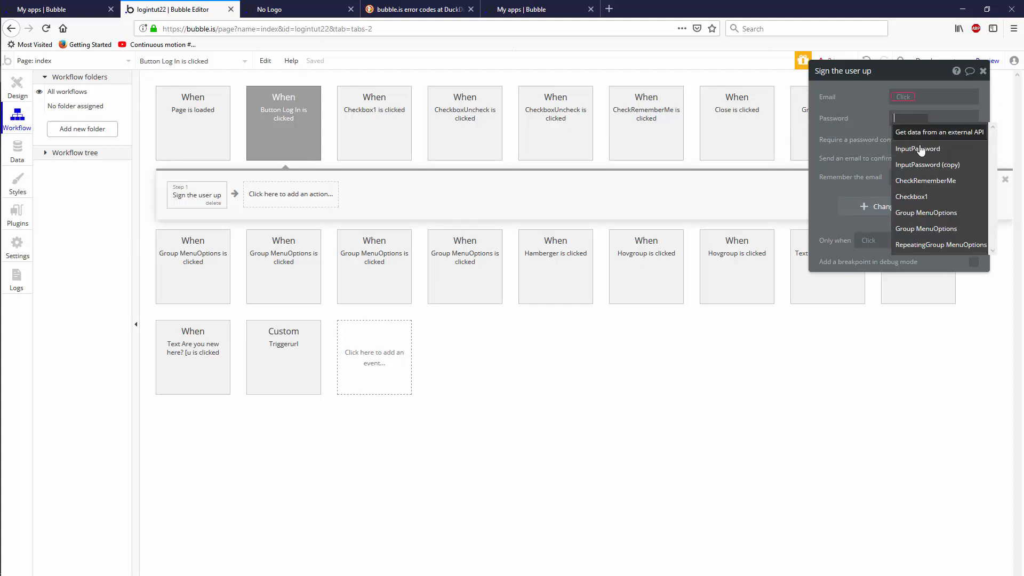
pyautogui.click(917, 149)
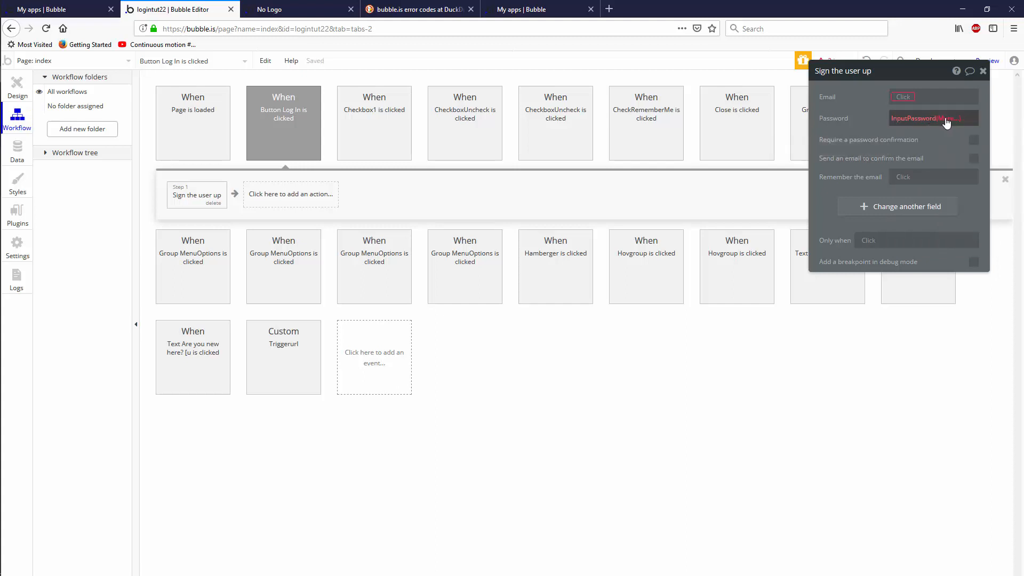
pyautogui.click(932, 97)
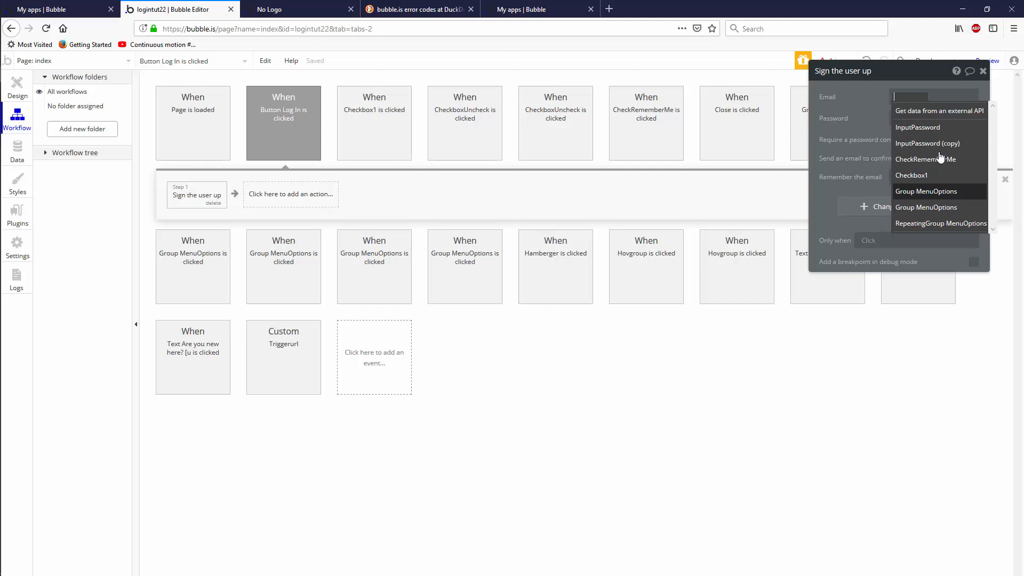
pyautogui.click(917, 128)
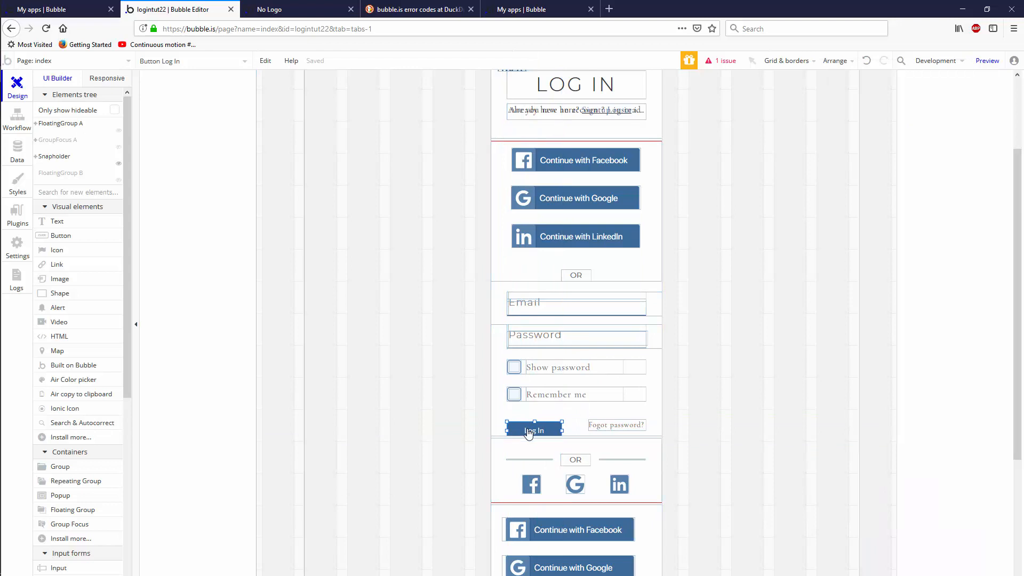
# Set the sign-up action's Email to InputEmail's value.
pyautogui.click(17, 117)
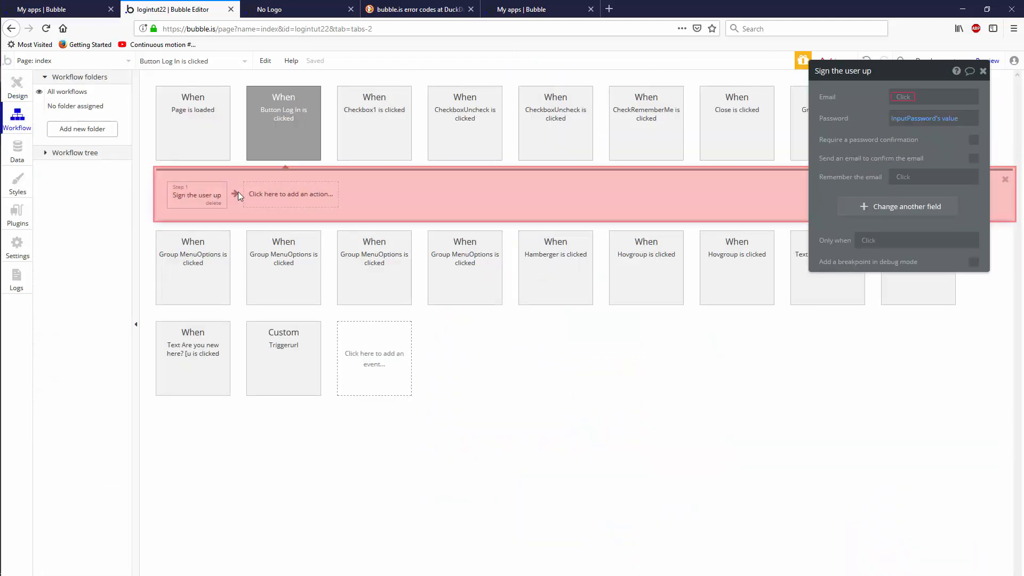
pyautogui.click(933, 96)
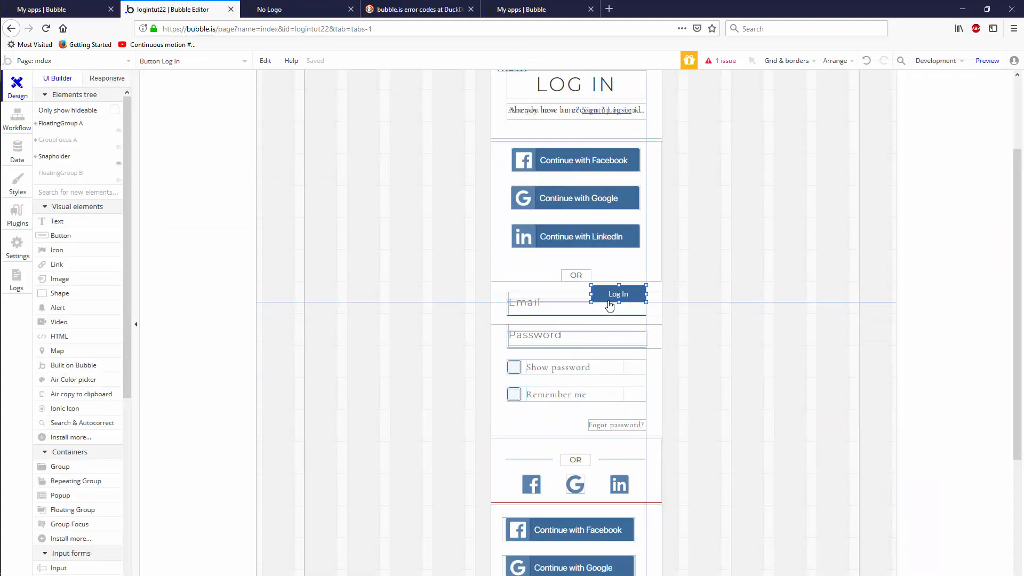
pyautogui.click(617, 294)
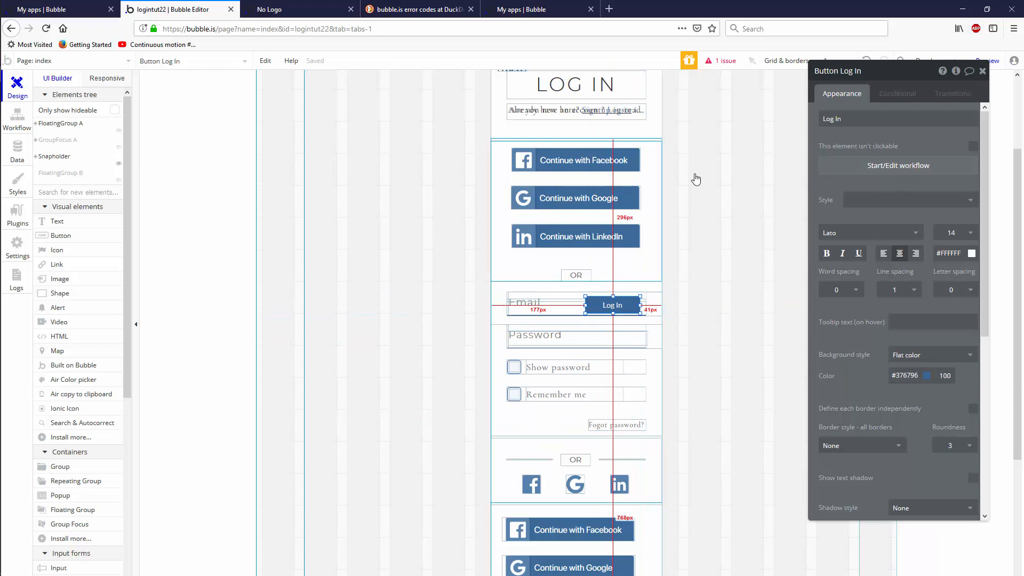
pyautogui.click(17, 117)
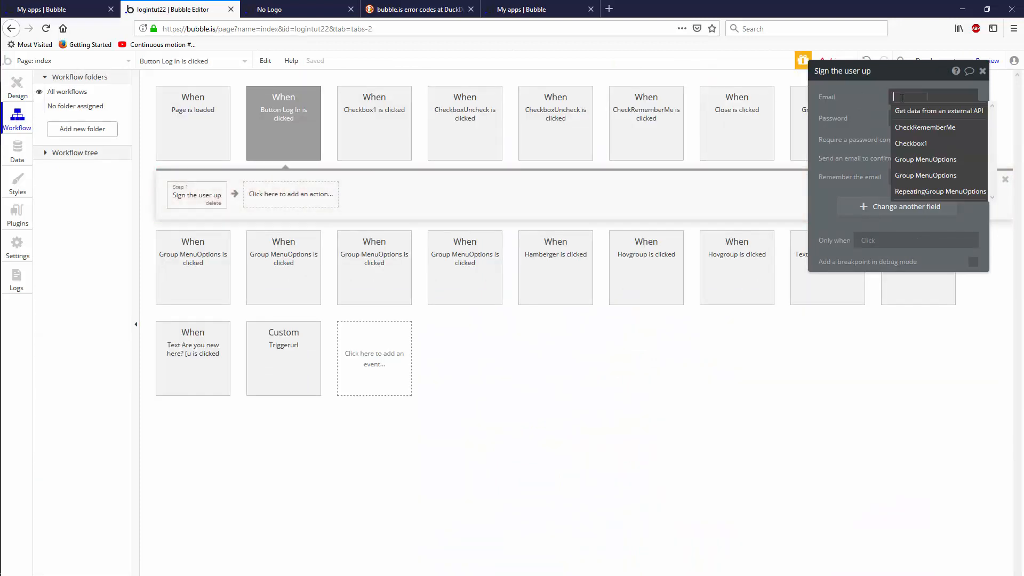
pyautogui.click(924, 119)
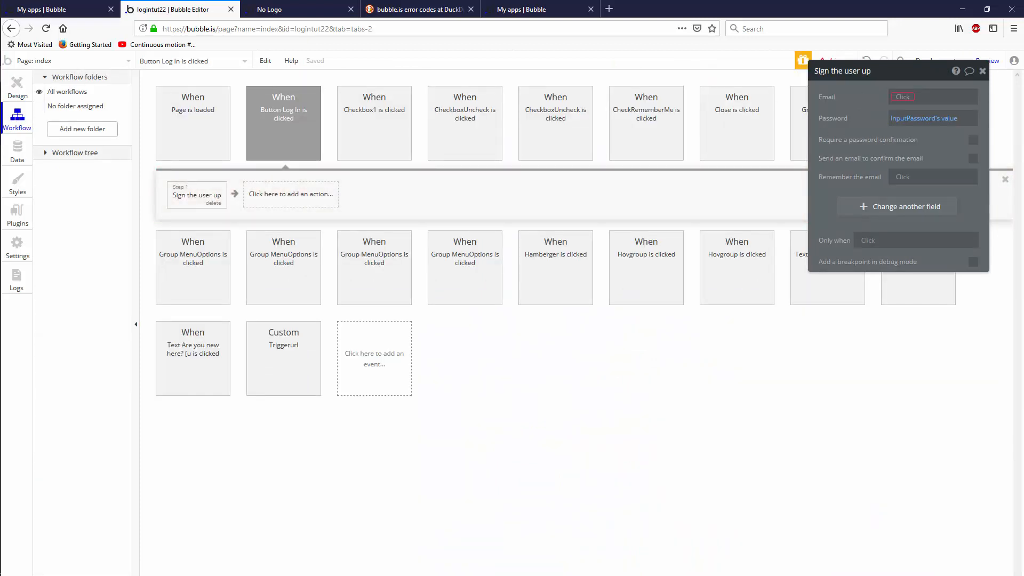
pyautogui.click(17, 88)
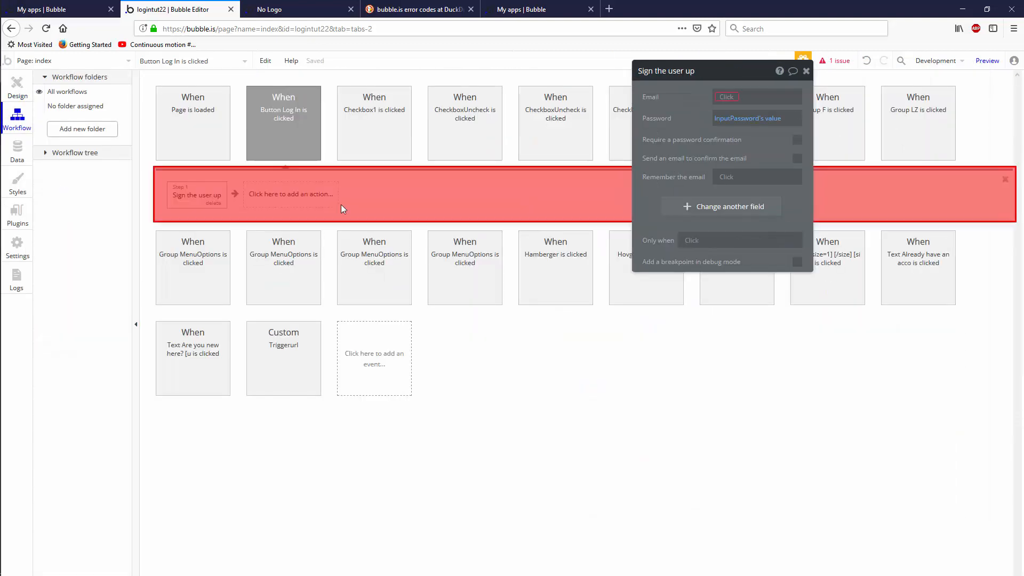
pyautogui.click(757, 97)
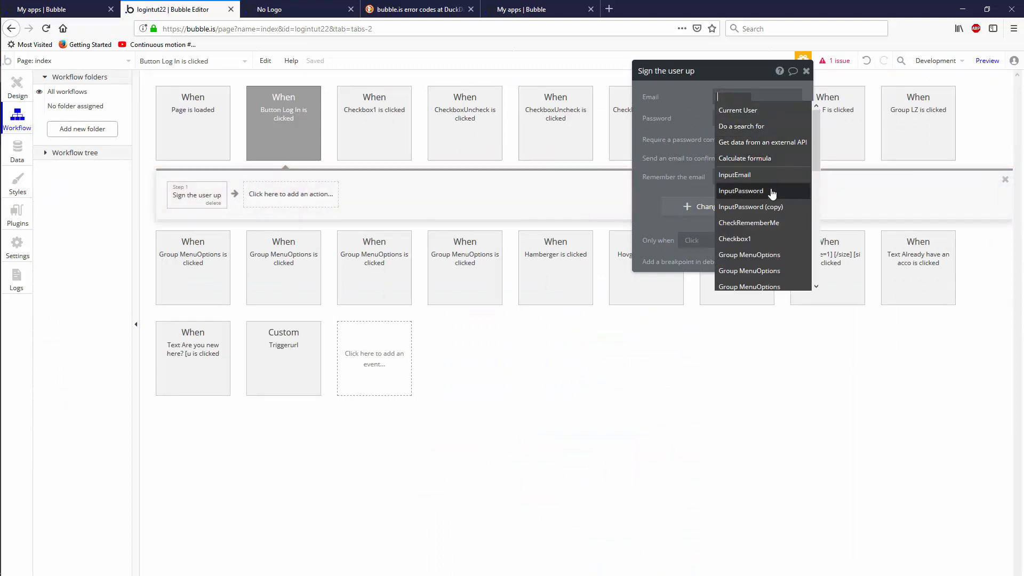
pyautogui.click(740, 190)
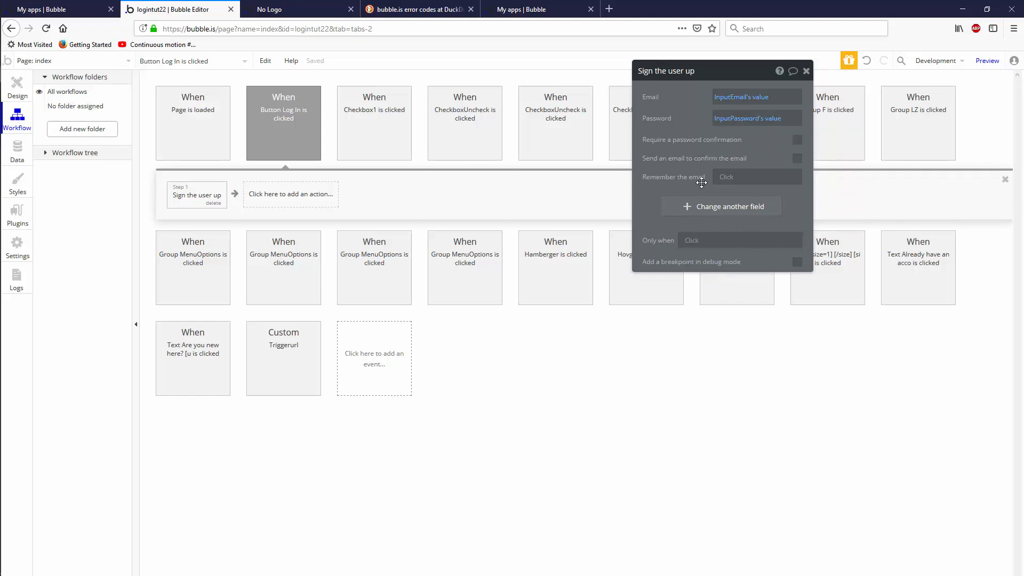
pyautogui.moveTo(730, 181)
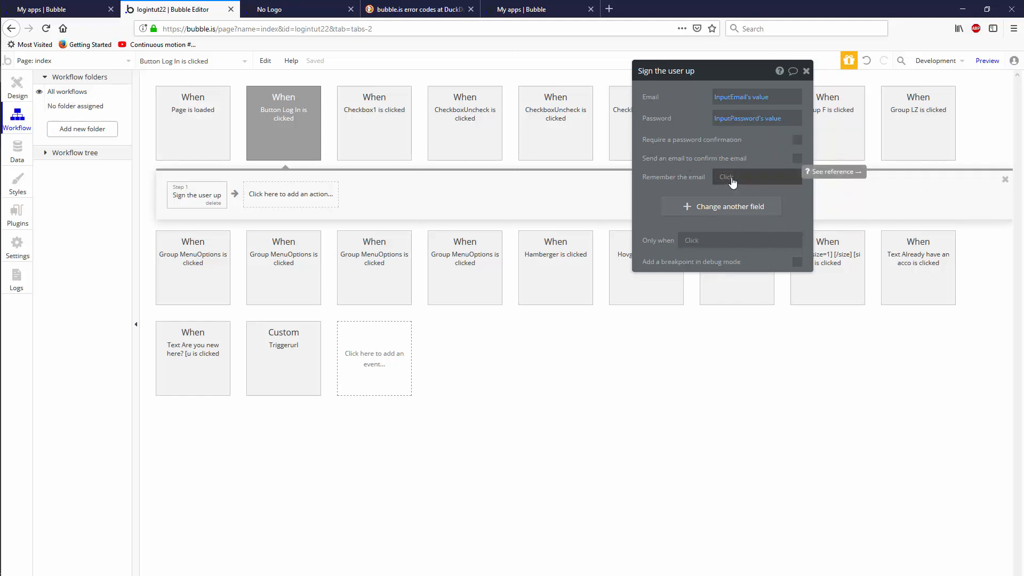
pyautogui.click(291, 194)
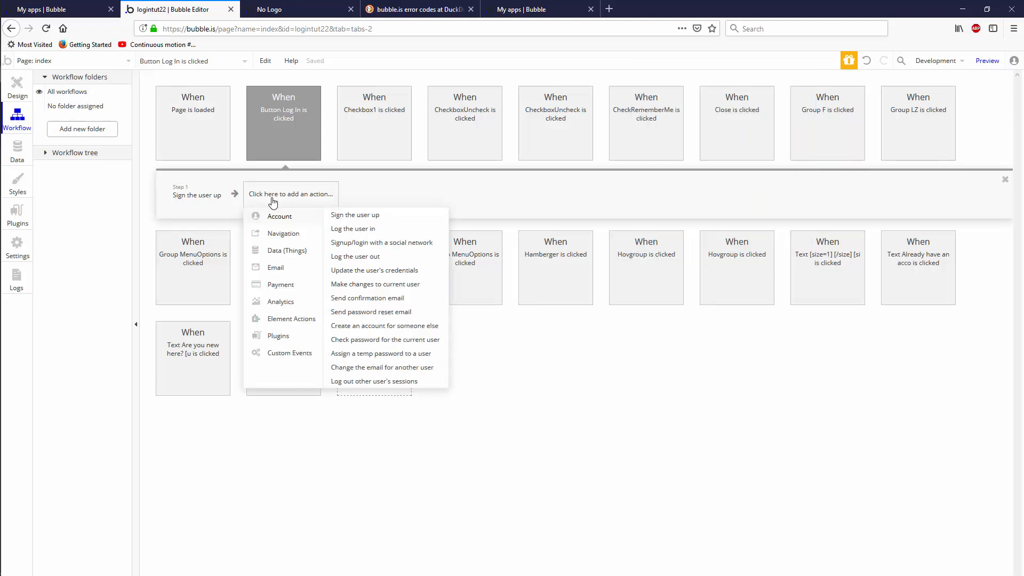
# Add a Log the user in step using InputEmail's and InputPassword's values.
pyautogui.click(352, 229)
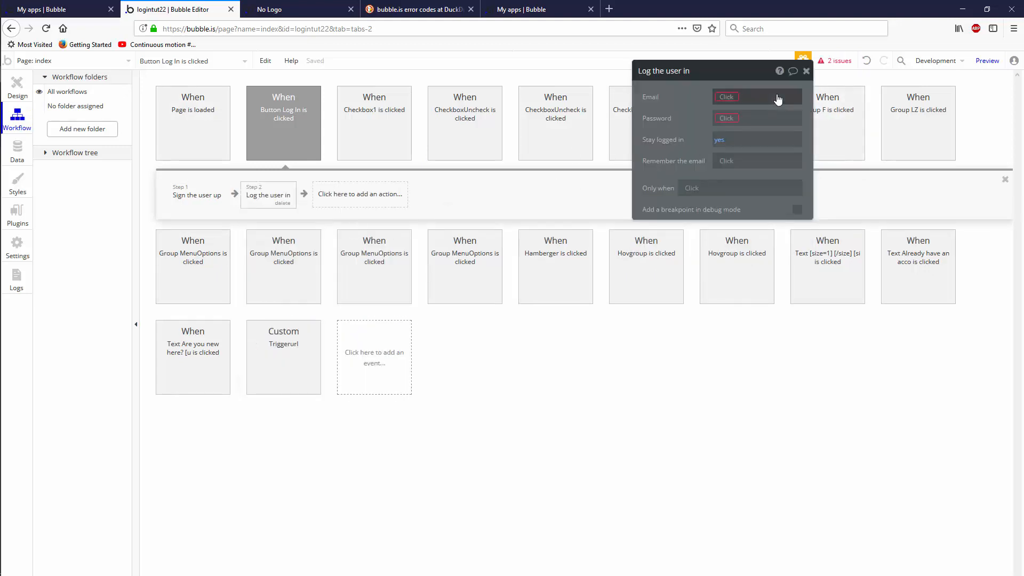
pyautogui.click(756, 97)
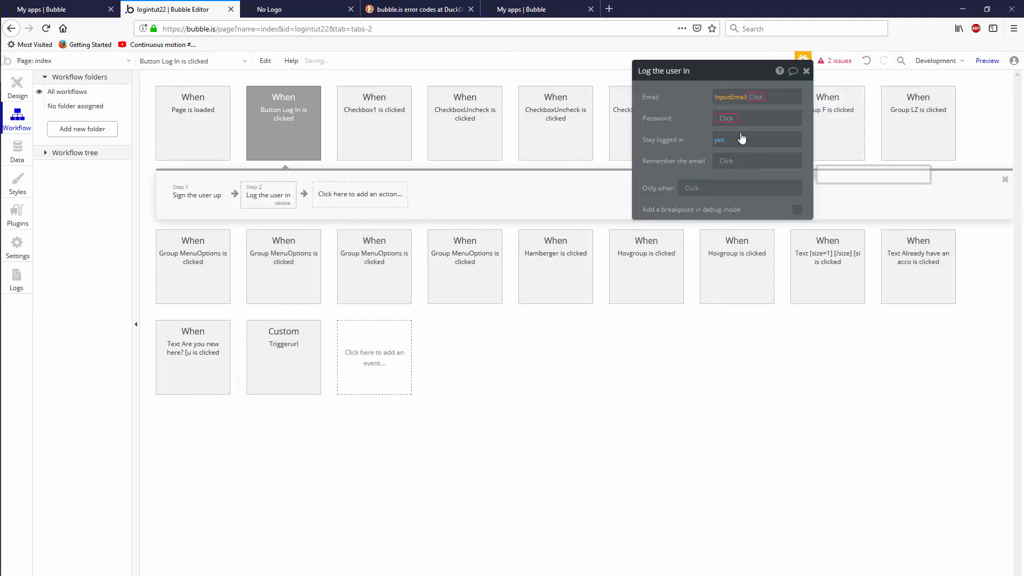
pyautogui.click(757, 119)
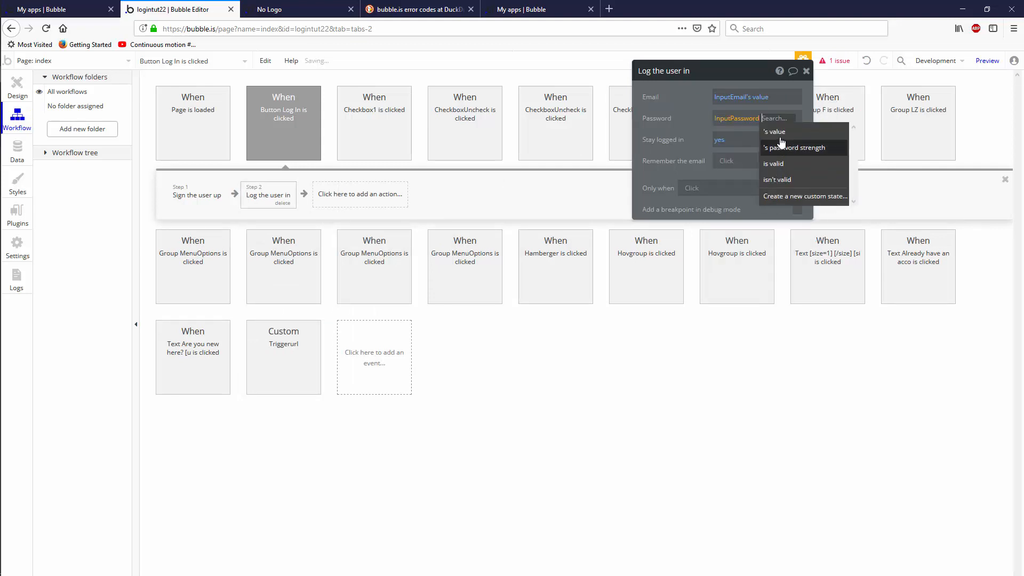
pyautogui.click(774, 131)
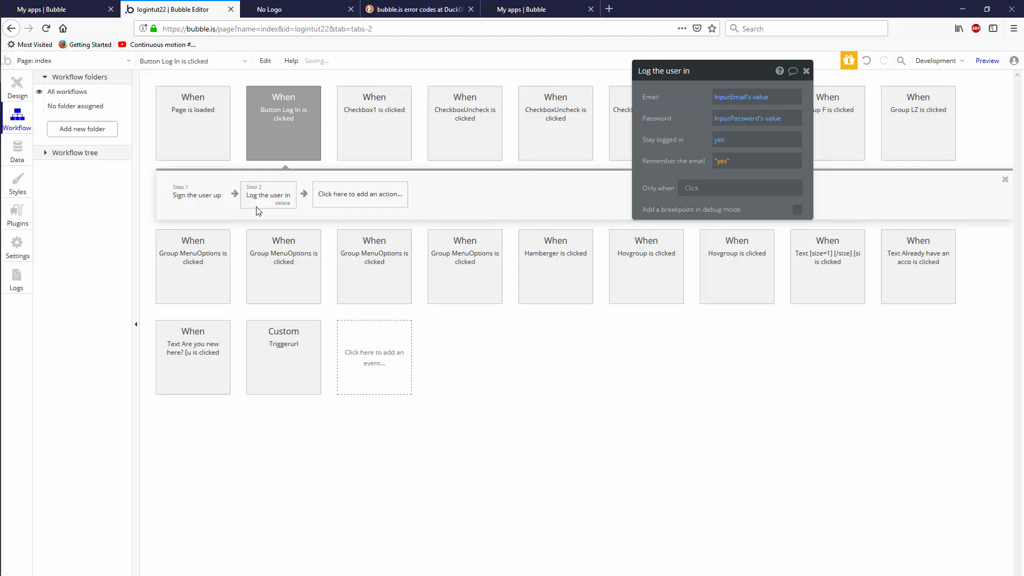
pyautogui.click(197, 194)
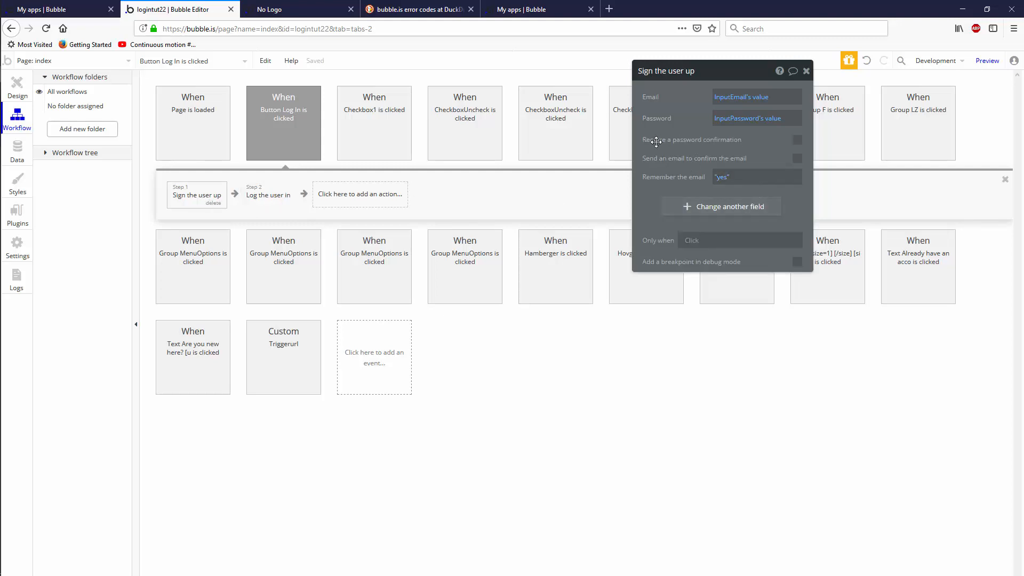
pyautogui.click(17, 85)
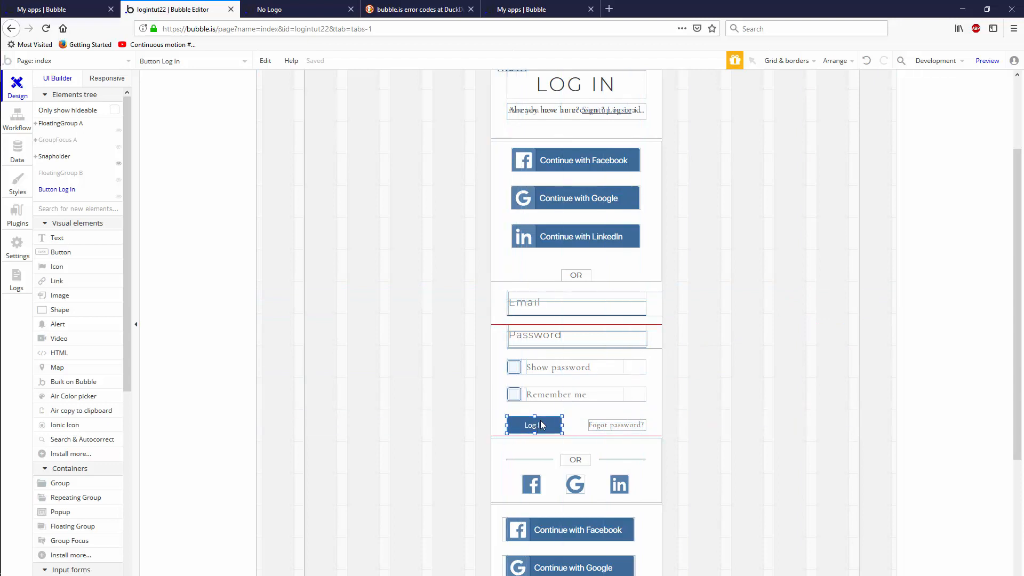
# Make Step 1 run only when Snapholder's isLogin is not 'yes' and CheckRememberMe is checked.
pyautogui.click(533, 424)
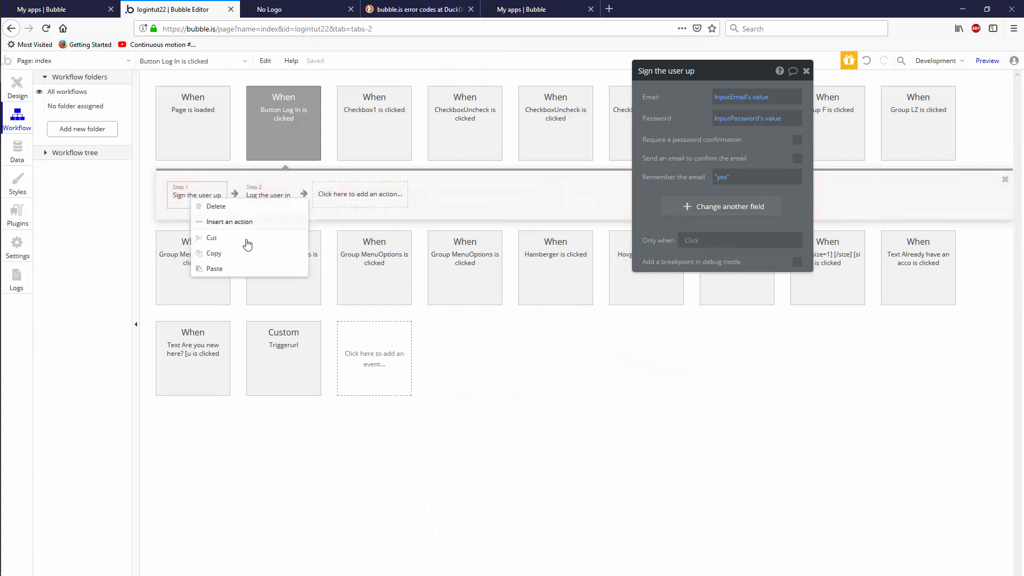
pyautogui.click(738, 239)
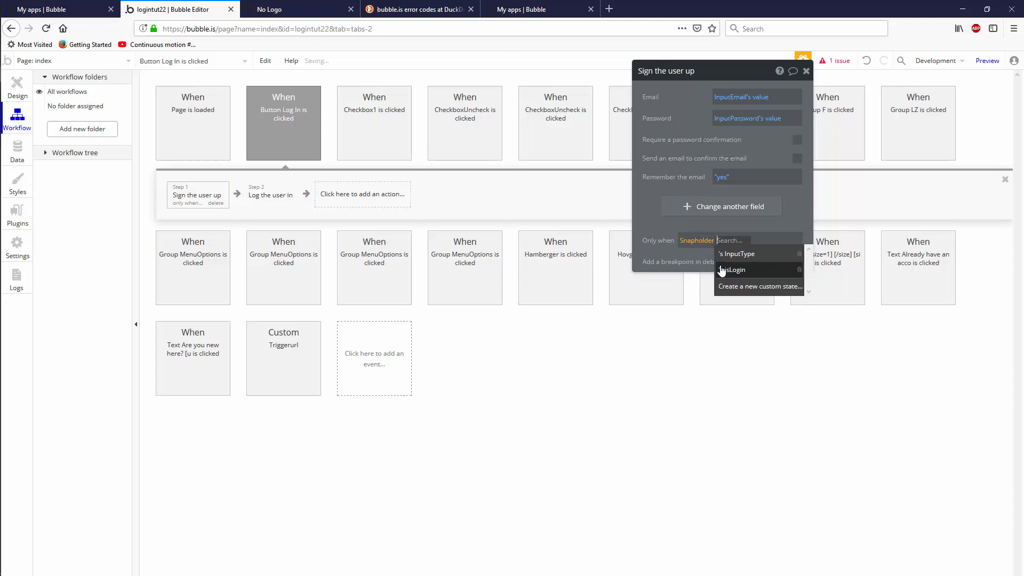
pyautogui.click(731, 270)
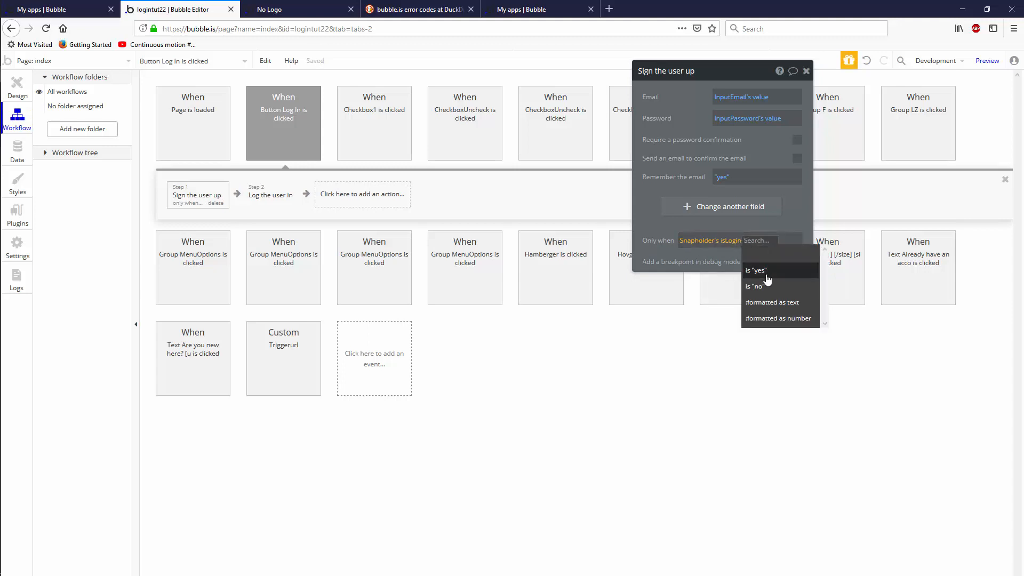
pyautogui.click(753, 286)
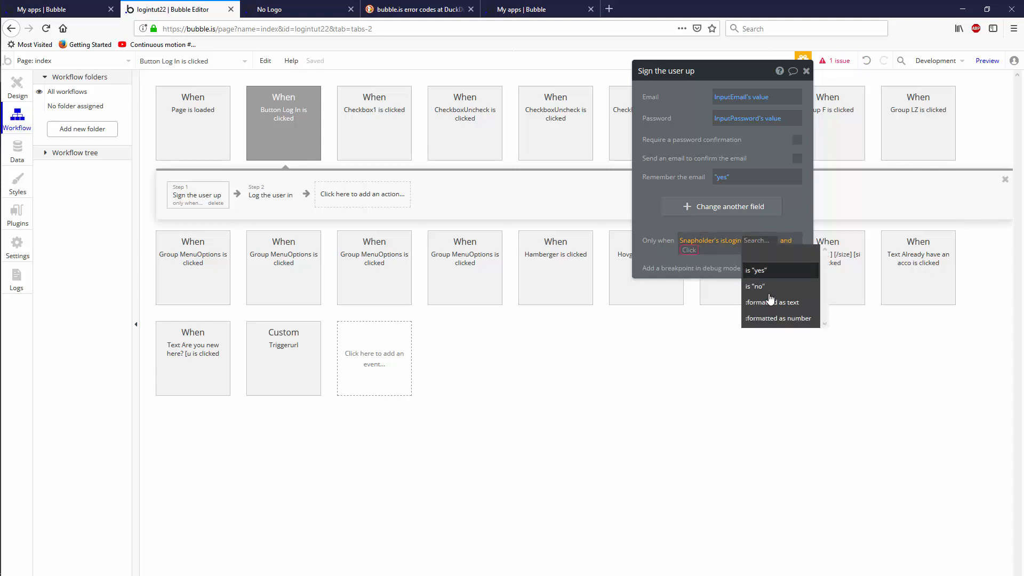
pyautogui.click(771, 301)
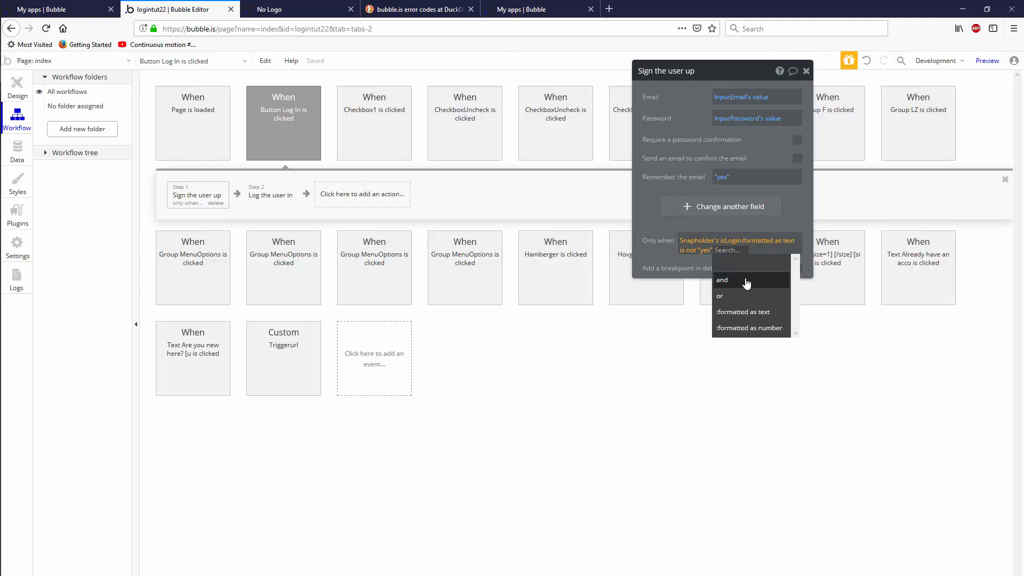
pyautogui.click(721, 279)
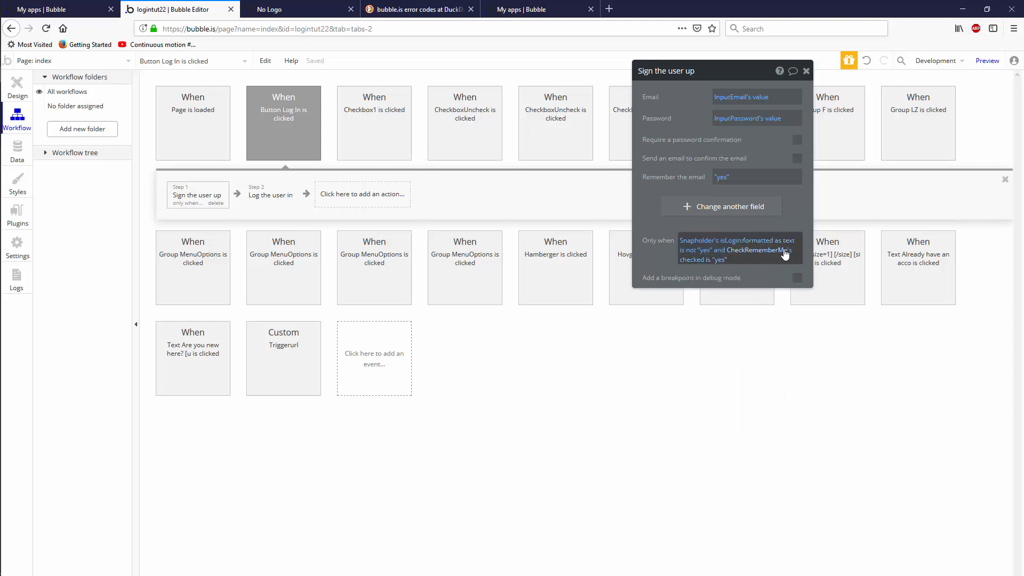
pyautogui.moveTo(741, 265)
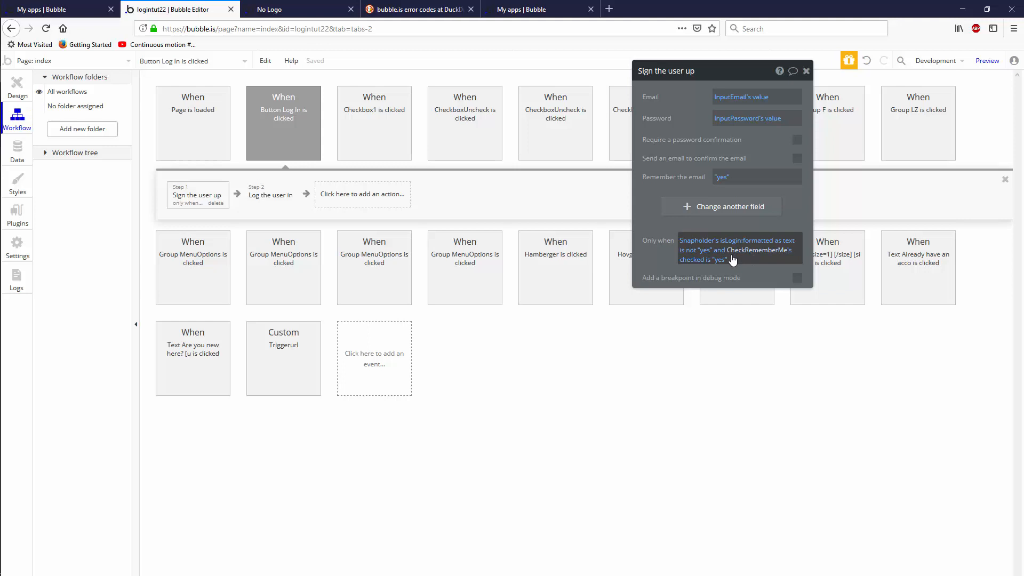
pyautogui.moveTo(705, 265)
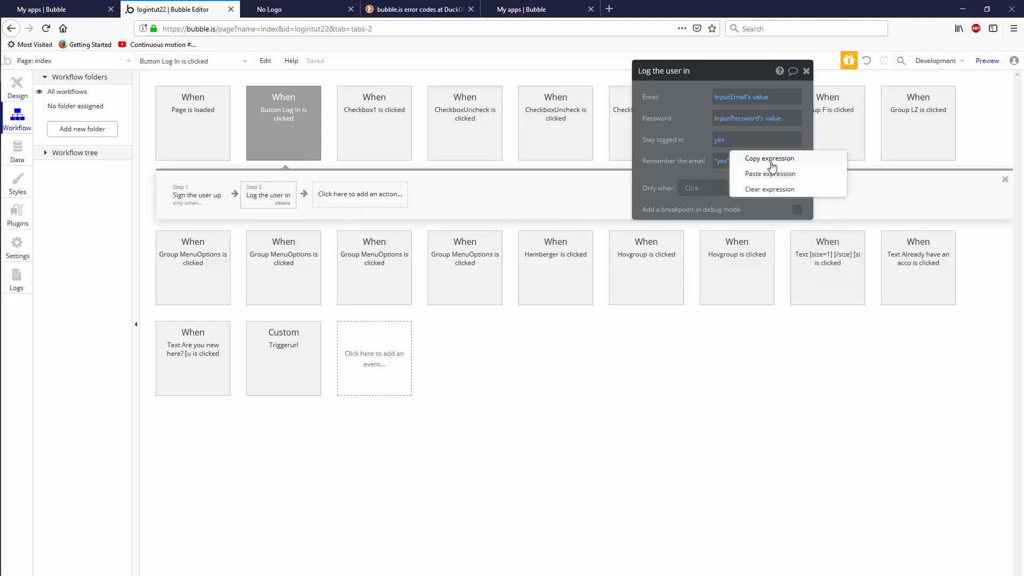
# Paste the run condition into the log-in step, comparing isLogin as is 'yes'.
pyautogui.click(768, 173)
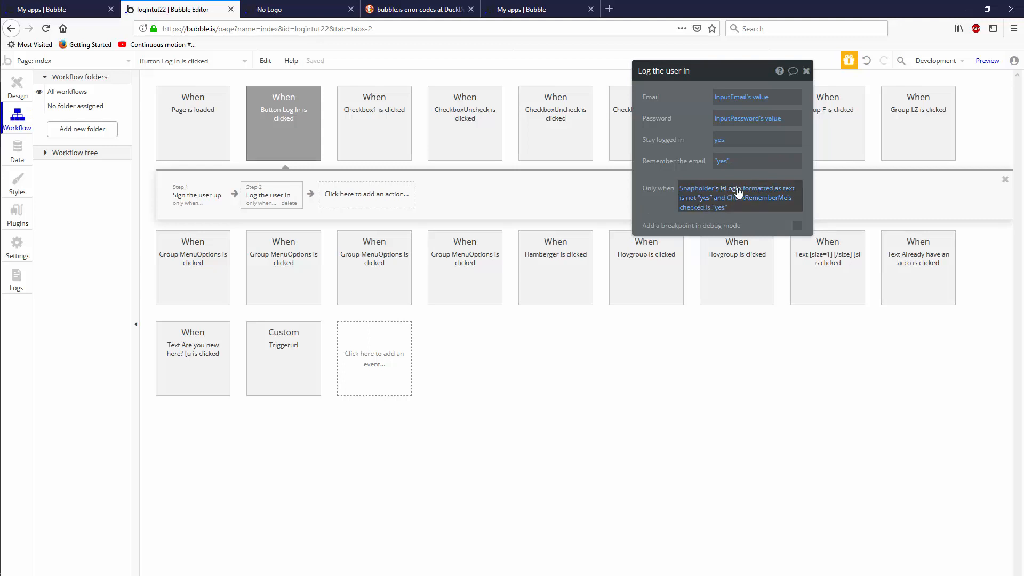
pyautogui.click(754, 188)
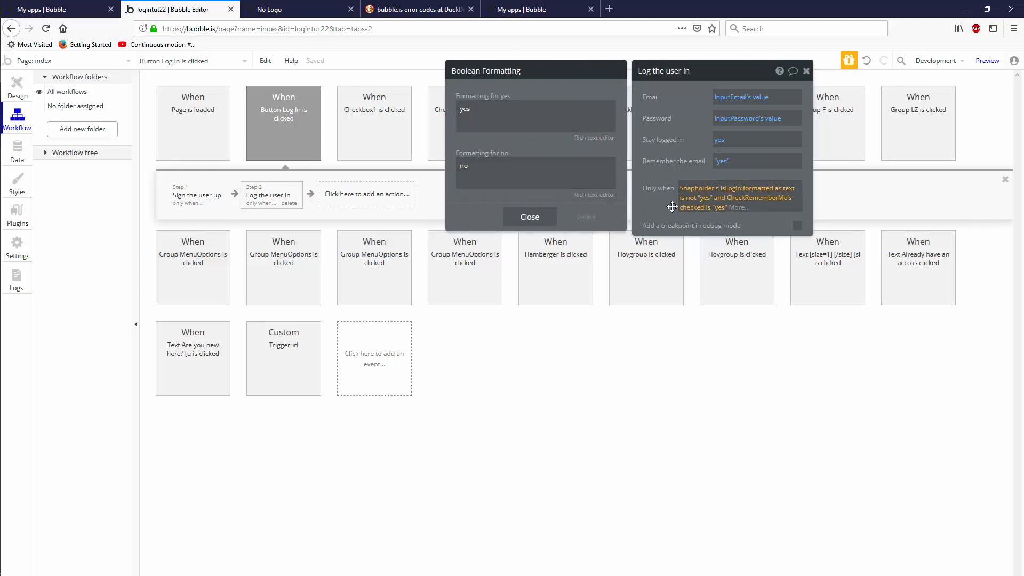
pyautogui.click(736, 197)
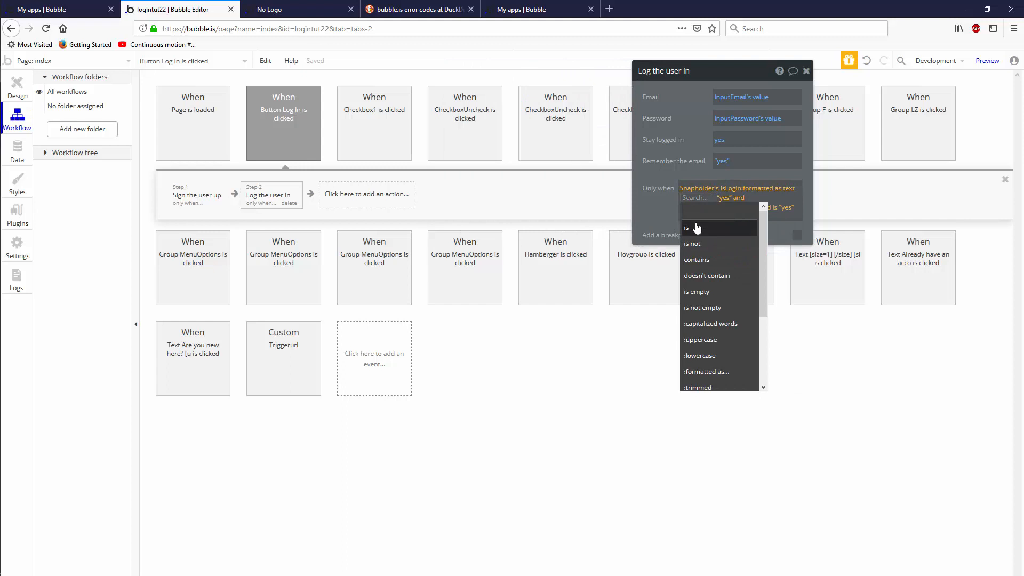
pyautogui.click(686, 227)
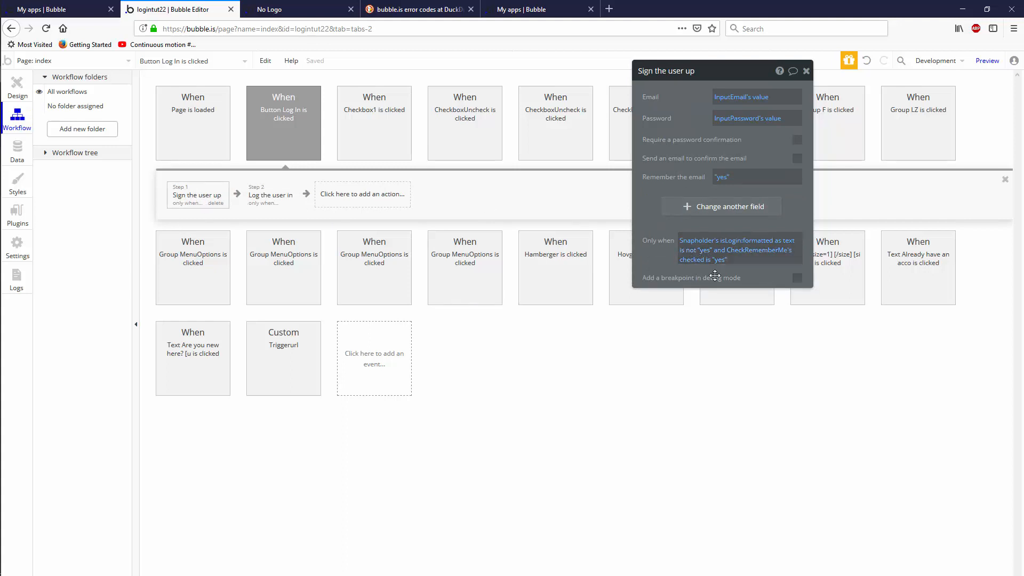
pyautogui.moveTo(369, 189)
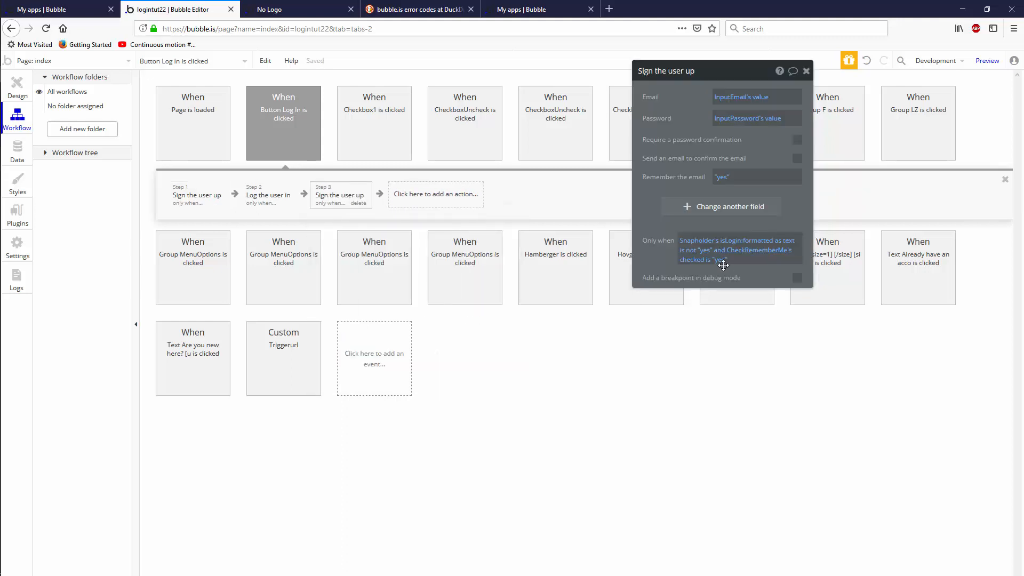
# Add copied steps for unchecked Remember me, setting Remember email to 'no'.
pyautogui.click(755, 177)
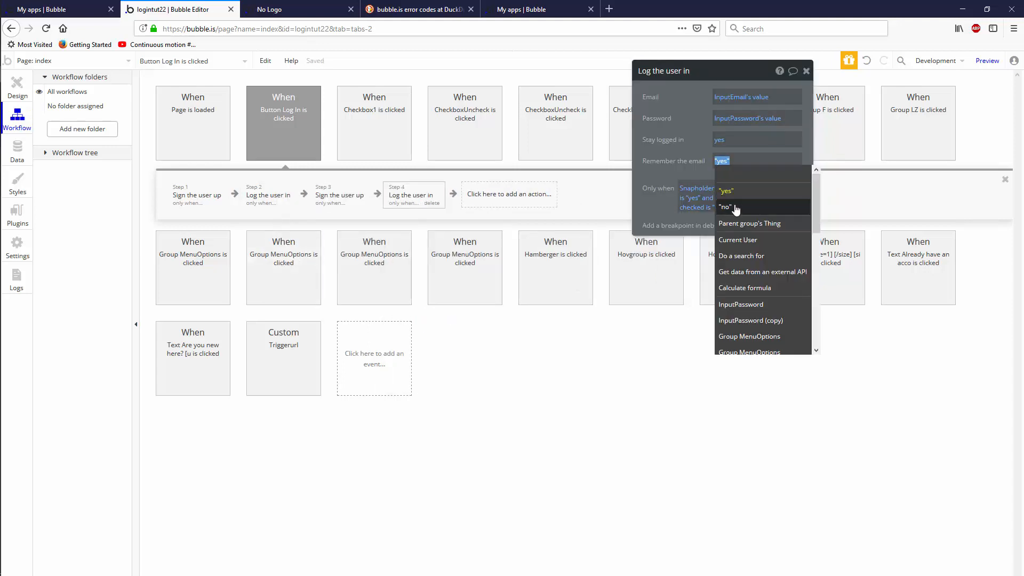
pyautogui.click(724, 207)
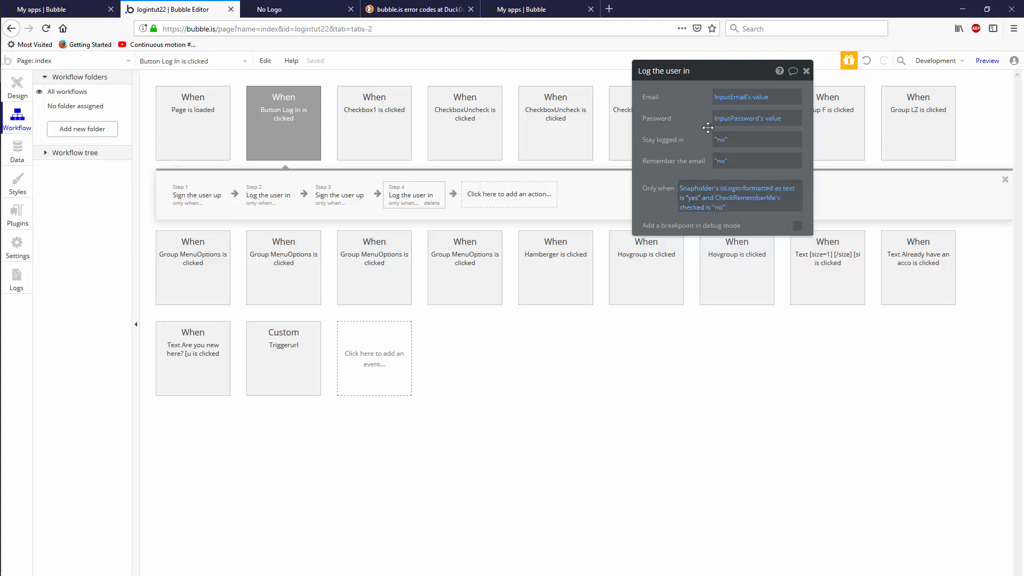
pyautogui.click(502, 194)
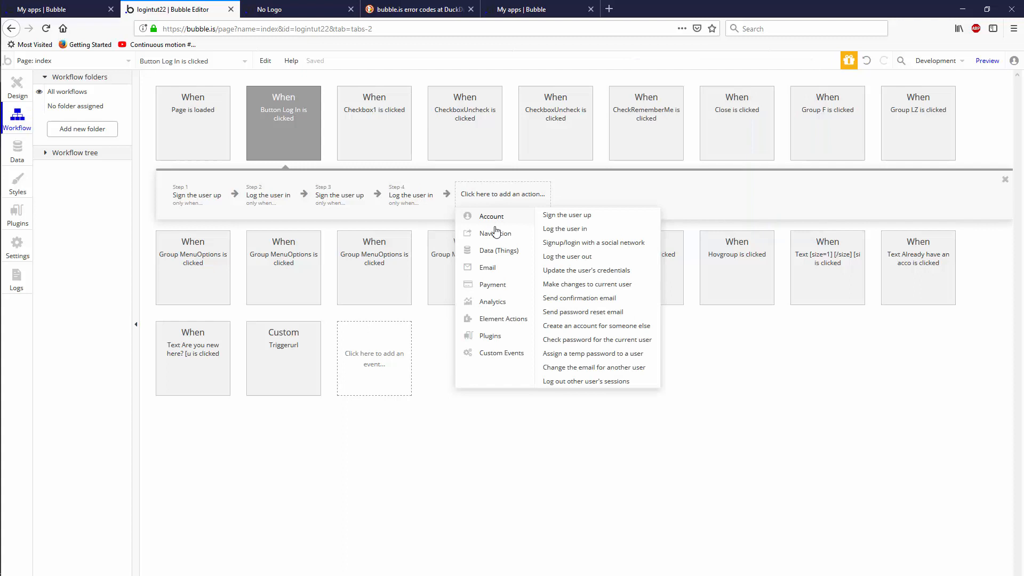
# Add a Go to page index step sending parameter p = 'fresh'.
pyautogui.click(497, 233)
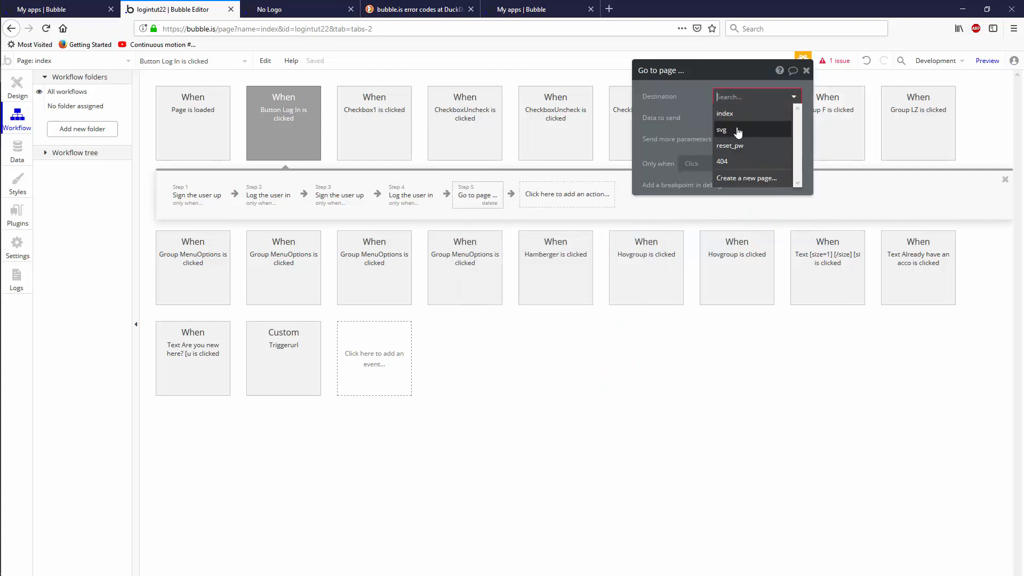
pyautogui.click(725, 114)
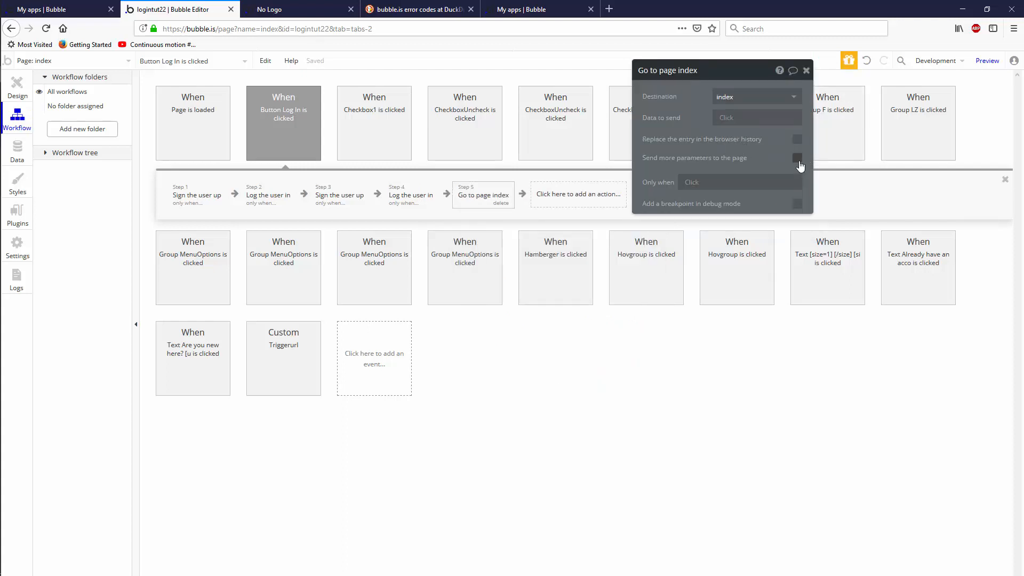
pyautogui.click(796, 157)
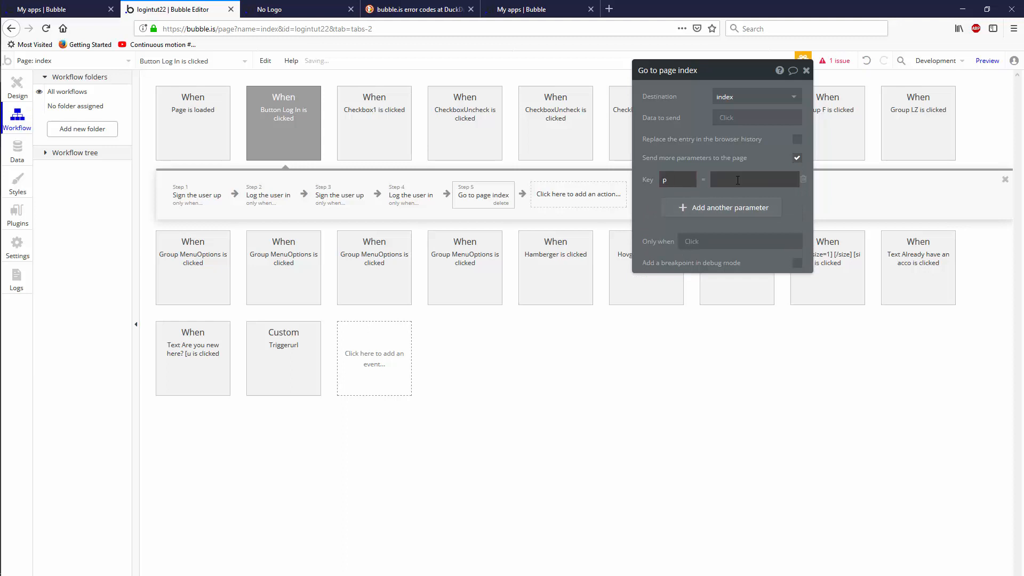
pyautogui.write('fresh')
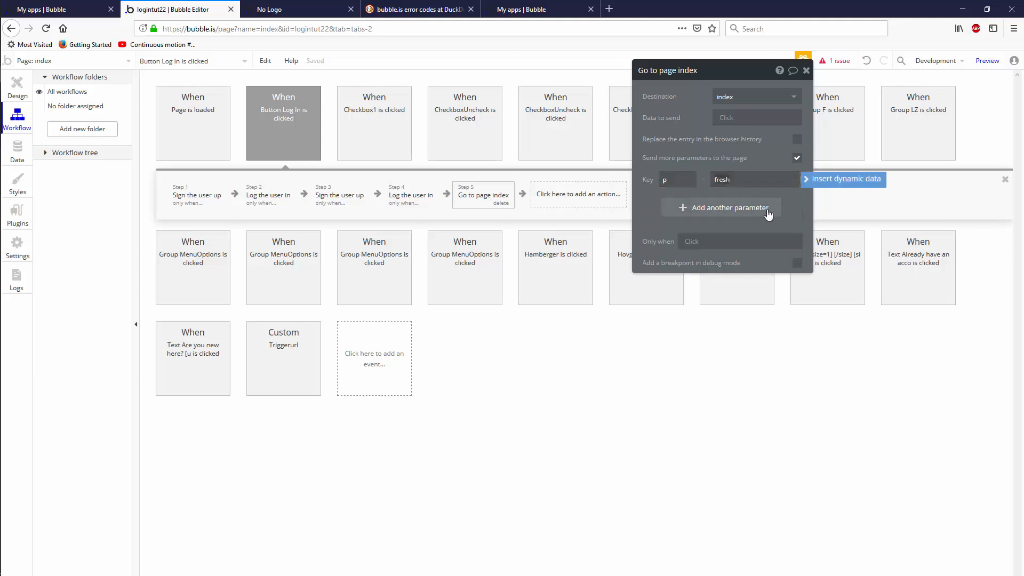
pyautogui.click(17, 88)
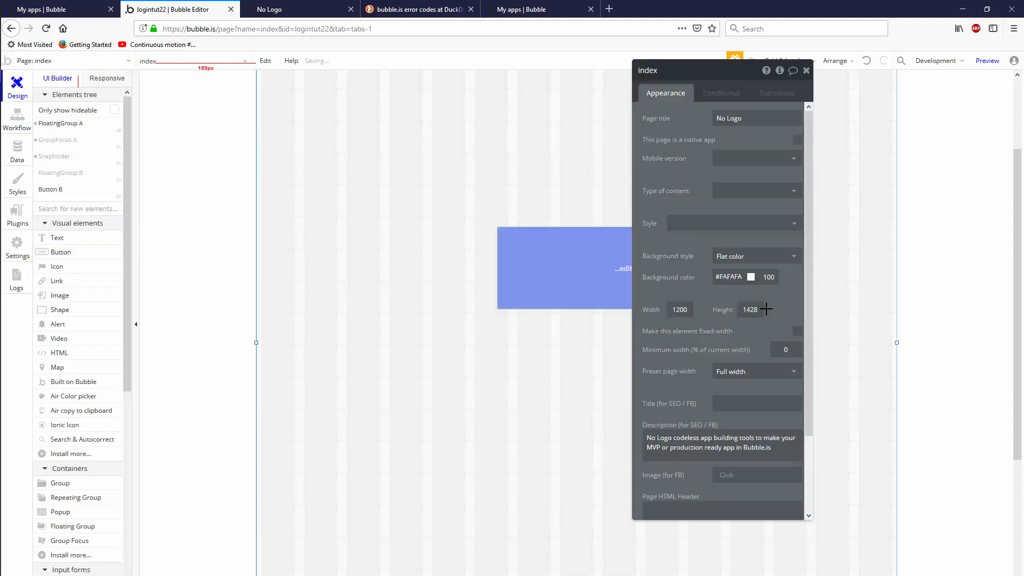
pyautogui.click(533, 264)
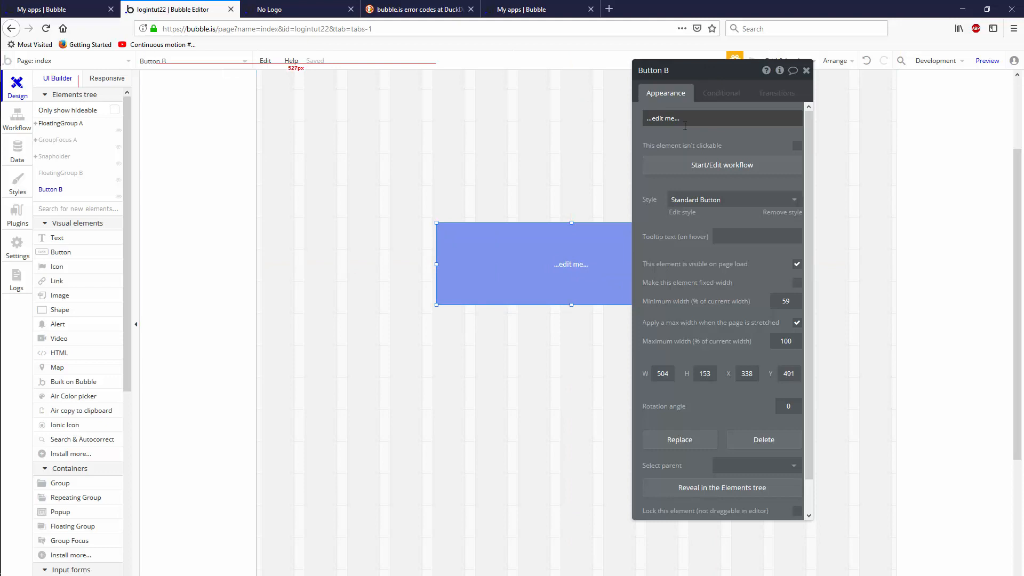
pyautogui.write('lgout + Current User')
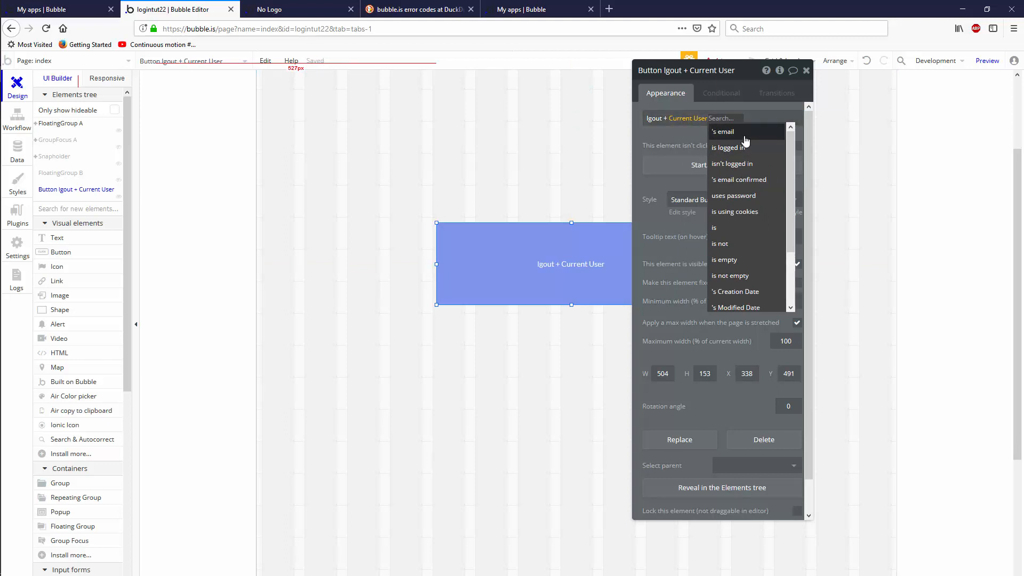
pyautogui.click(723, 131)
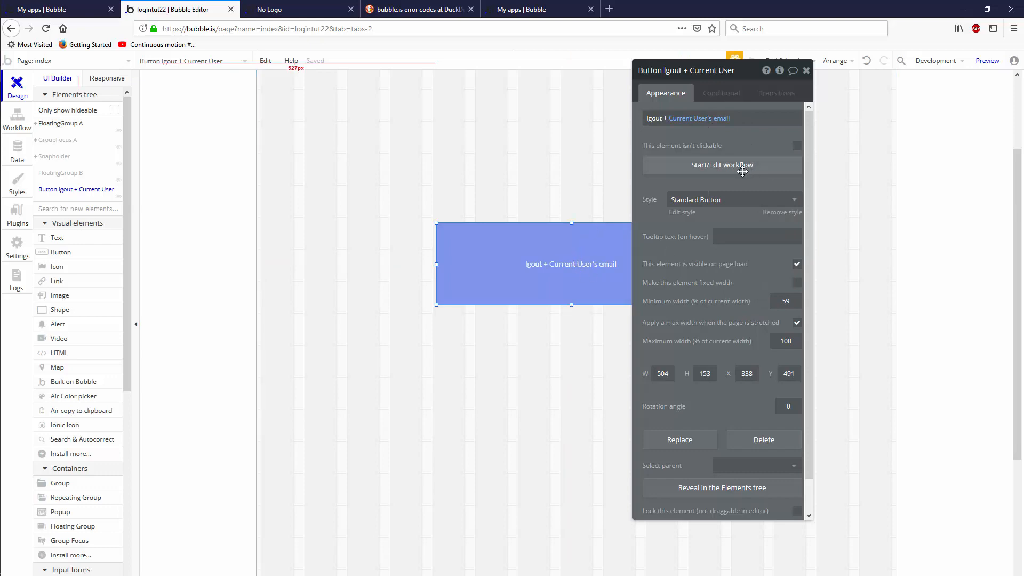
pyautogui.click(721, 165)
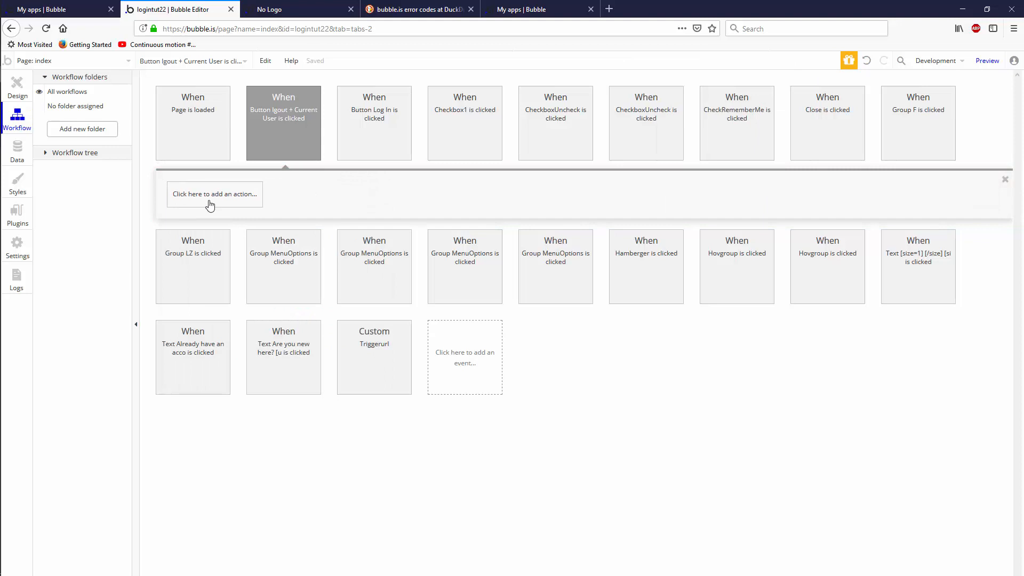
# Add Log the user out, then Go to page index with parameter p = 'login'.
pyautogui.click(214, 194)
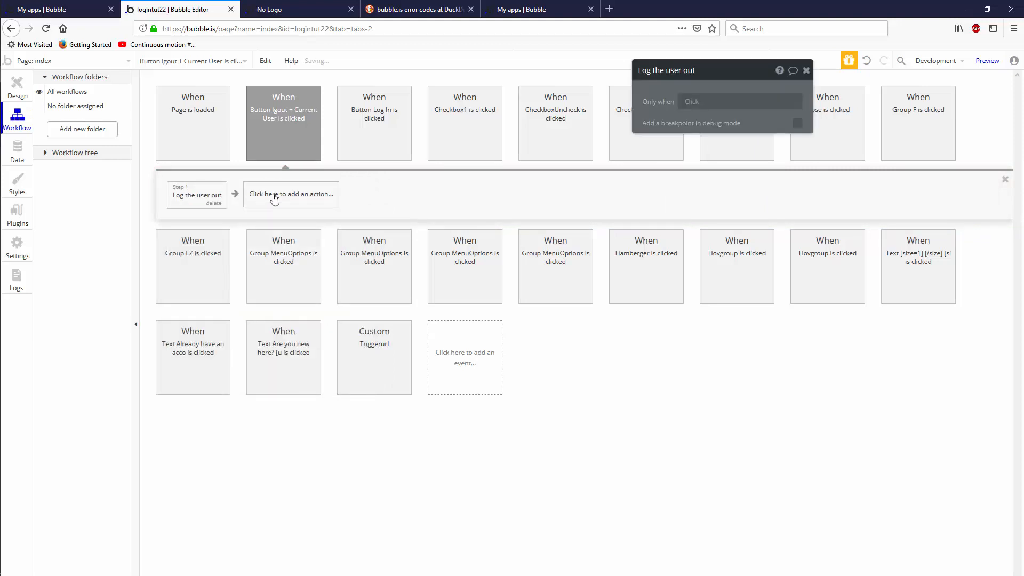
pyautogui.click(291, 194)
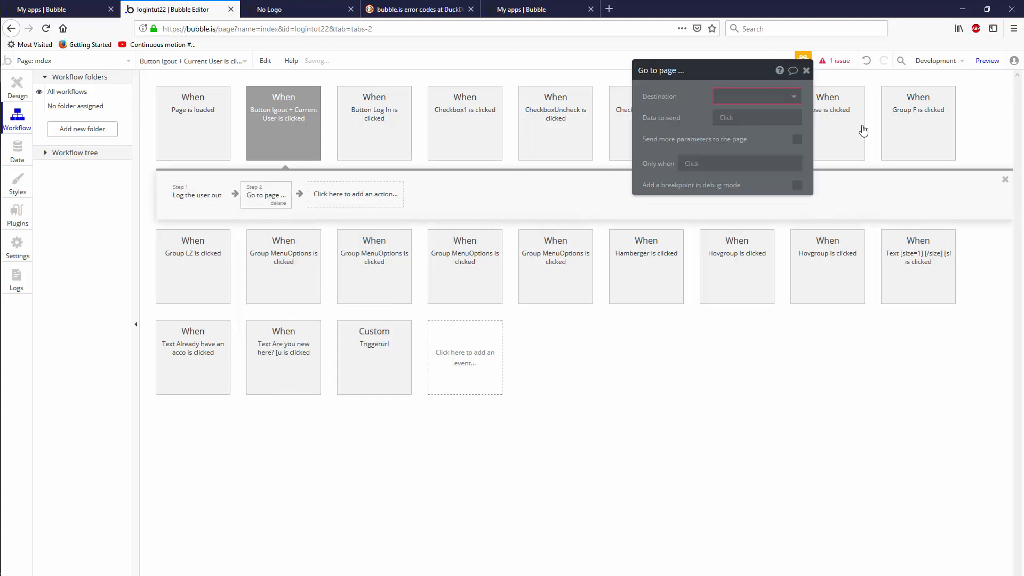
pyautogui.click(756, 96)
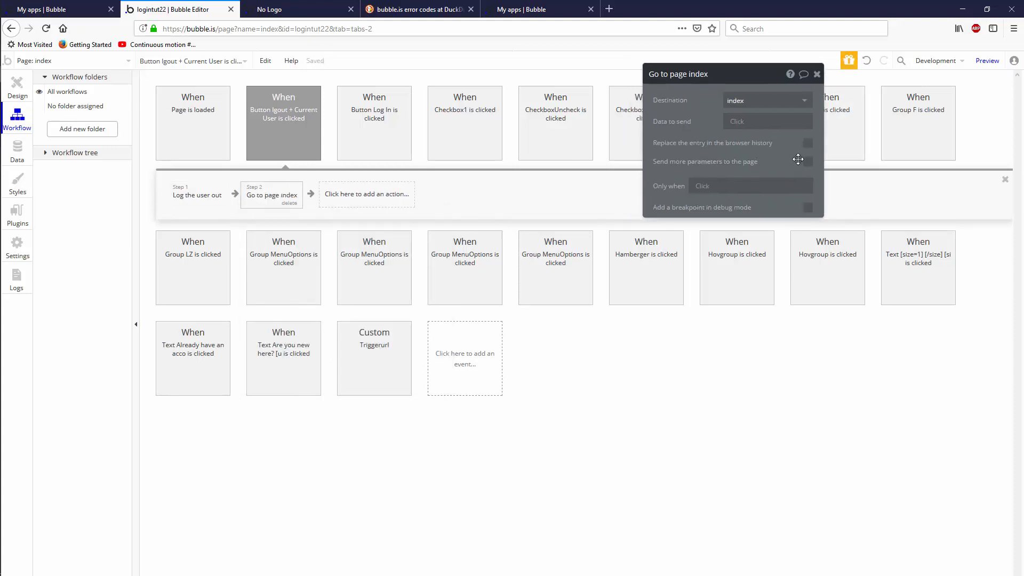
pyautogui.click(808, 161)
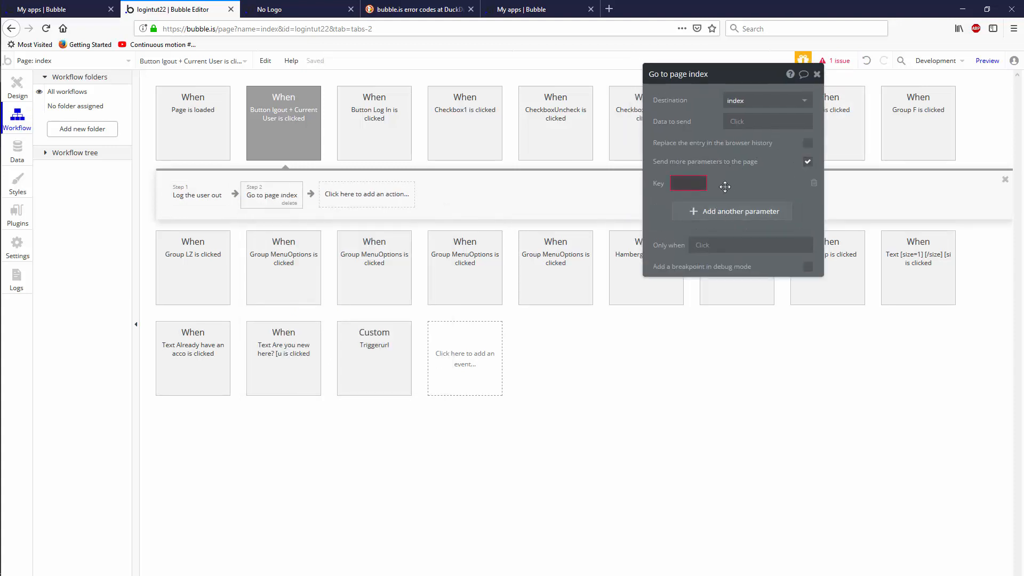
pyautogui.write('p')
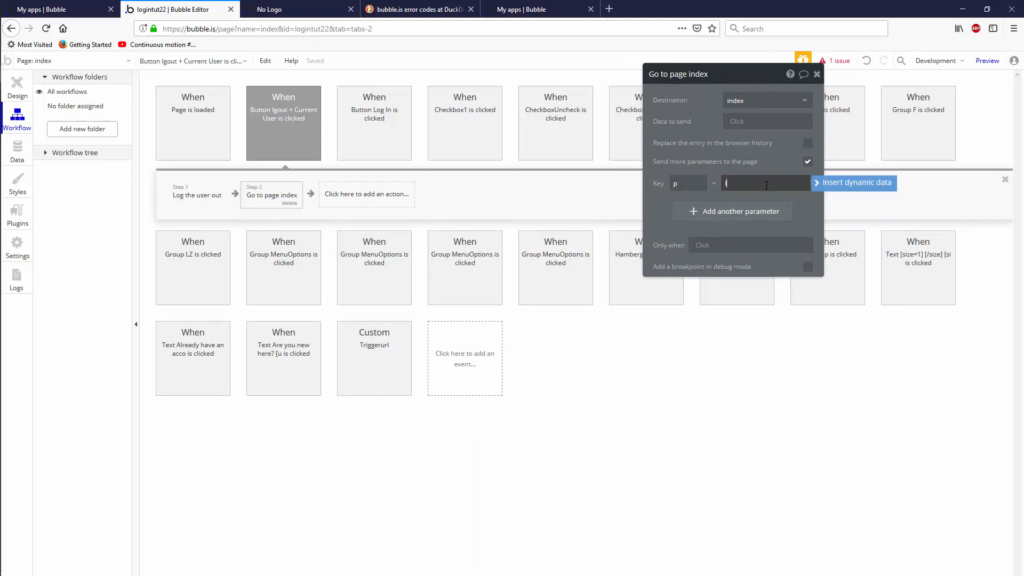
pyautogui.write('login')
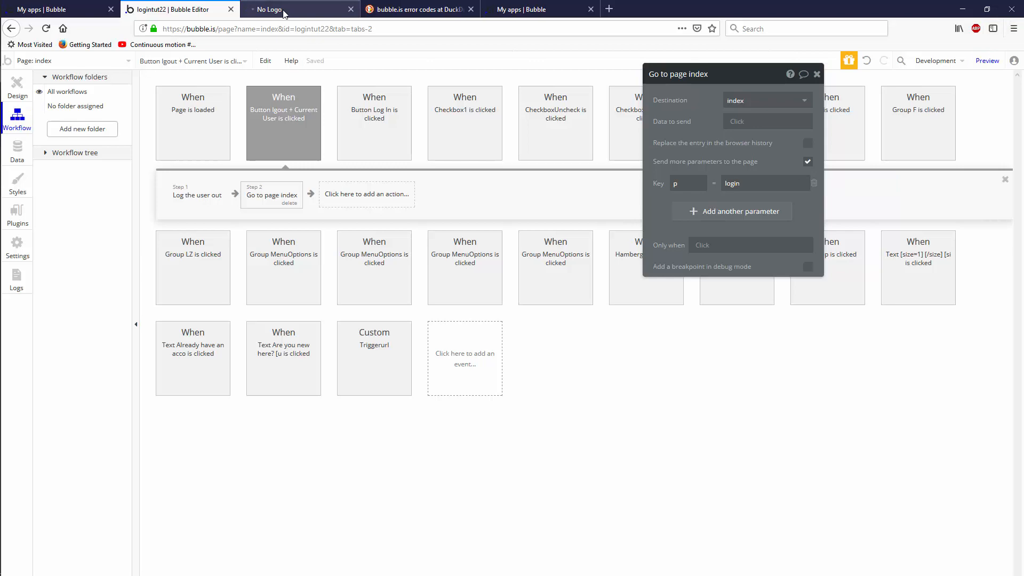
pyautogui.click(297, 9)
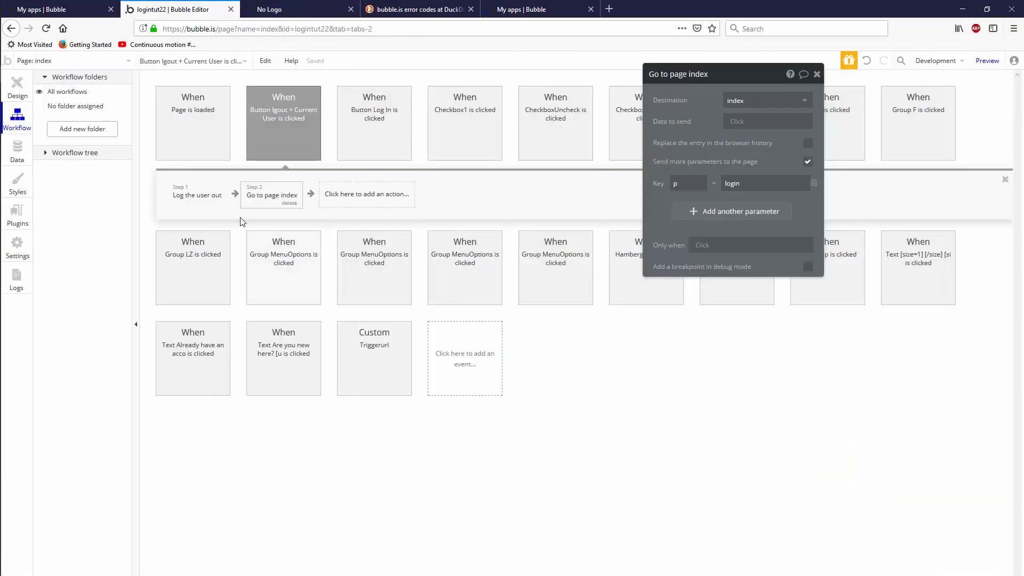
pyautogui.click(17, 85)
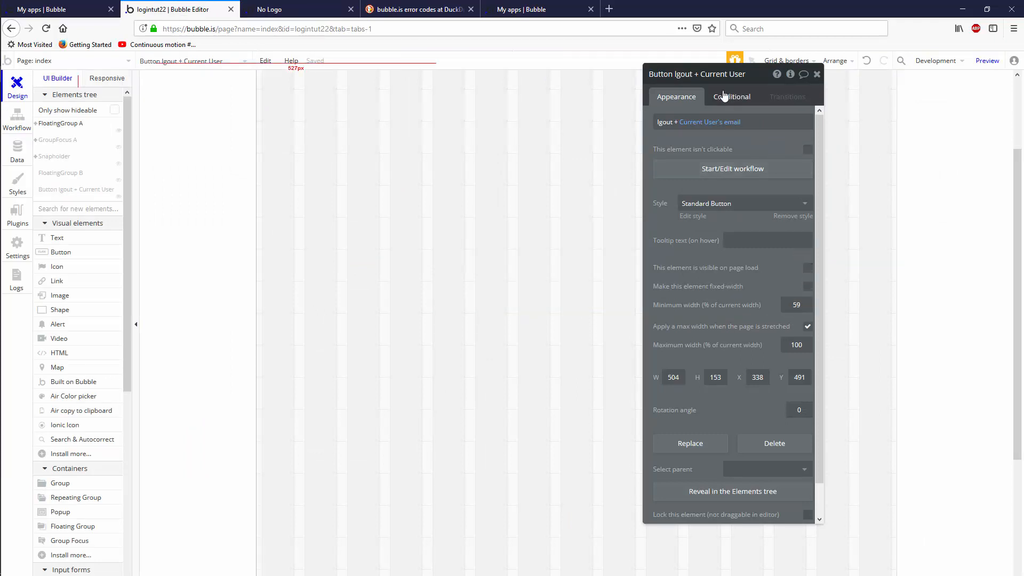
# Add a logout-button conditional for when Get p from page URL is 'fresh'.
pyautogui.click(732, 96)
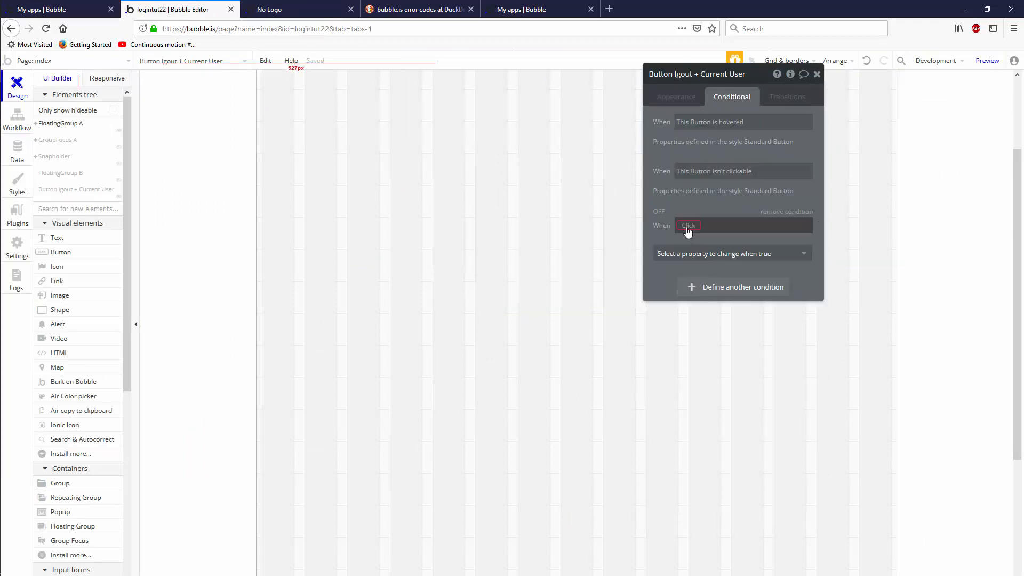
pyautogui.click(688, 225)
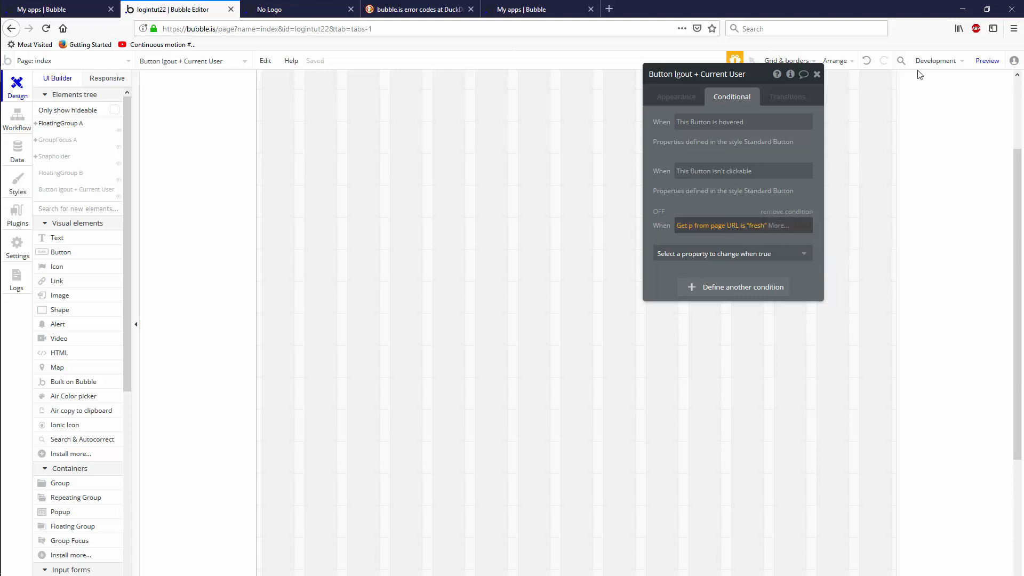
pyautogui.click(731, 253)
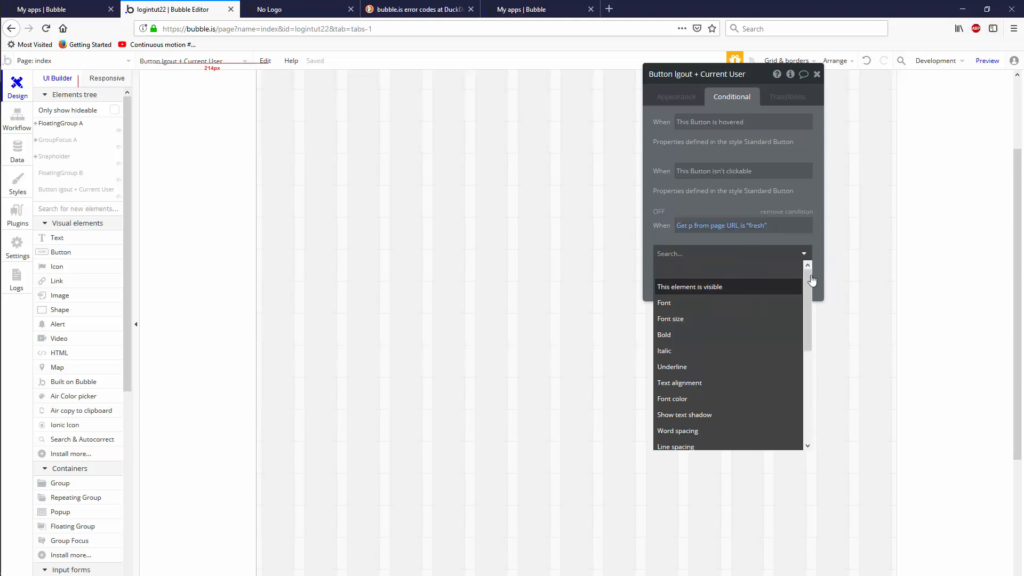
pyautogui.click(675, 96)
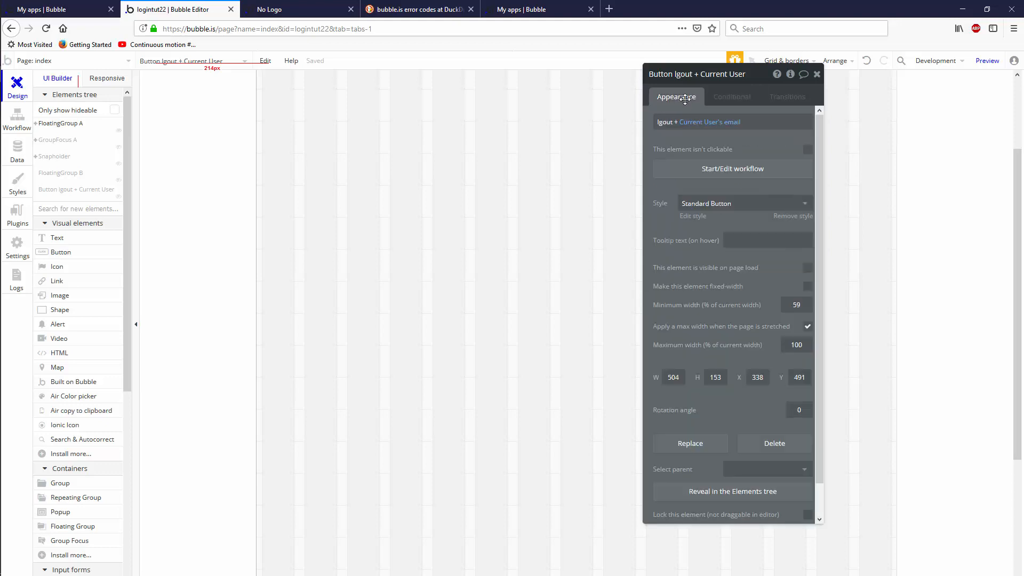
pyautogui.moveTo(982, 75)
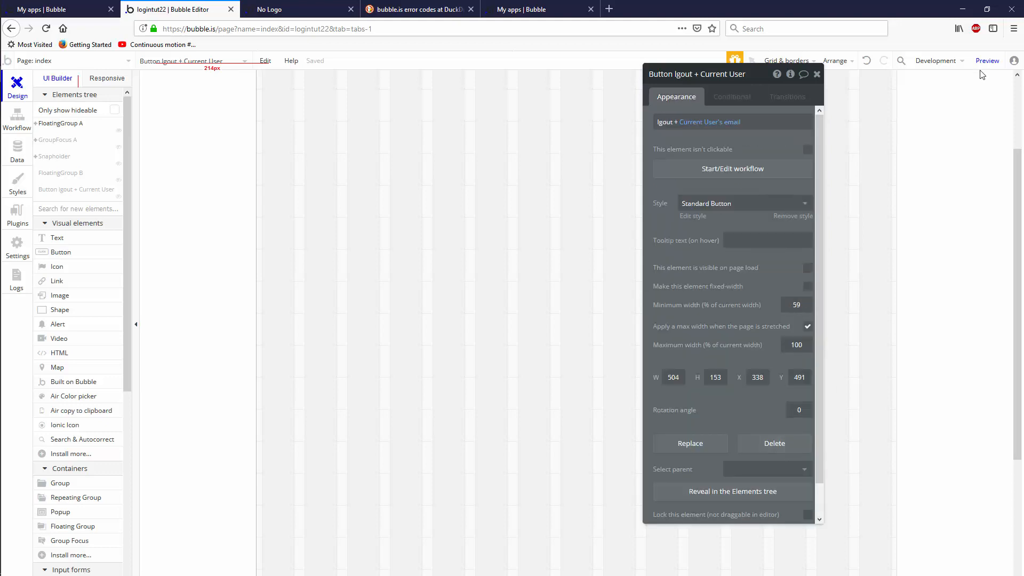
pyautogui.click(987, 60)
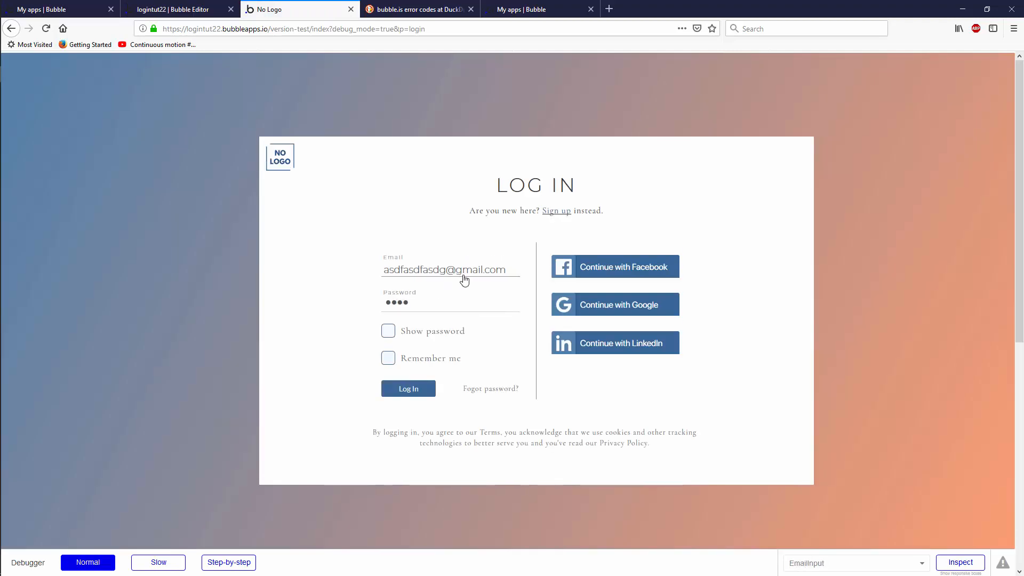
# In preview, enter test credentials, dismiss the failed login error, and sign up instead.
pyautogui.click(449, 269)
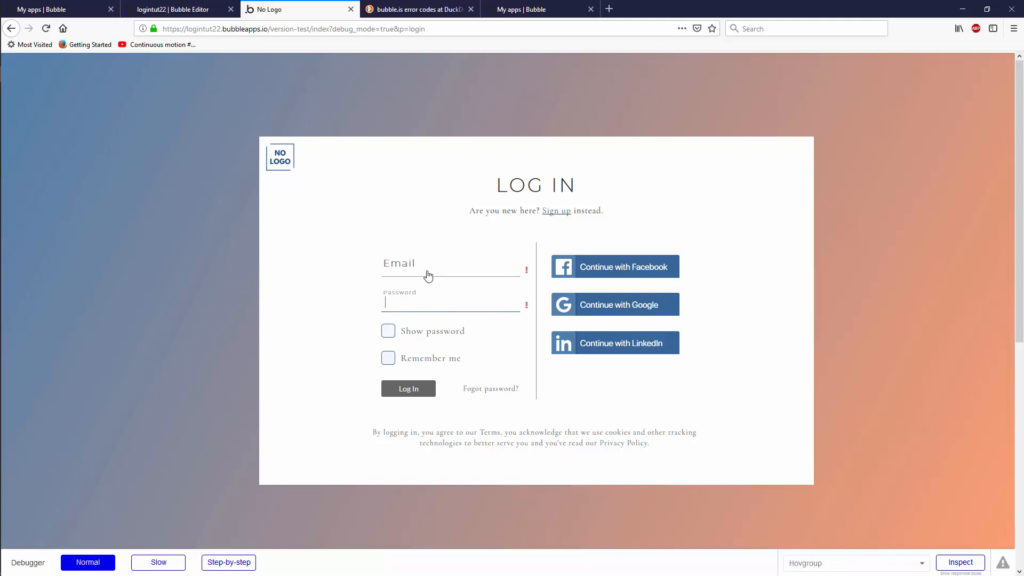
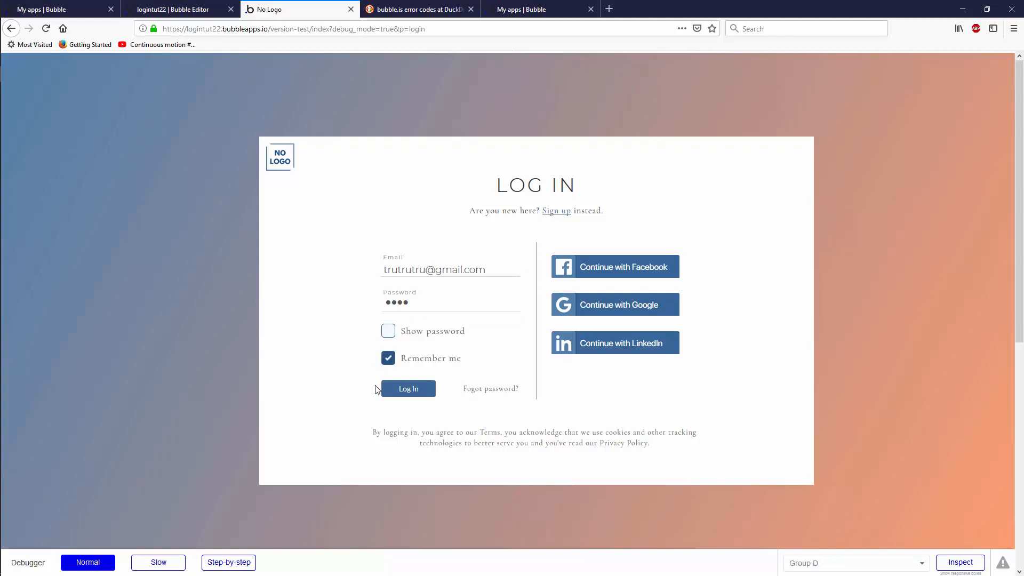
pyautogui.click(408, 388)
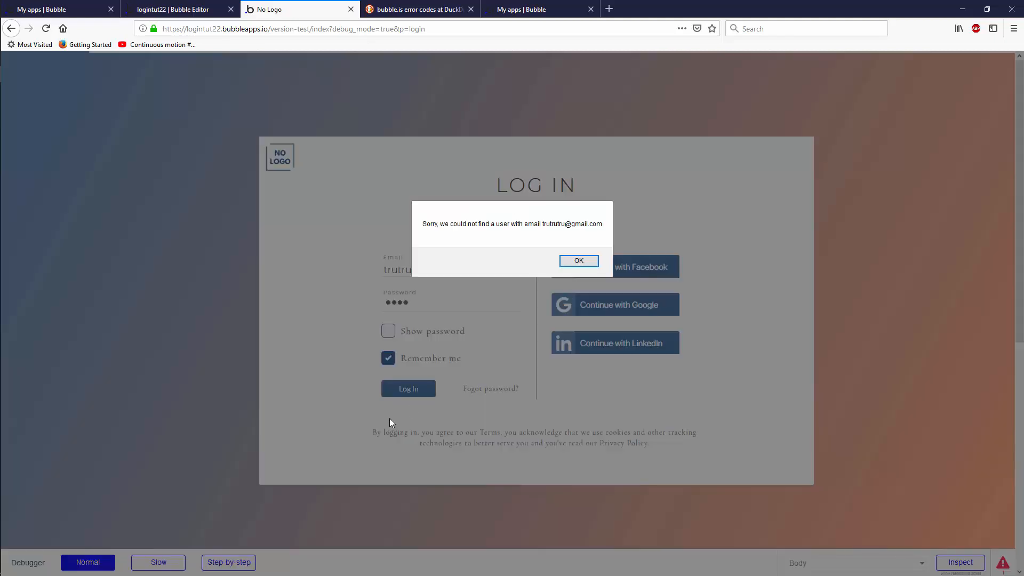
pyautogui.click(578, 260)
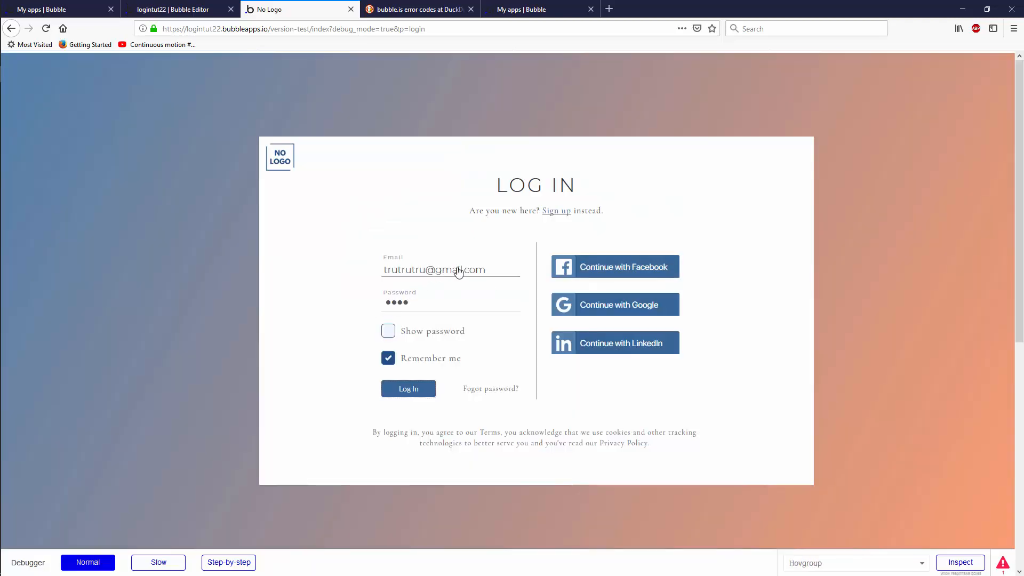
pyautogui.click(556, 210)
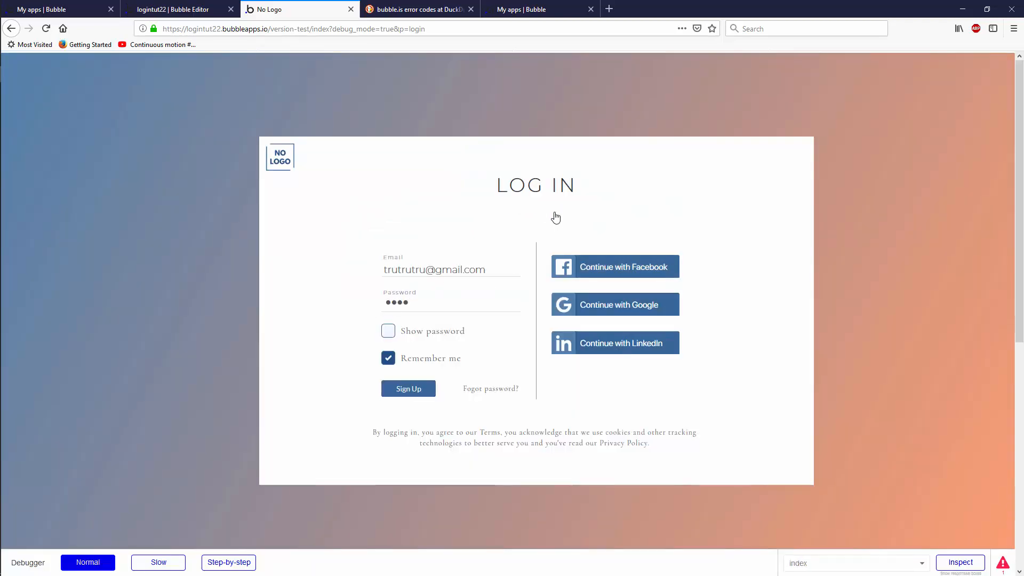
pyautogui.click(407, 388)
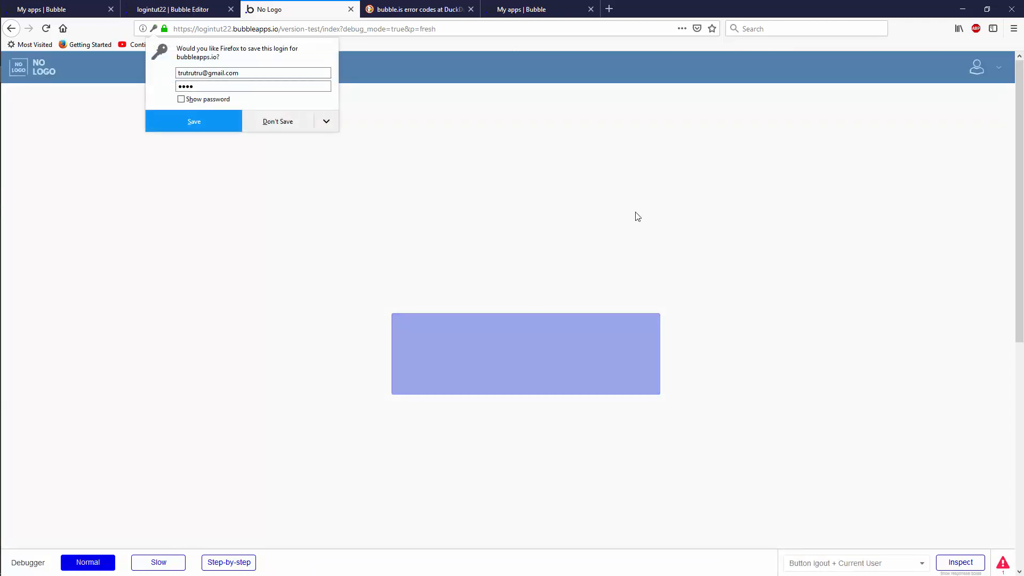
pyautogui.click(277, 121)
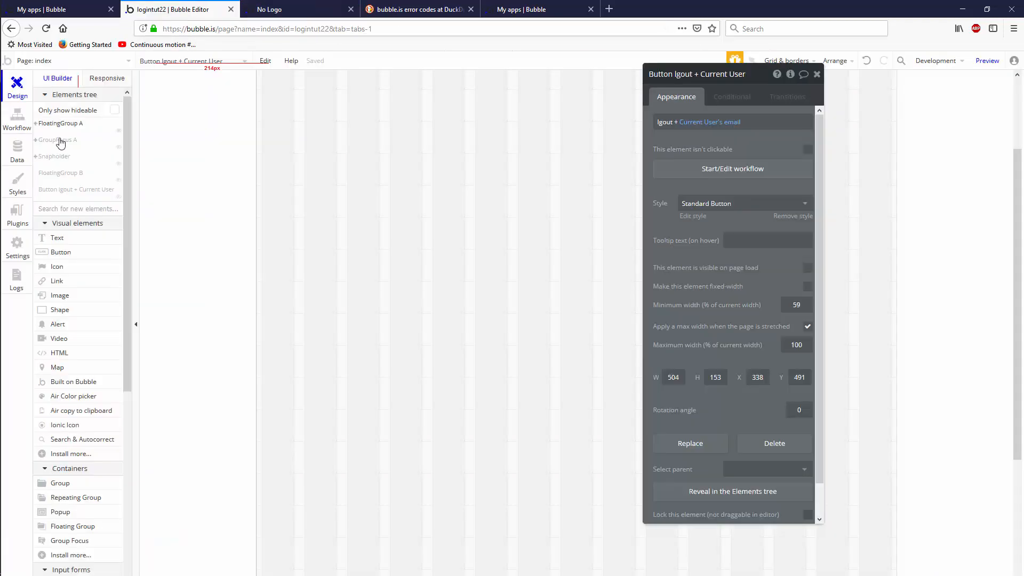
# Open App data's All Users list to find the new test account, then return to the preview.
pyautogui.click(17, 152)
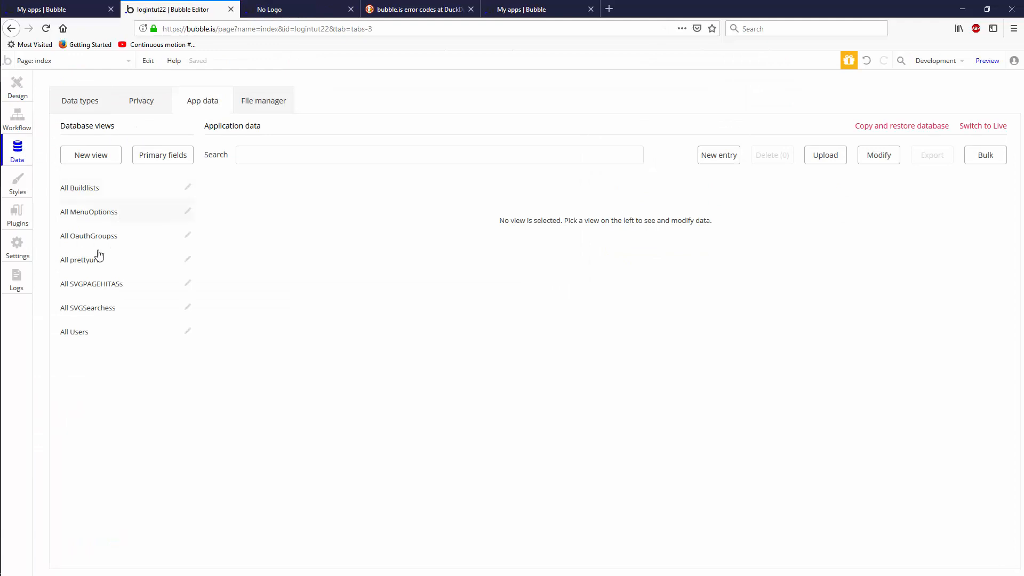
pyautogui.click(74, 332)
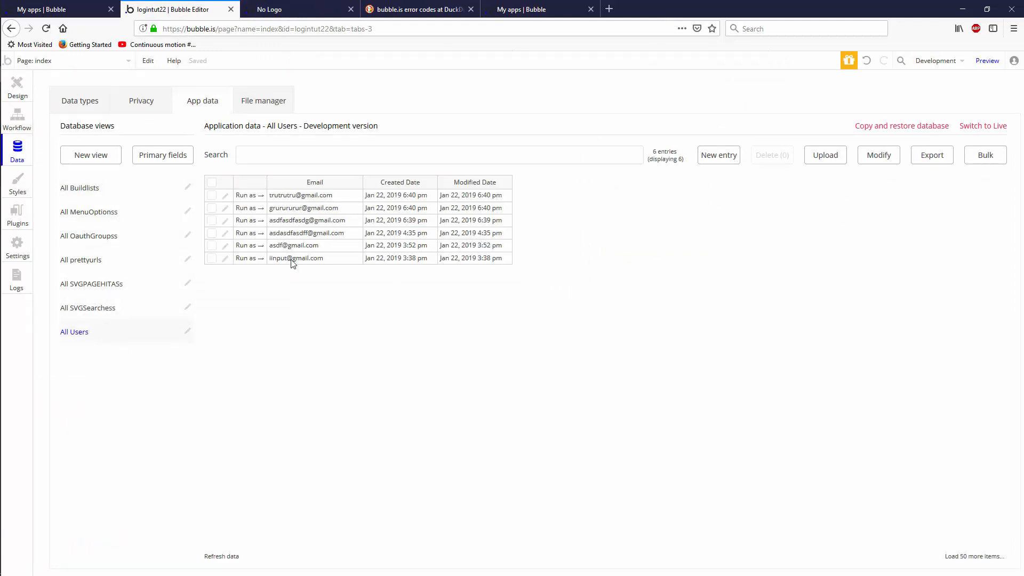
pyautogui.click(298, 9)
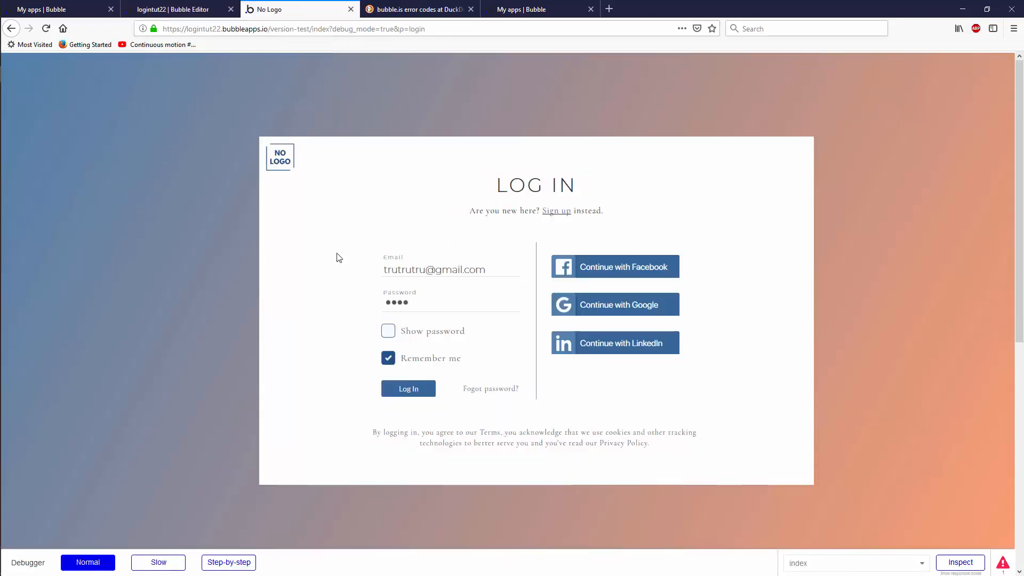
# Log in with the filled-in test account and log out again.
pyautogui.doubleClick(443, 270)
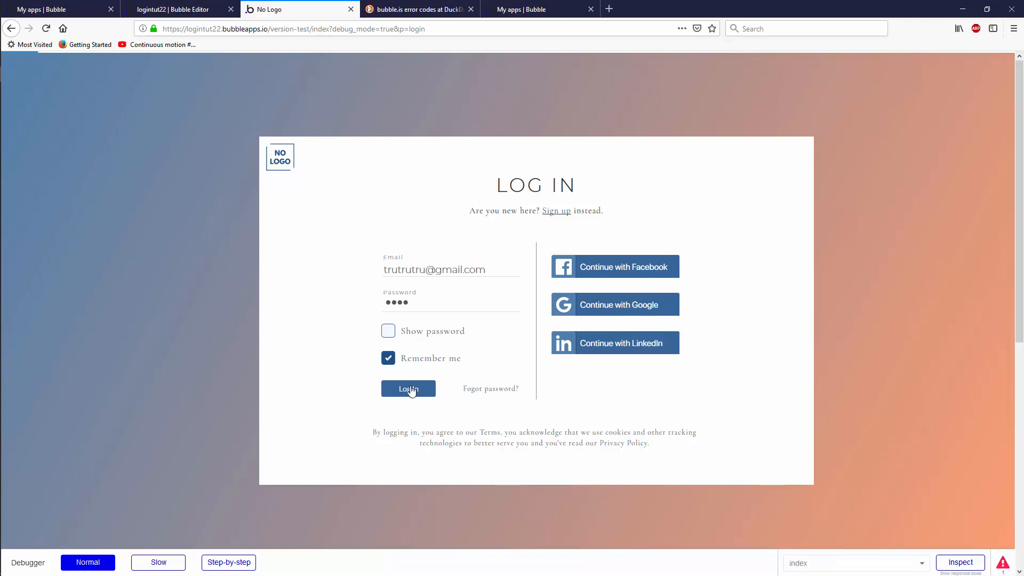
pyautogui.click(408, 388)
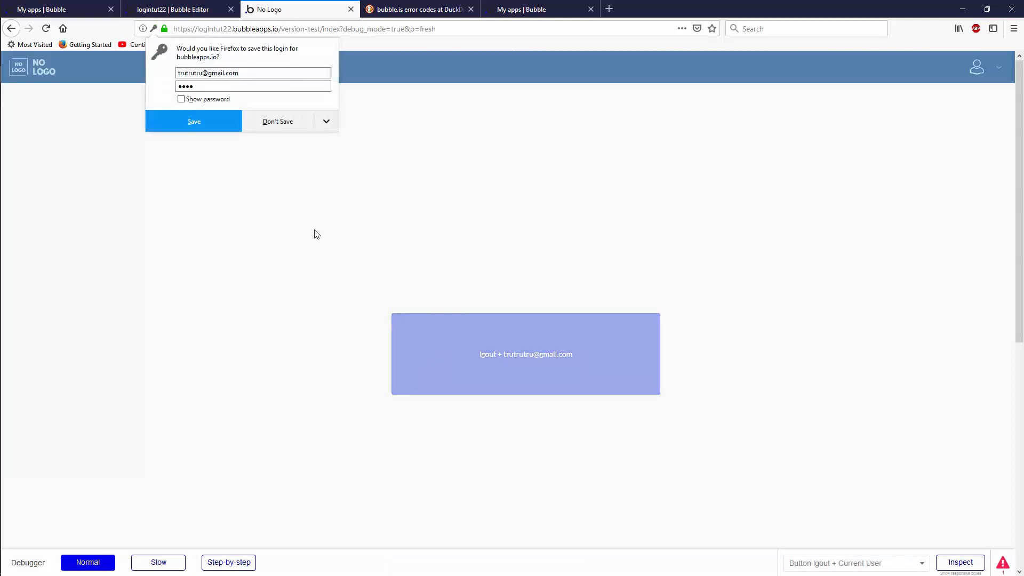
pyautogui.click(276, 121)
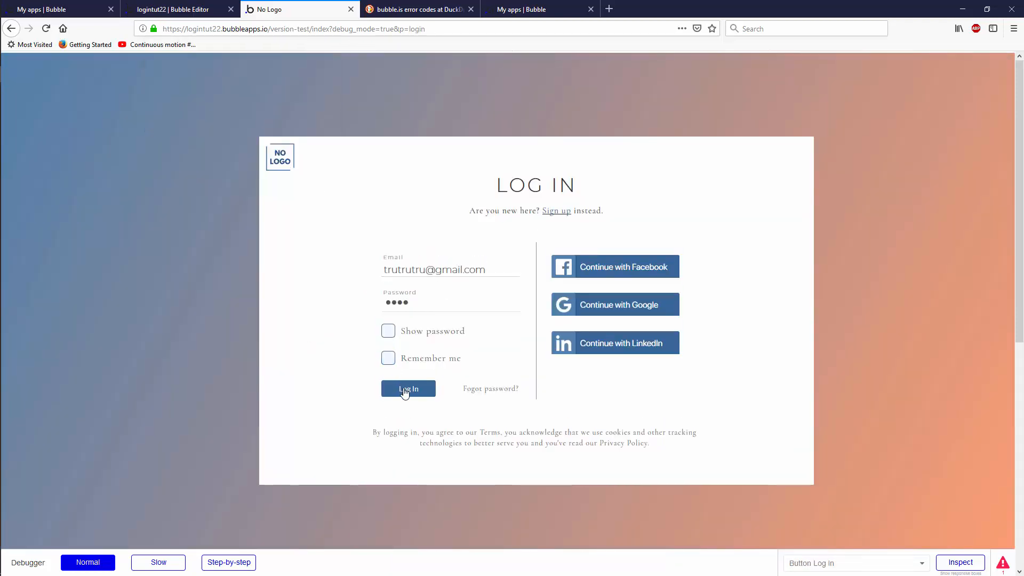
# Log in and out a second time, declining Firefox's save-login prompt.
pyautogui.click(408, 388)
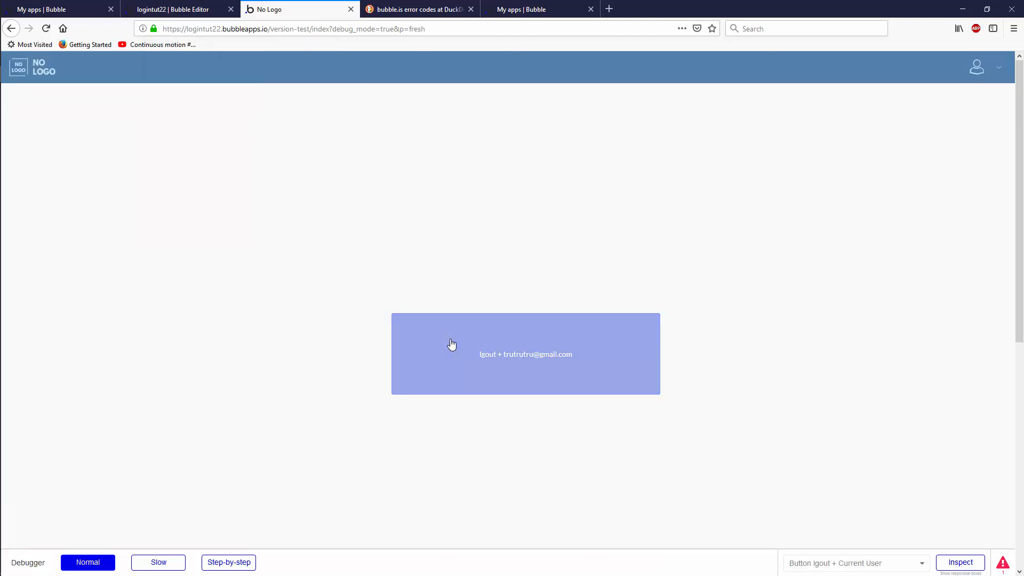
pyautogui.click(525, 354)
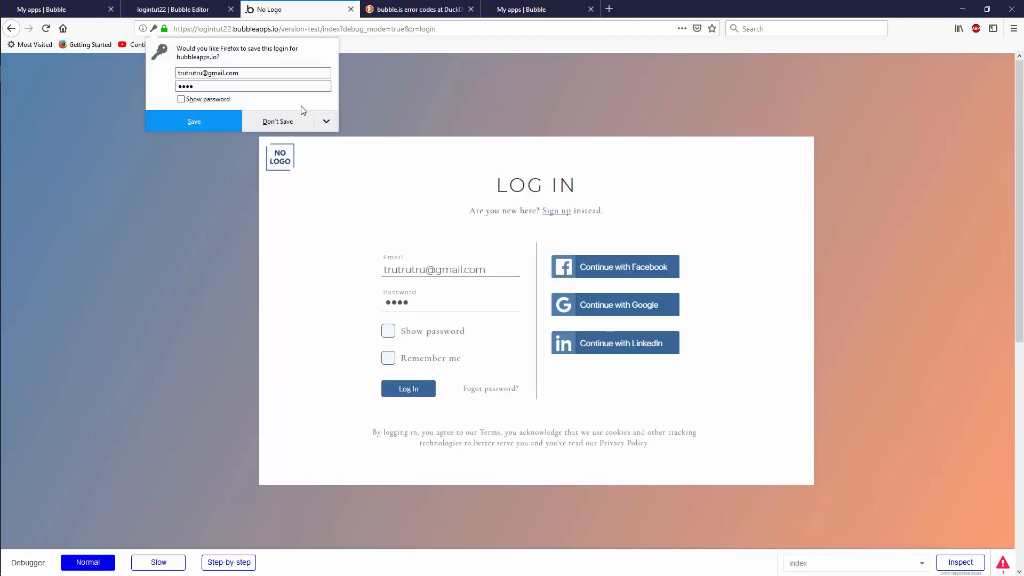
pyautogui.click(278, 121)
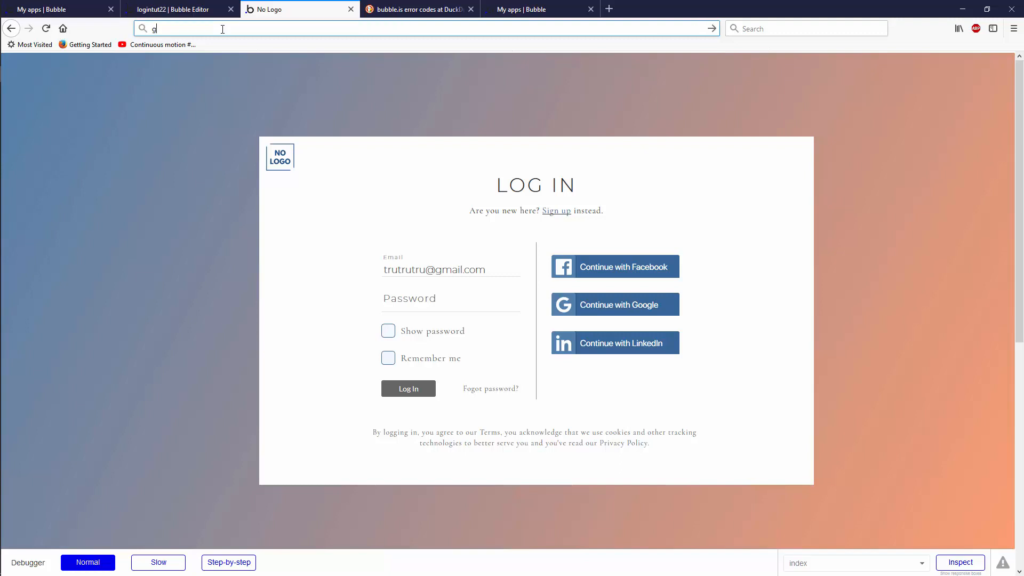
pyautogui.write('google.ca')
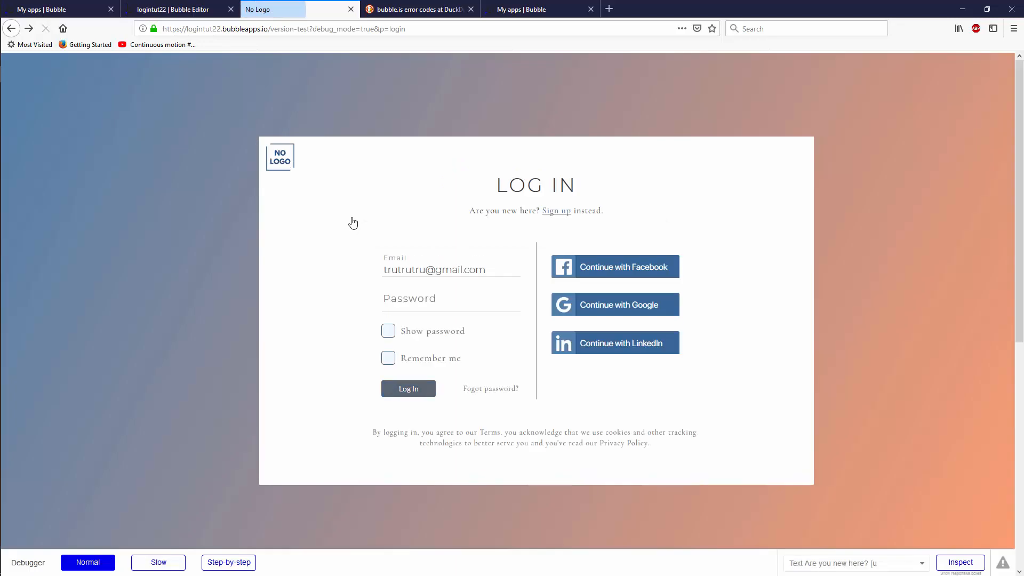
# Back in the editor's Design tab, open the logout button's workflow.
pyautogui.click(175, 9)
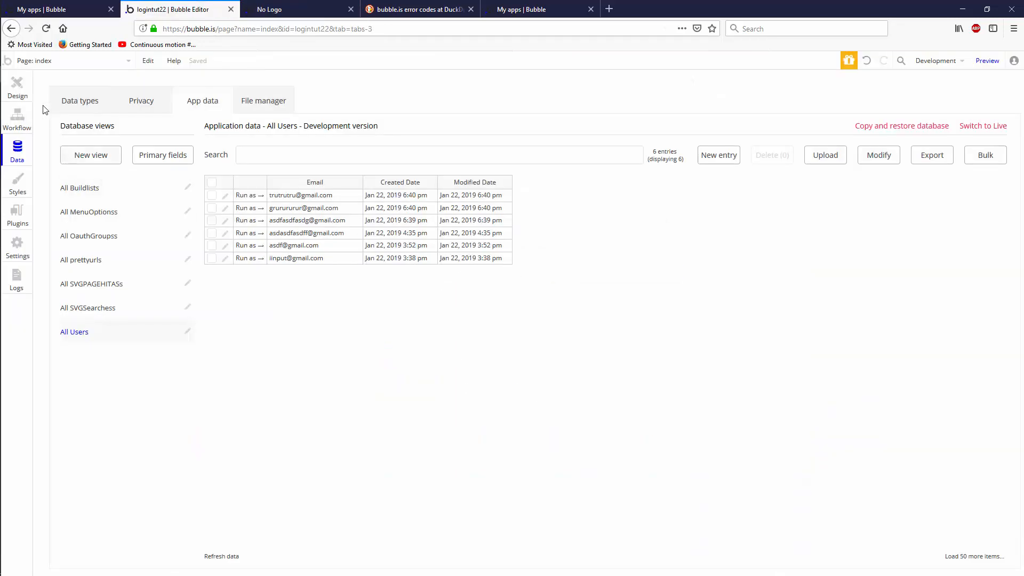
pyautogui.click(17, 83)
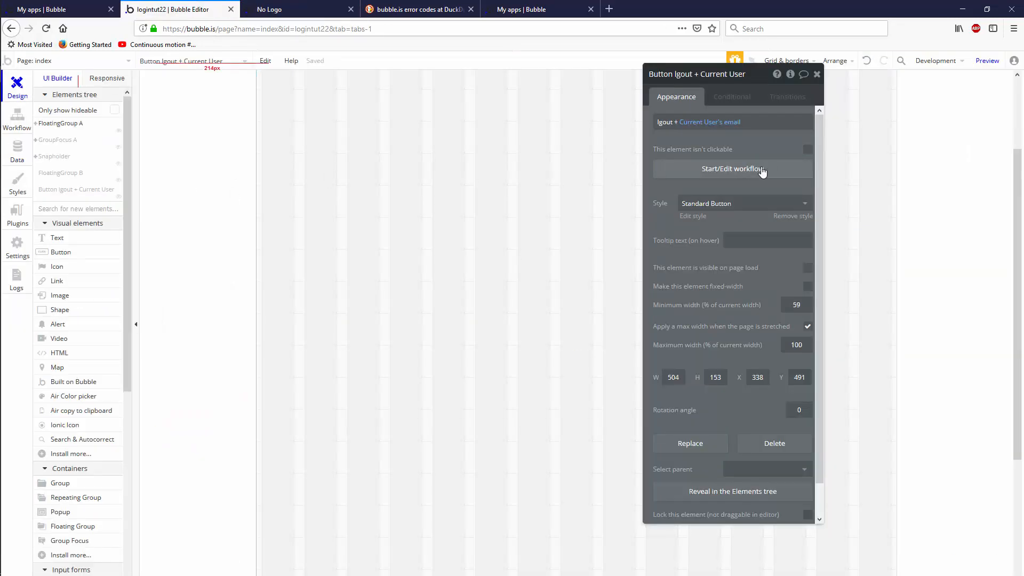
pyautogui.click(731, 169)
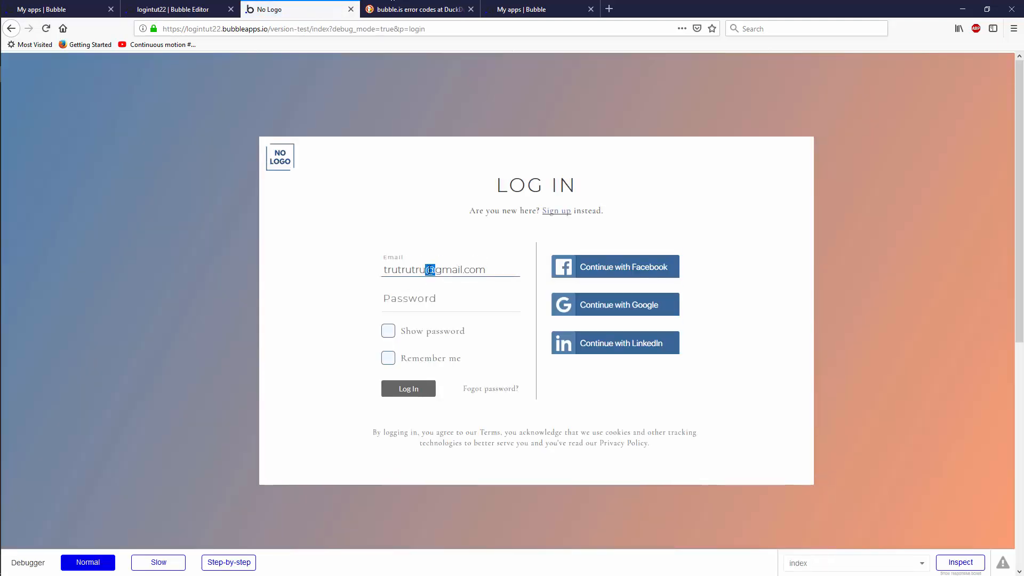
pyautogui.tripleClick(434, 269)
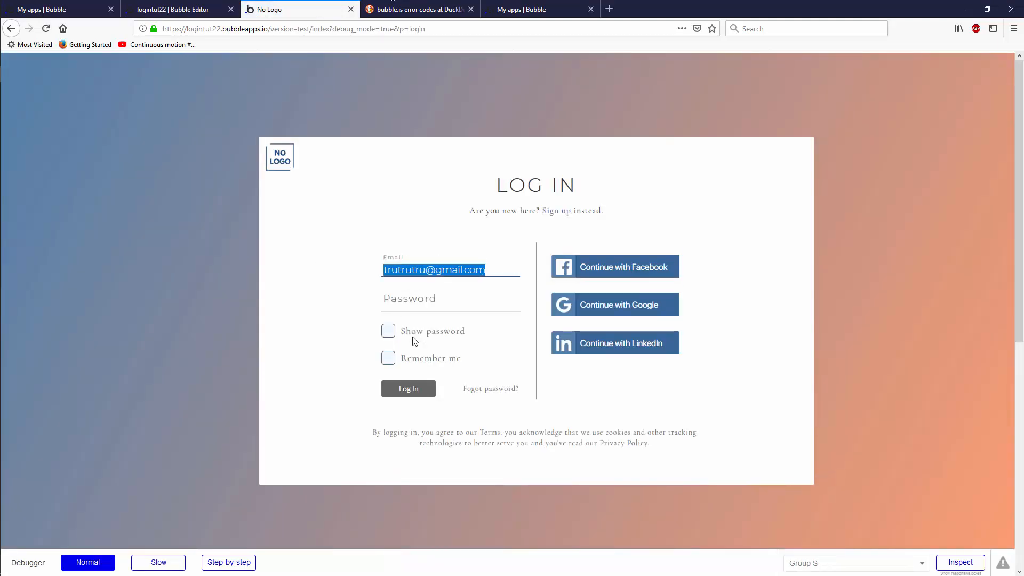
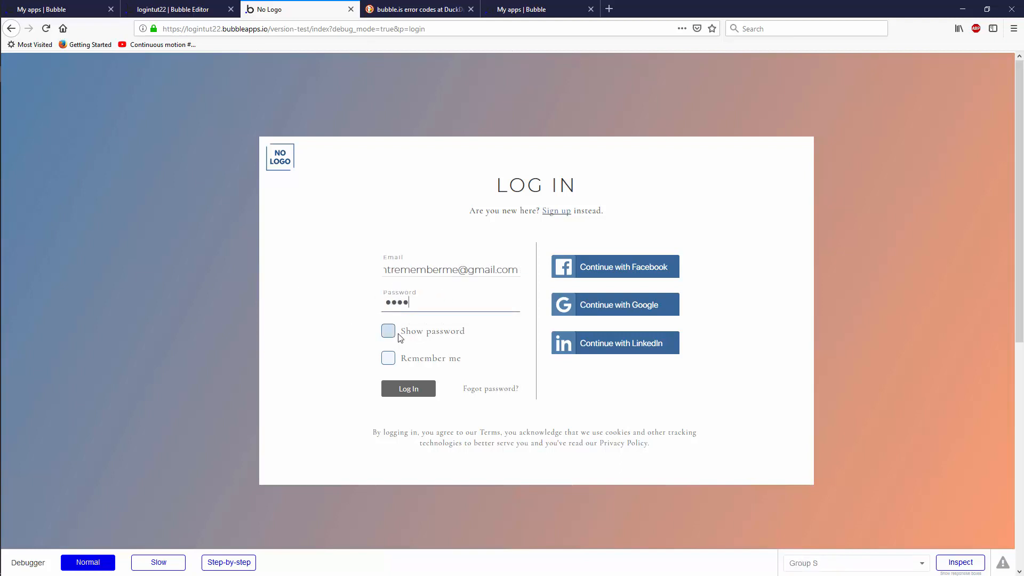
pyautogui.click(387, 358)
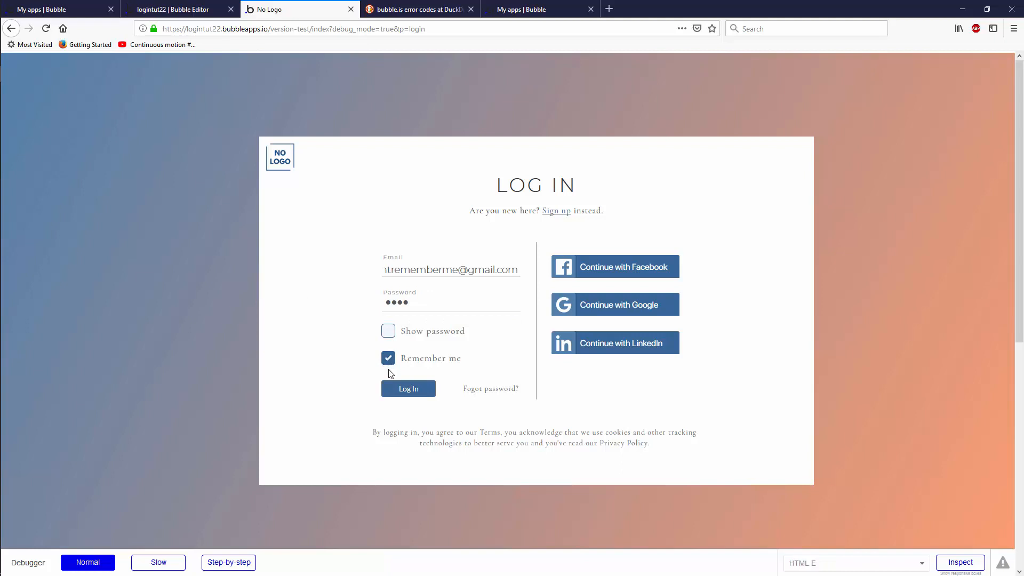
pyautogui.click(387, 357)
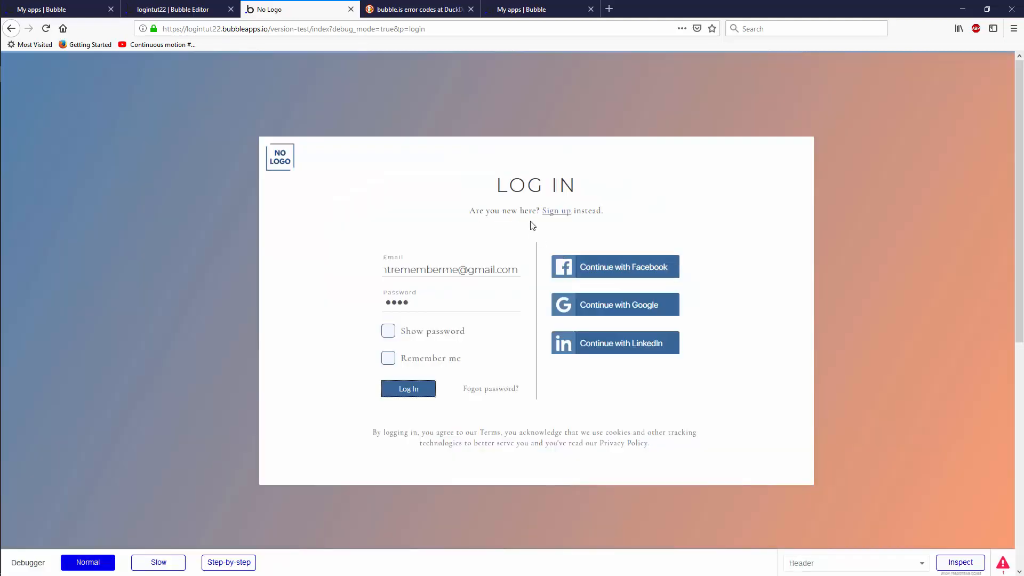
pyautogui.click(408, 389)
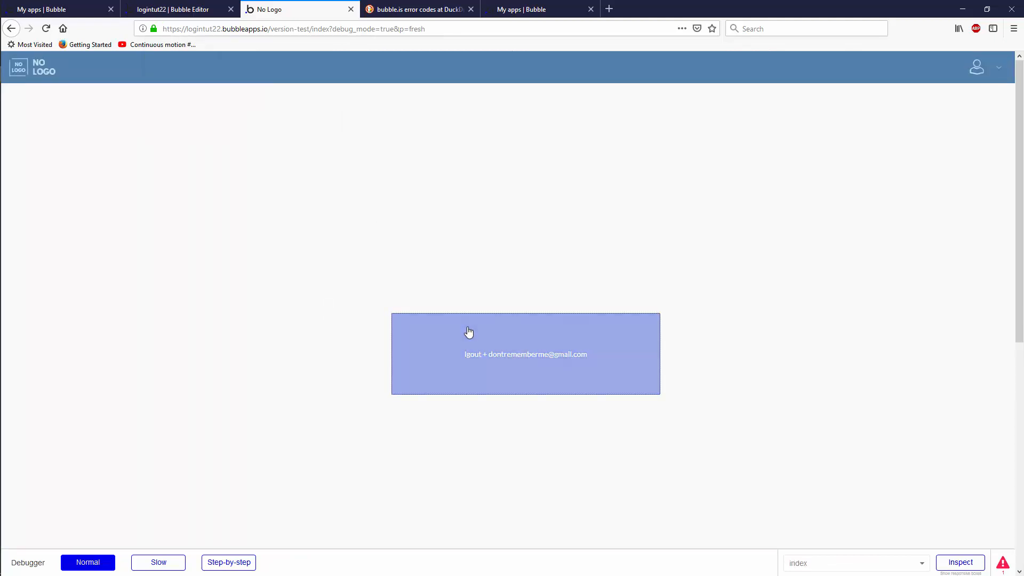
# Log out, then toggle the form to Sign up and back to Log in.
pyautogui.click(525, 354)
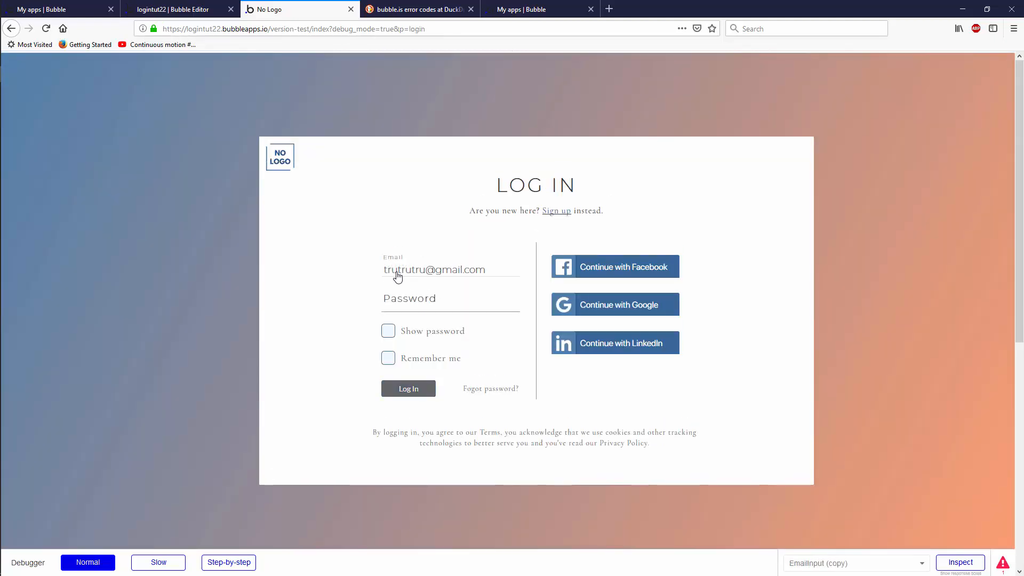
pyautogui.click(434, 269)
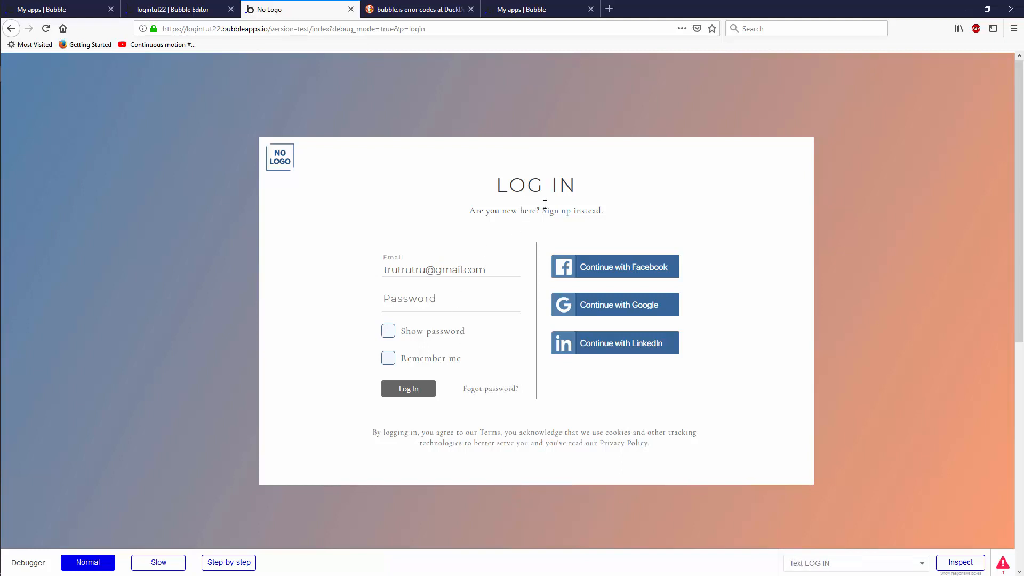
pyautogui.click(556, 210)
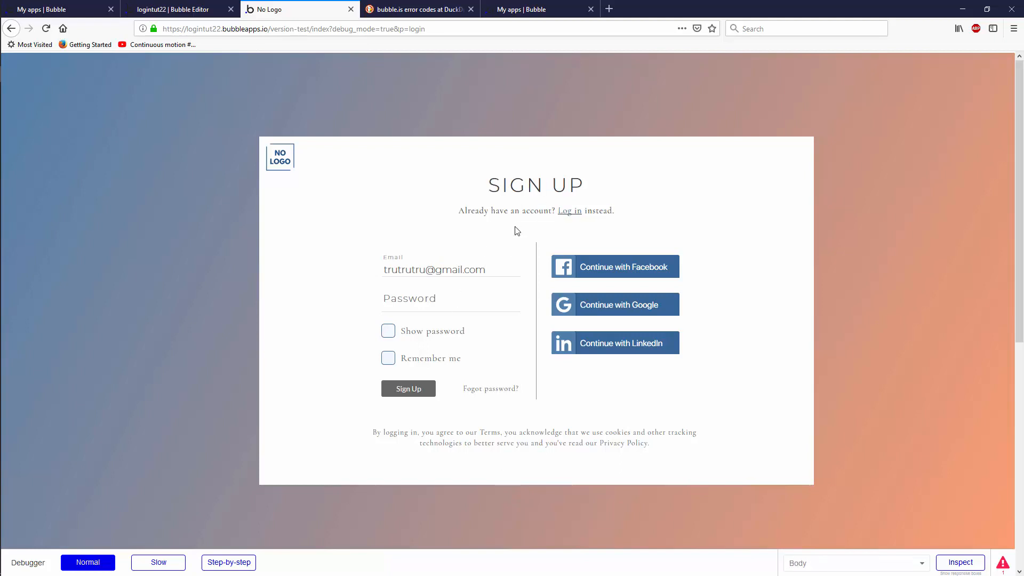
pyautogui.click(568, 211)
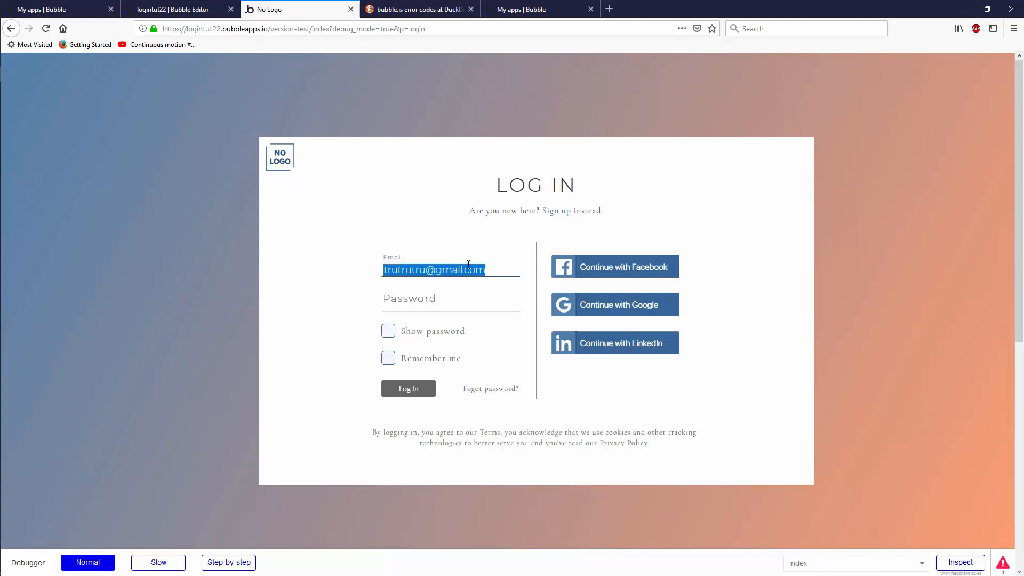
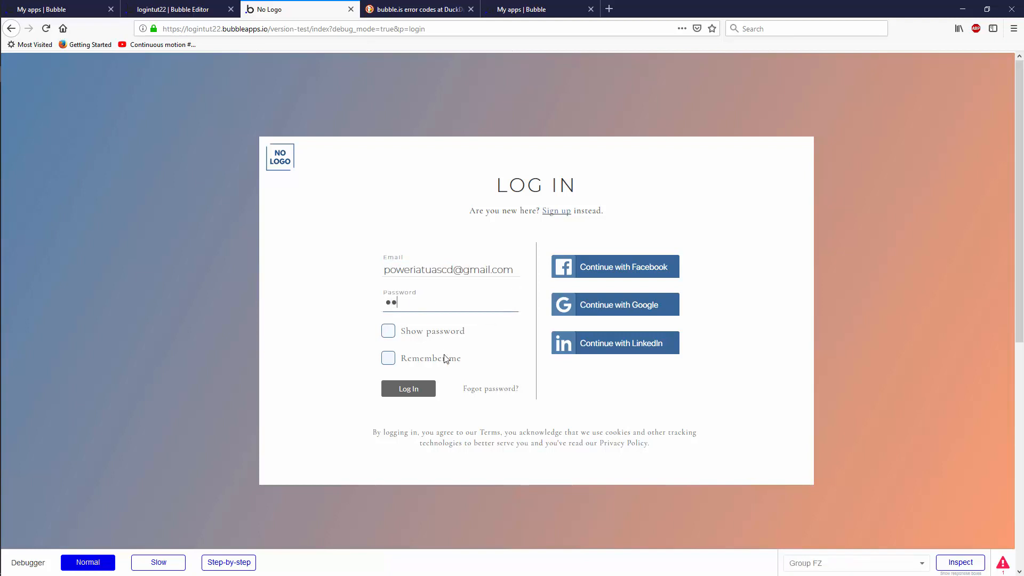
pyautogui.click(408, 388)
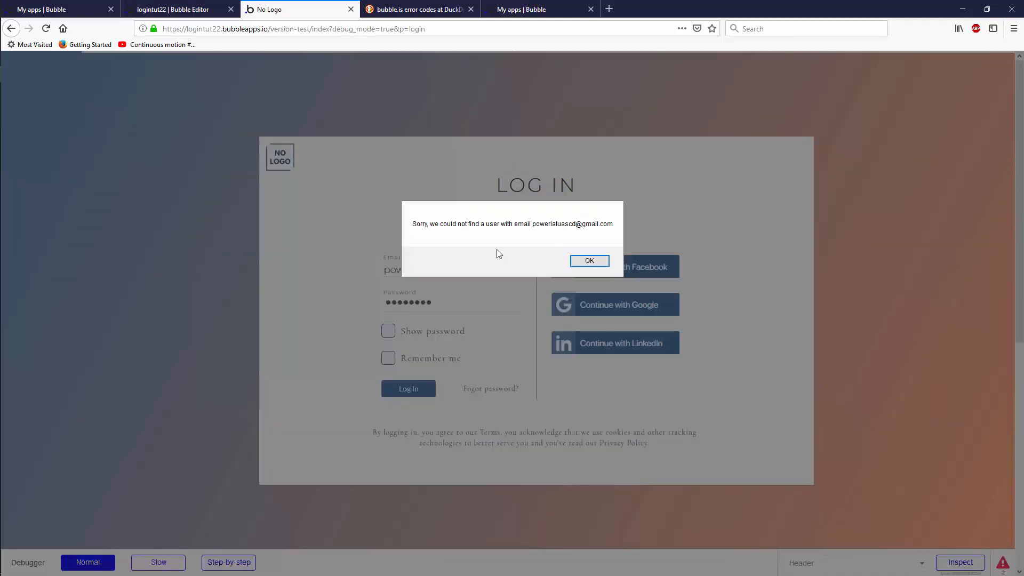
pyautogui.moveTo(499, 223); pyautogui.dragTo(567, 224)
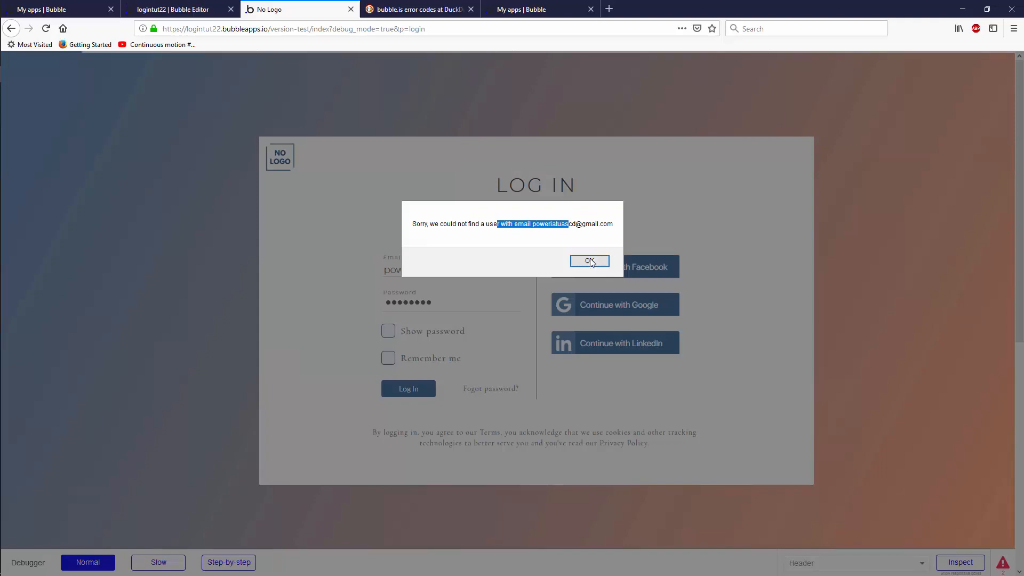
pyautogui.click(588, 261)
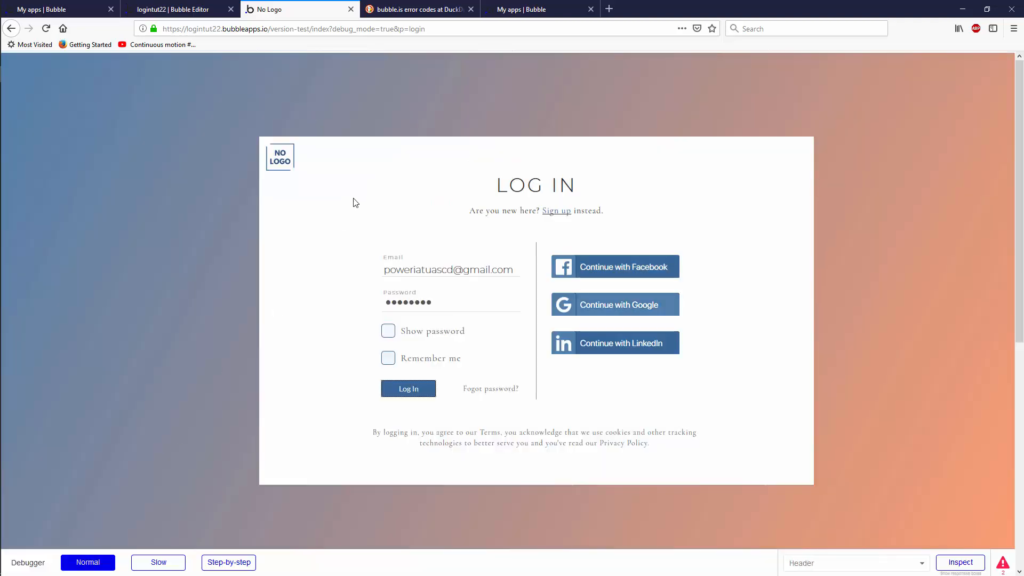